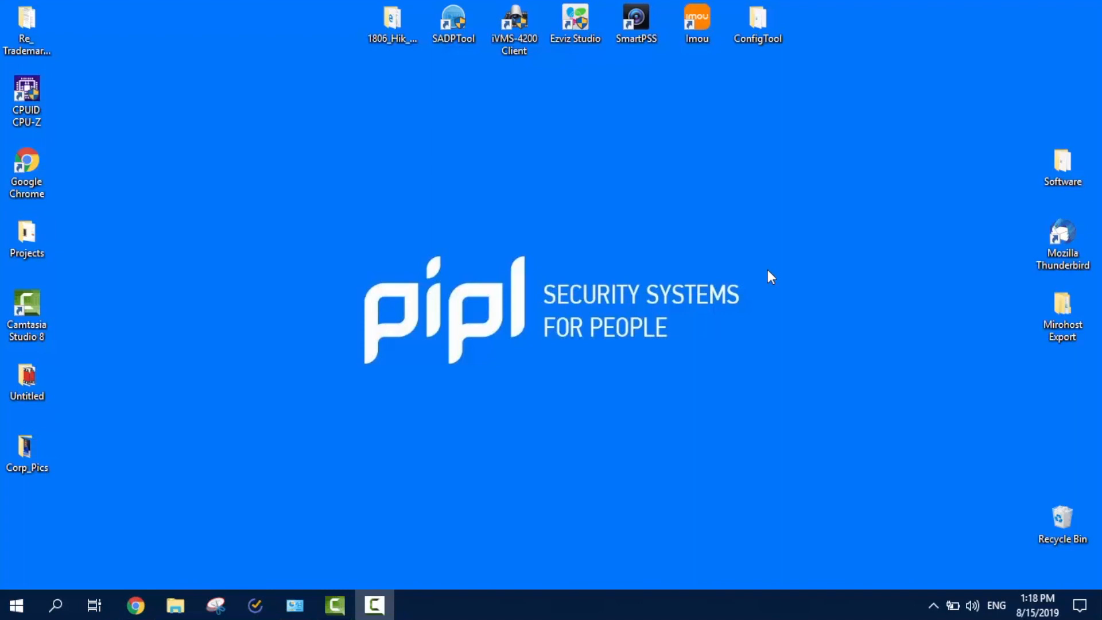
pyautogui.moveTo(449, 91)
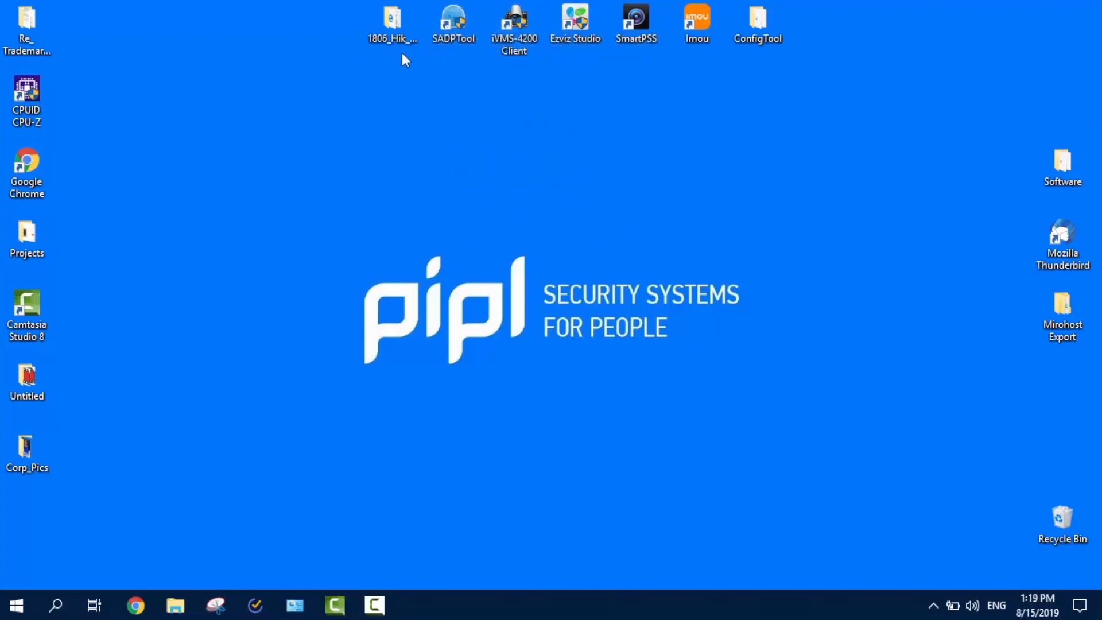
# Launch SADP and select the inactive DS-2TD2617-6/V1 camera at 192.168.1.64.
pyautogui.doubleClick(455, 18)
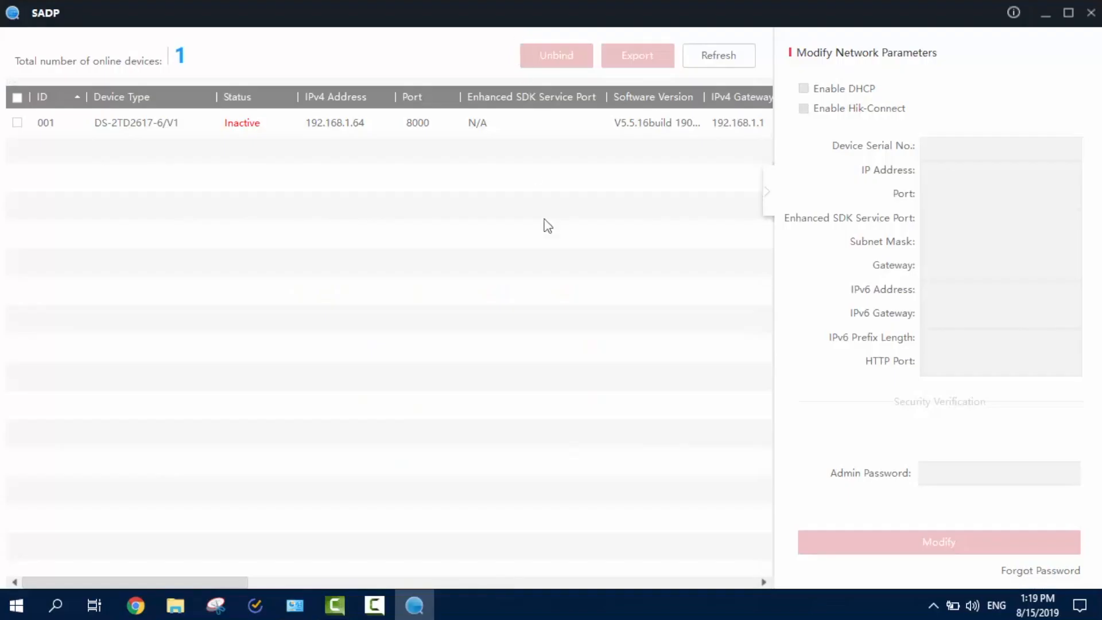
pyautogui.moveTo(539, 248)
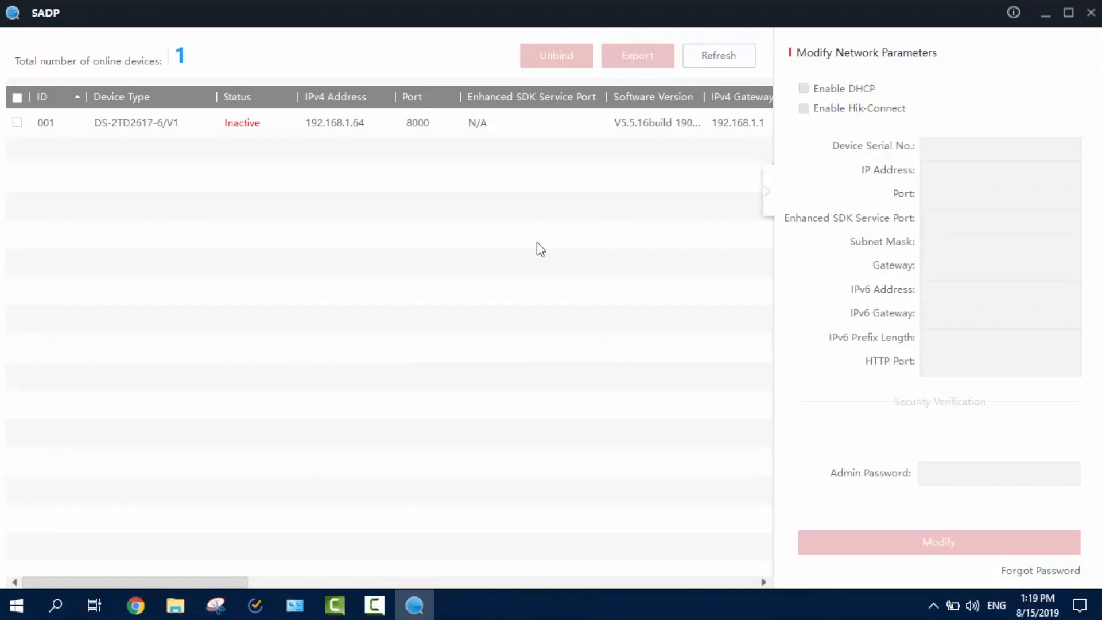
pyautogui.moveTo(549, 319)
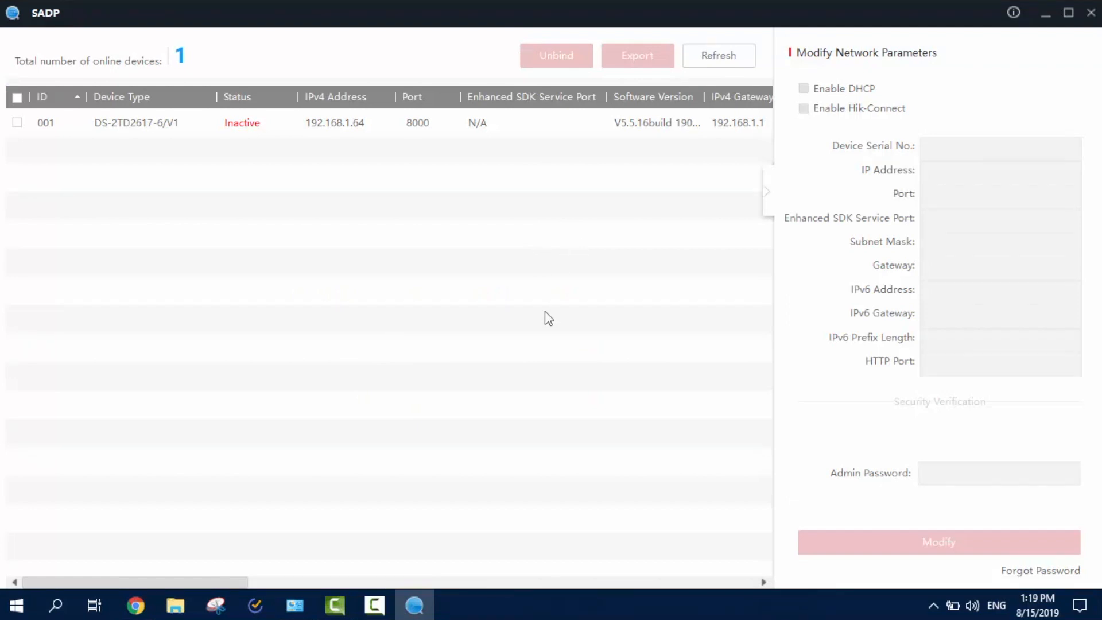
pyautogui.click(17, 97)
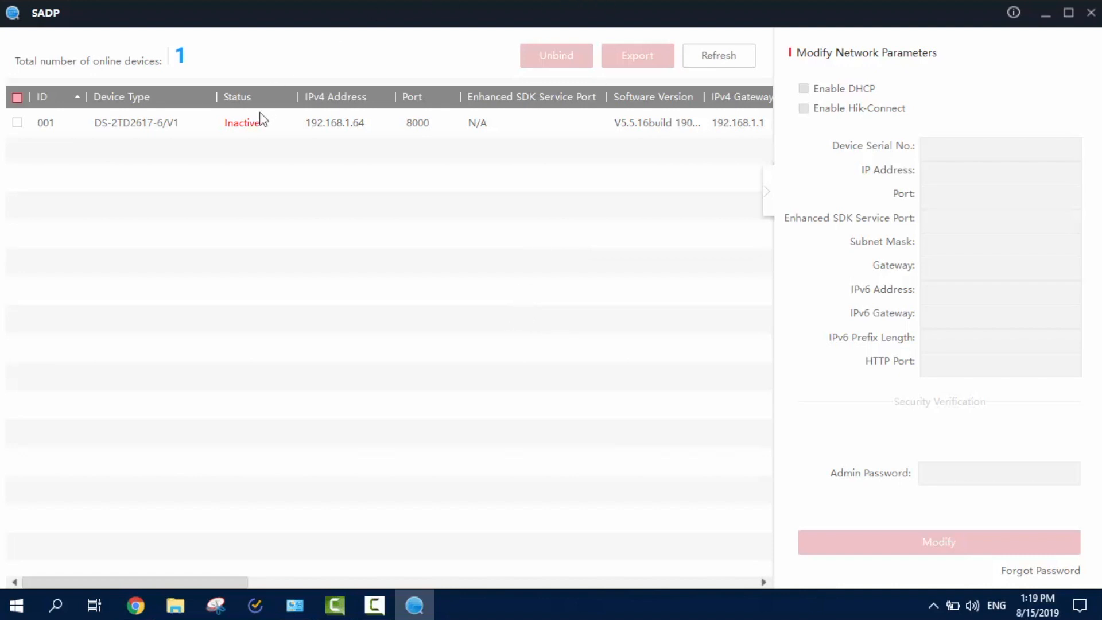
pyautogui.click(248, 124)
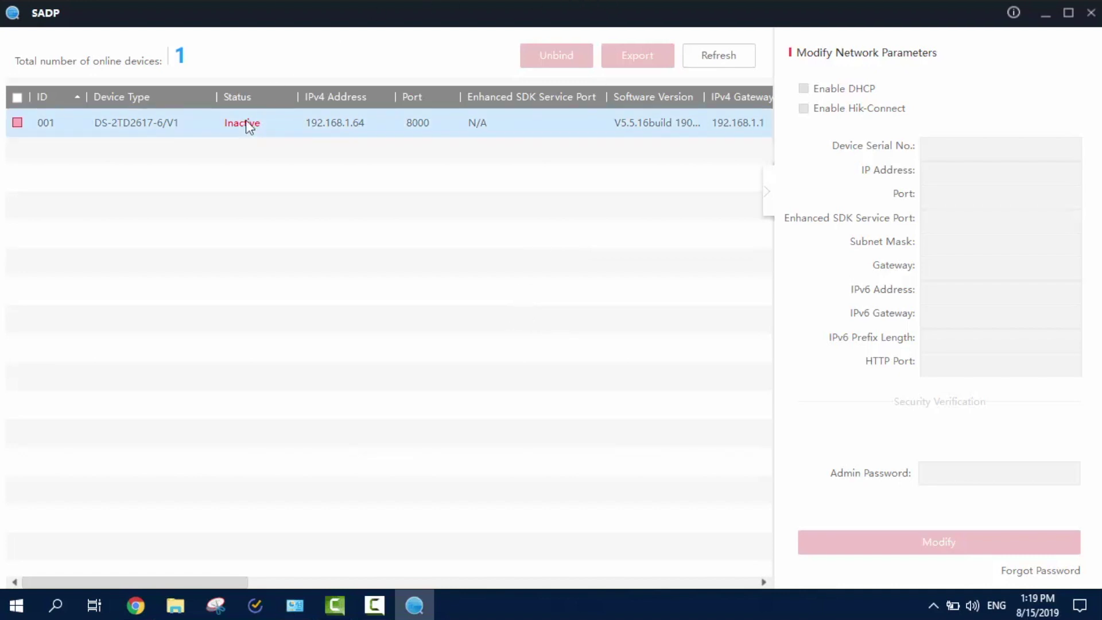
pyautogui.moveTo(121, 363)
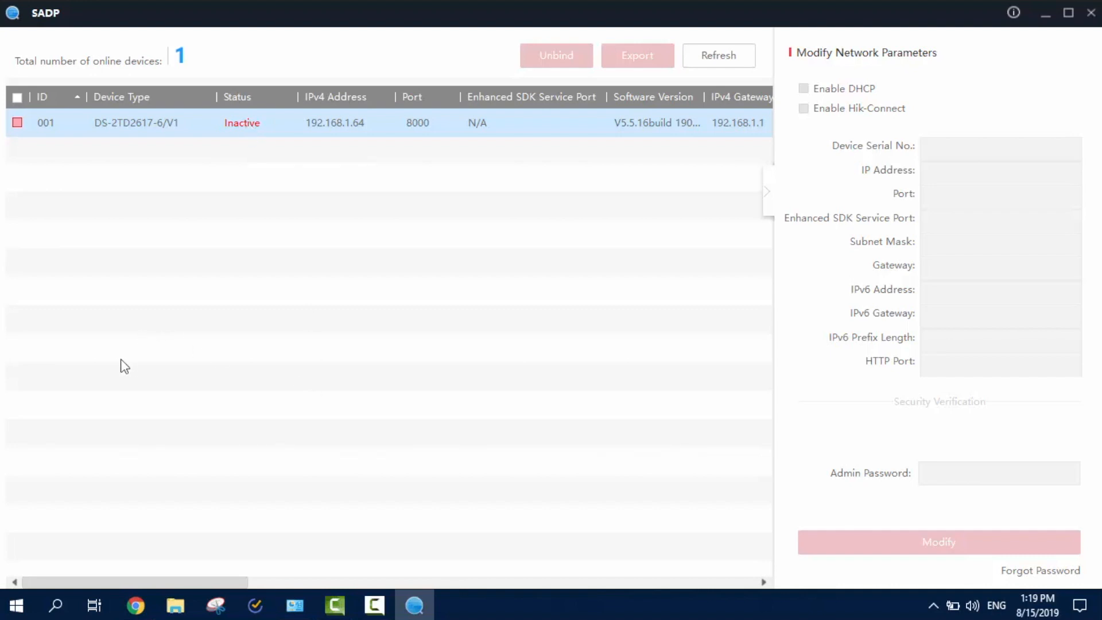
# Activate the camera with a new password and Hik-Connect verification code enabled.
pyautogui.click(17, 123)
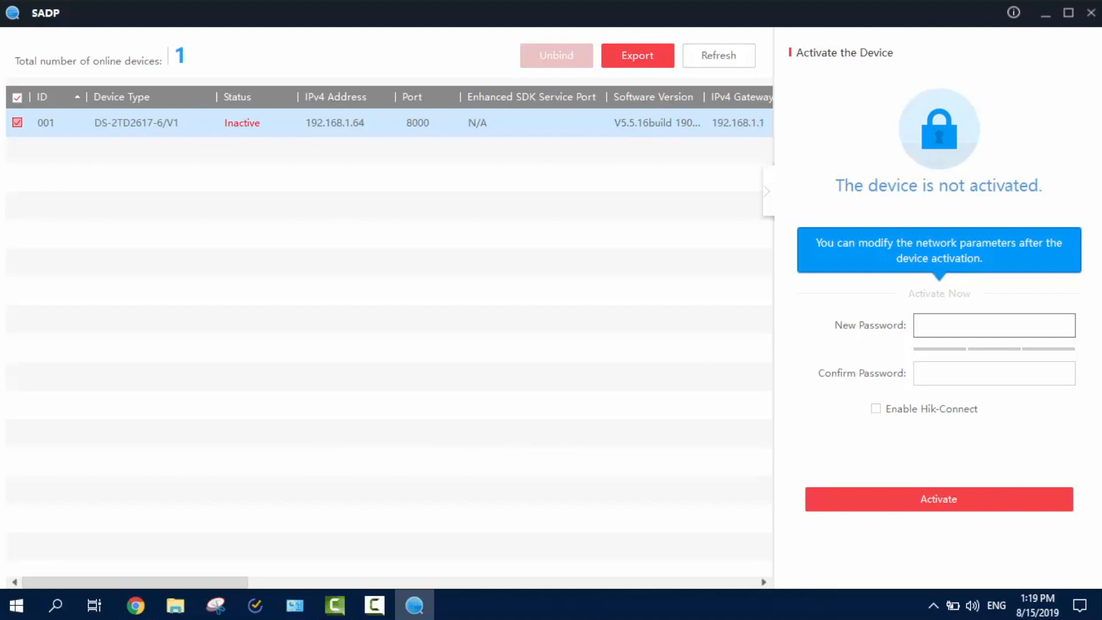
pyautogui.write('password')
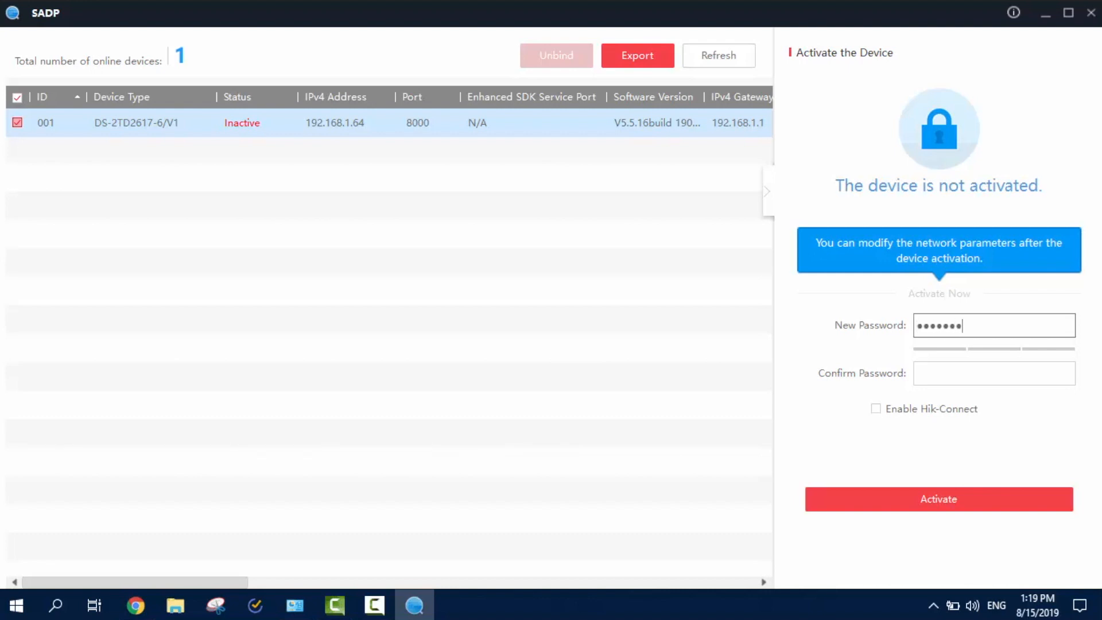
pyautogui.write('••••')
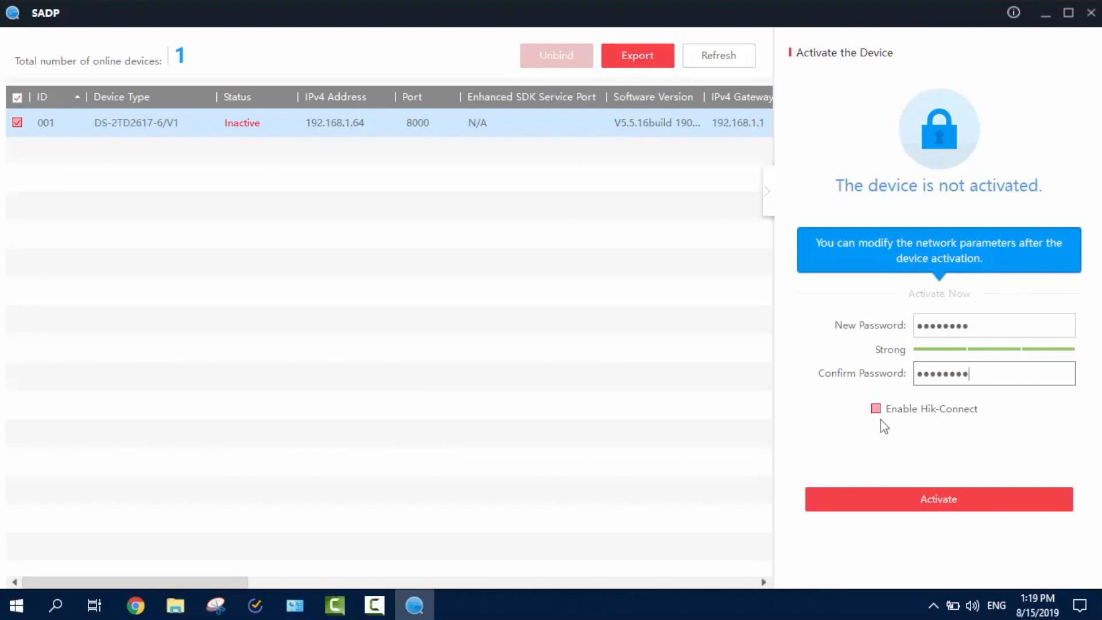
pyautogui.click(876, 409)
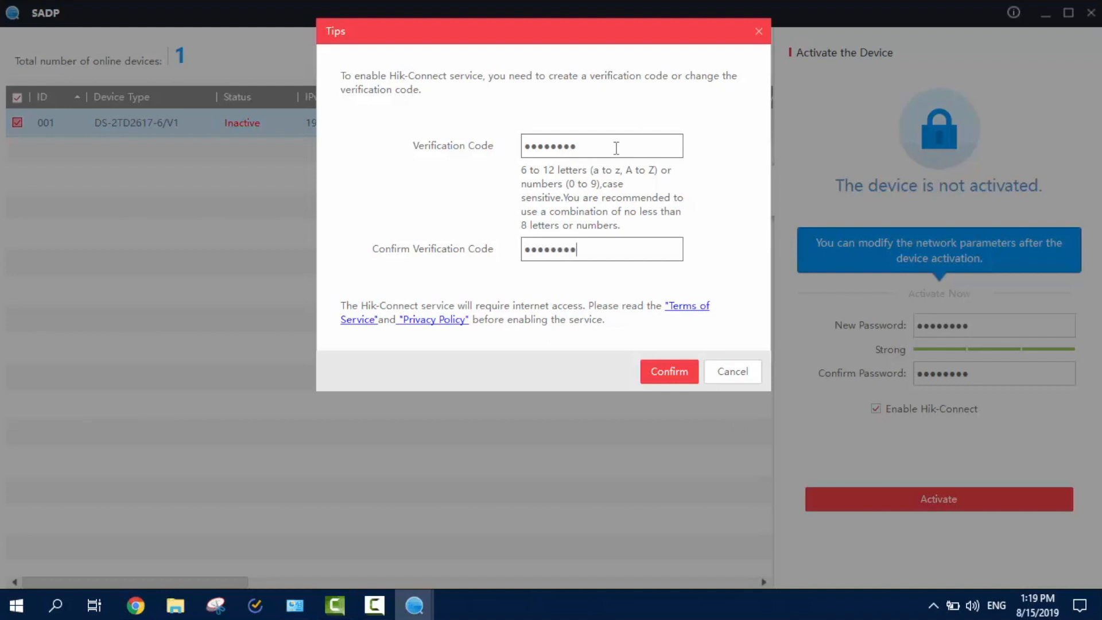
pyautogui.click(667, 372)
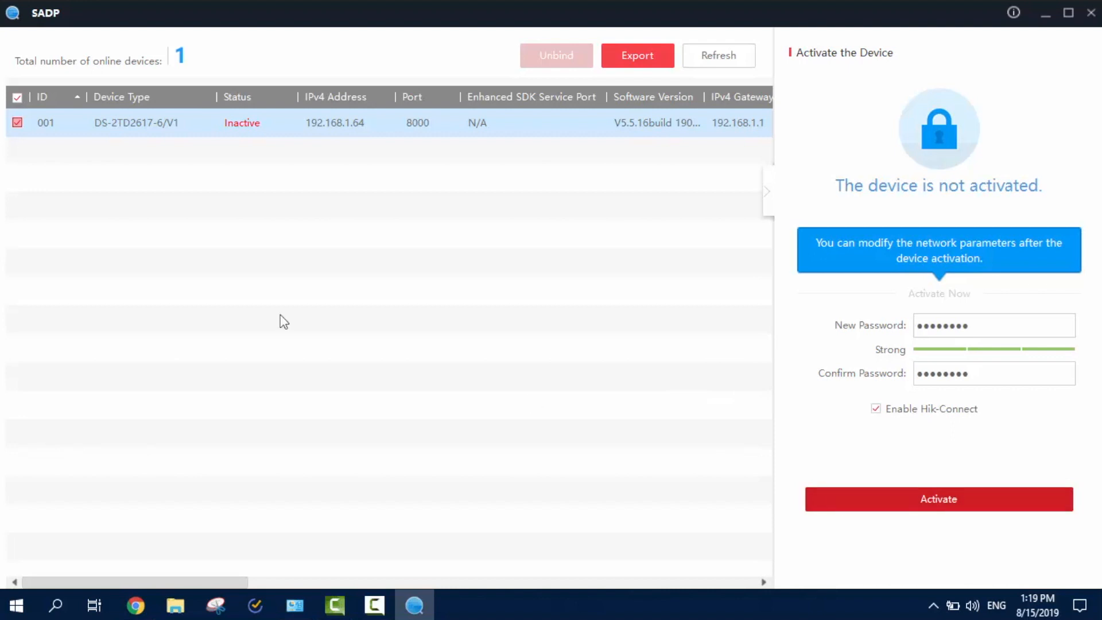
pyautogui.click(939, 498)
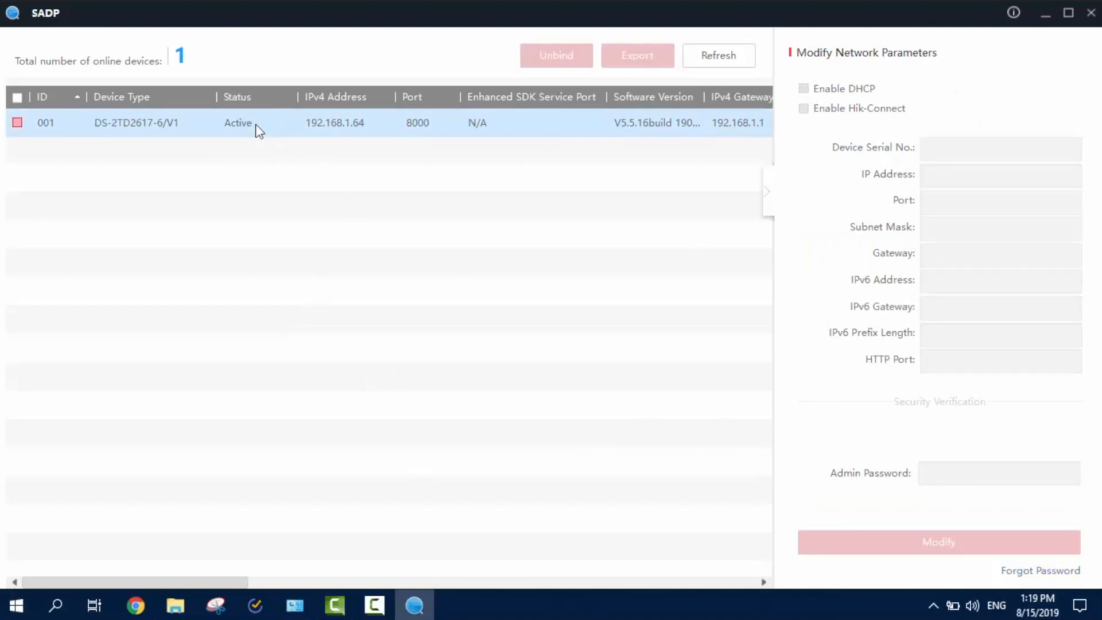
pyautogui.moveTo(473, 350)
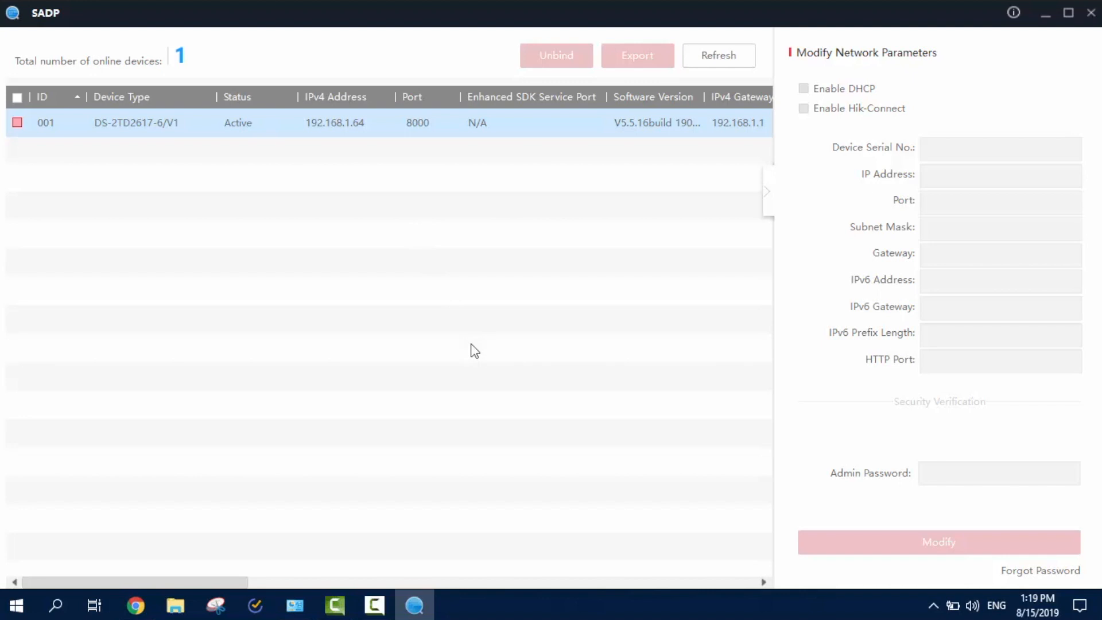
pyautogui.moveTo(18, 125)
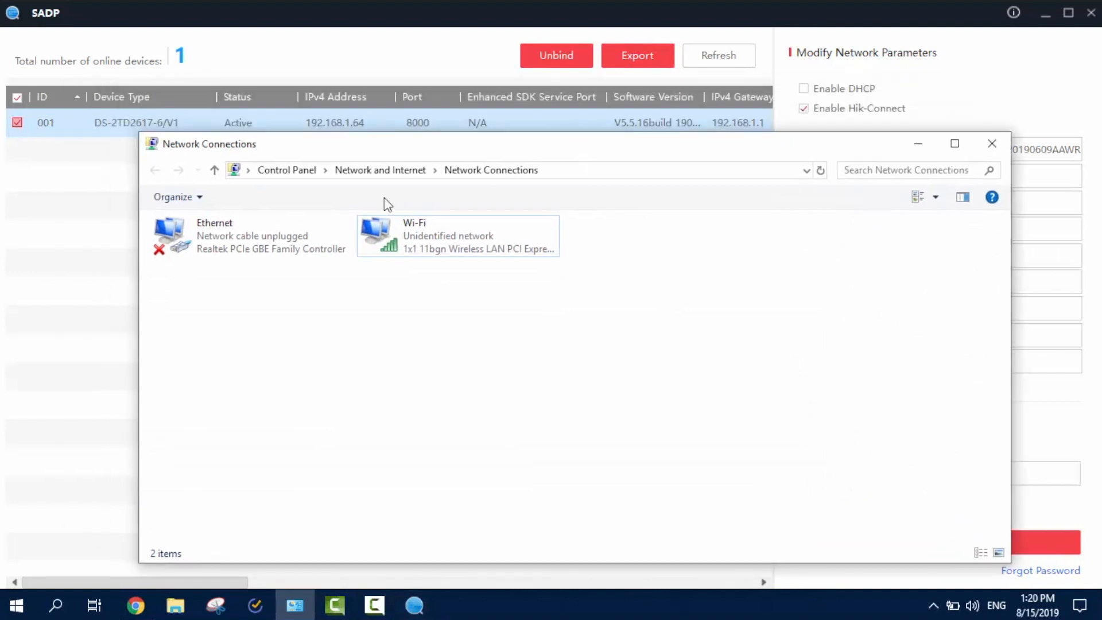
pyautogui.moveTo(584, 285)
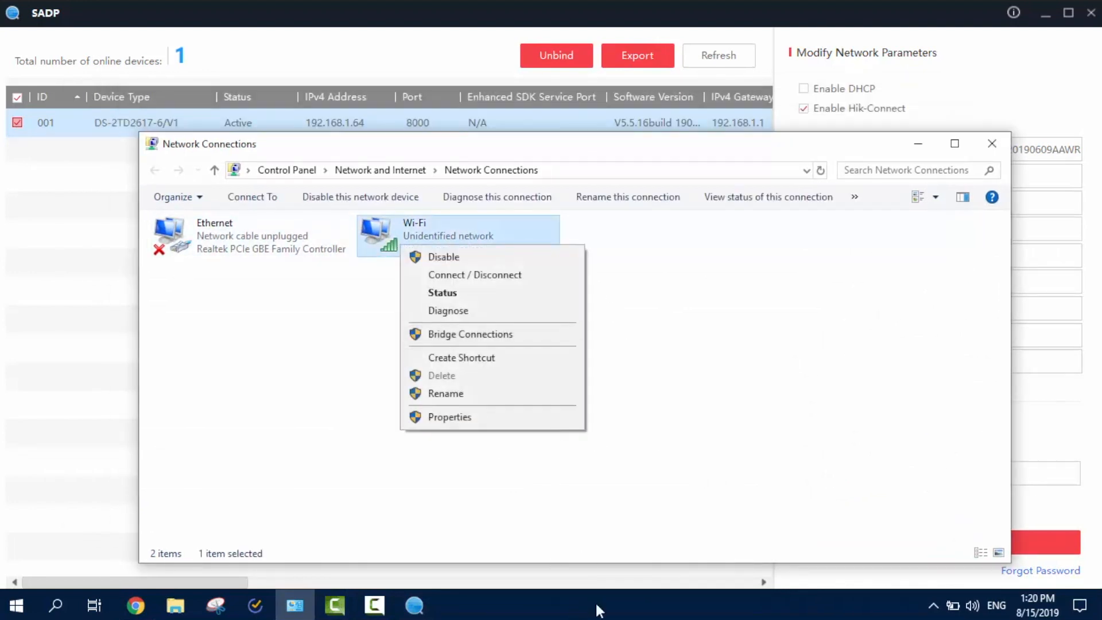
# Assign the Wi-Fi adapter static IPv4 192.168.1.155 with mask 255.255.255.0.
pyautogui.click(448, 418)
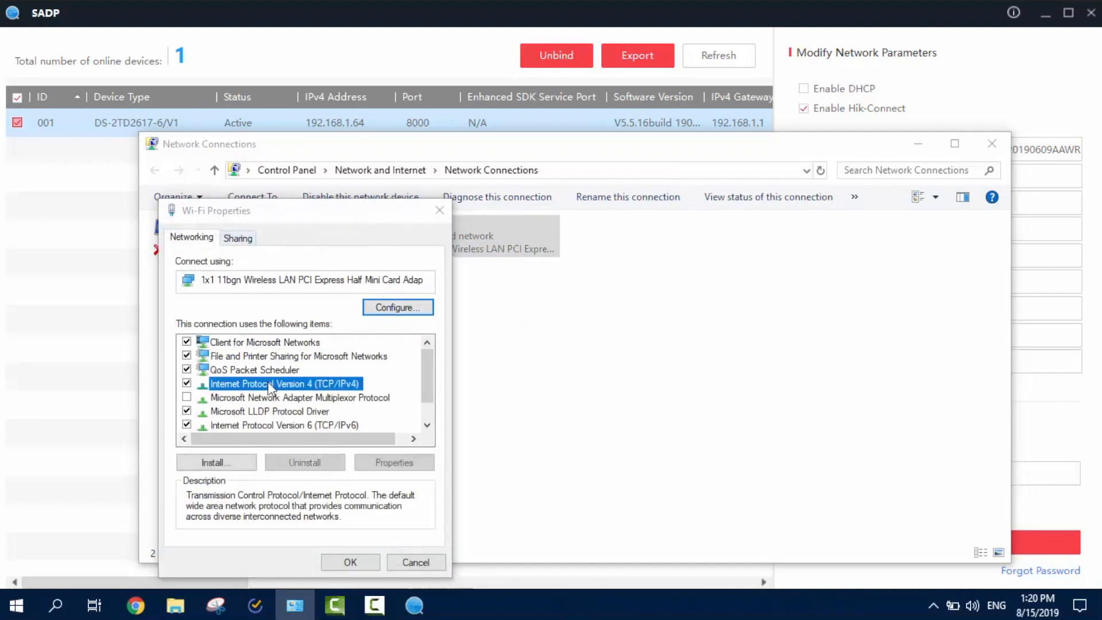
pyautogui.click(394, 462)
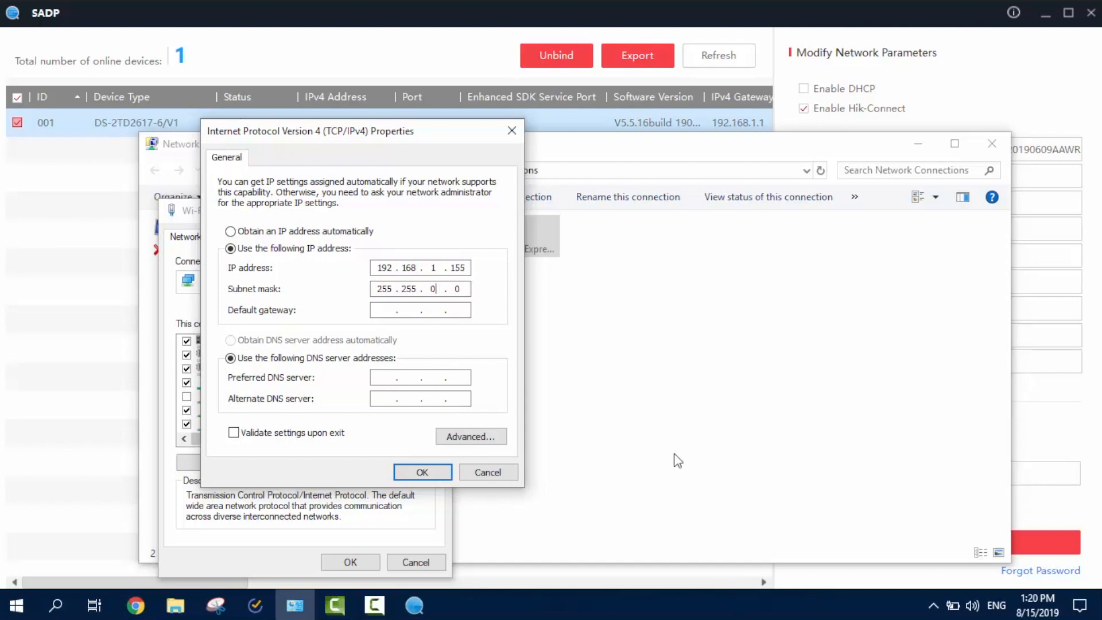
pyautogui.moveTo(679, 436)
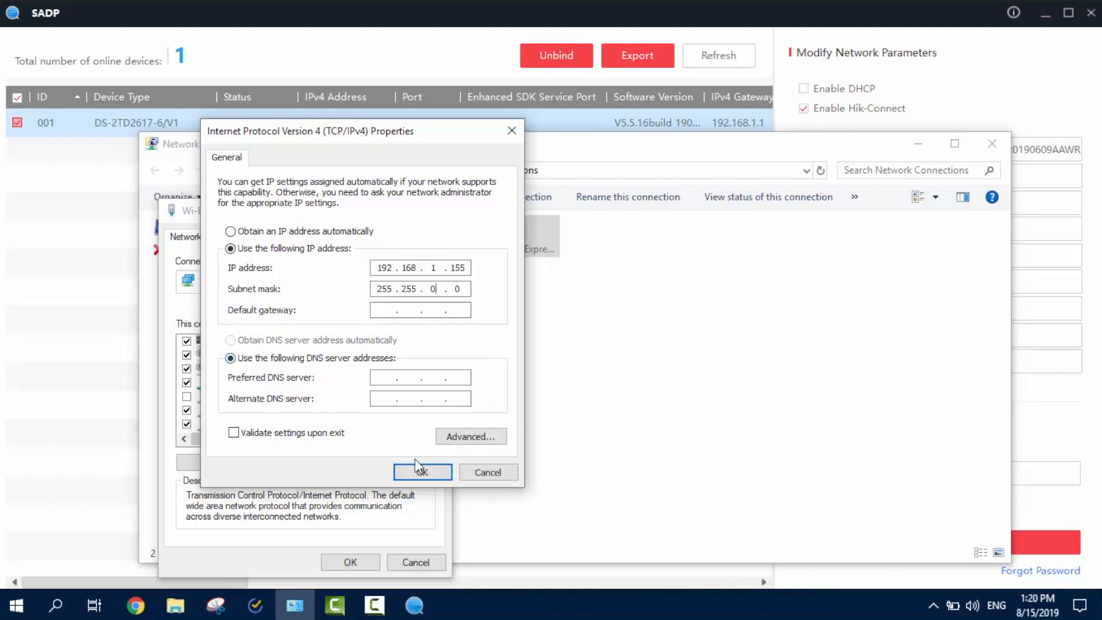
pyautogui.moveTo(402, 457)
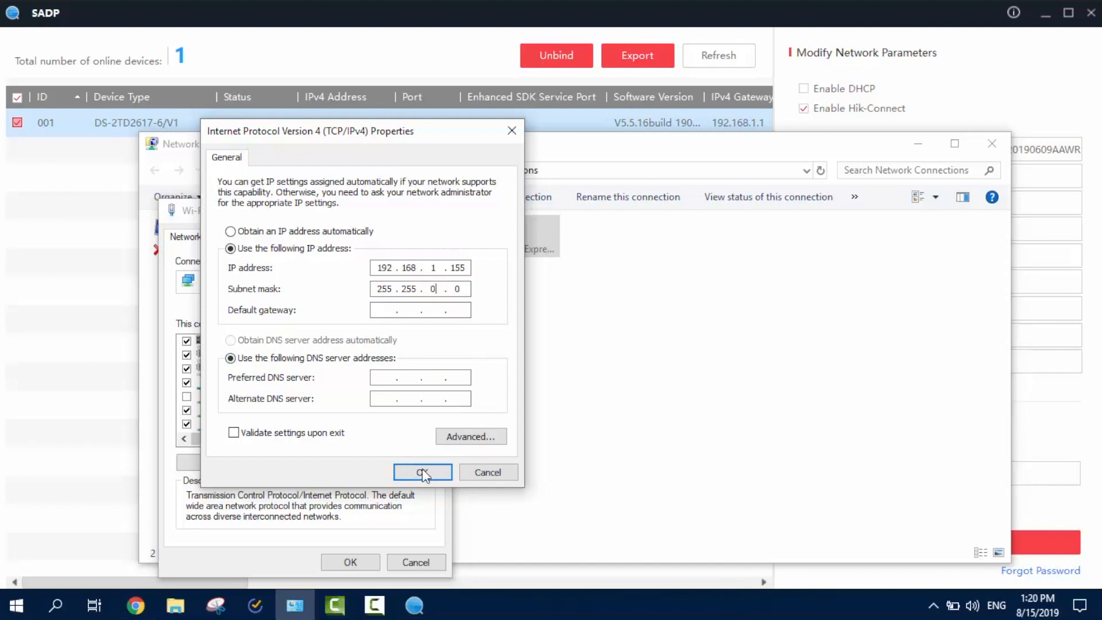
pyautogui.click(423, 471)
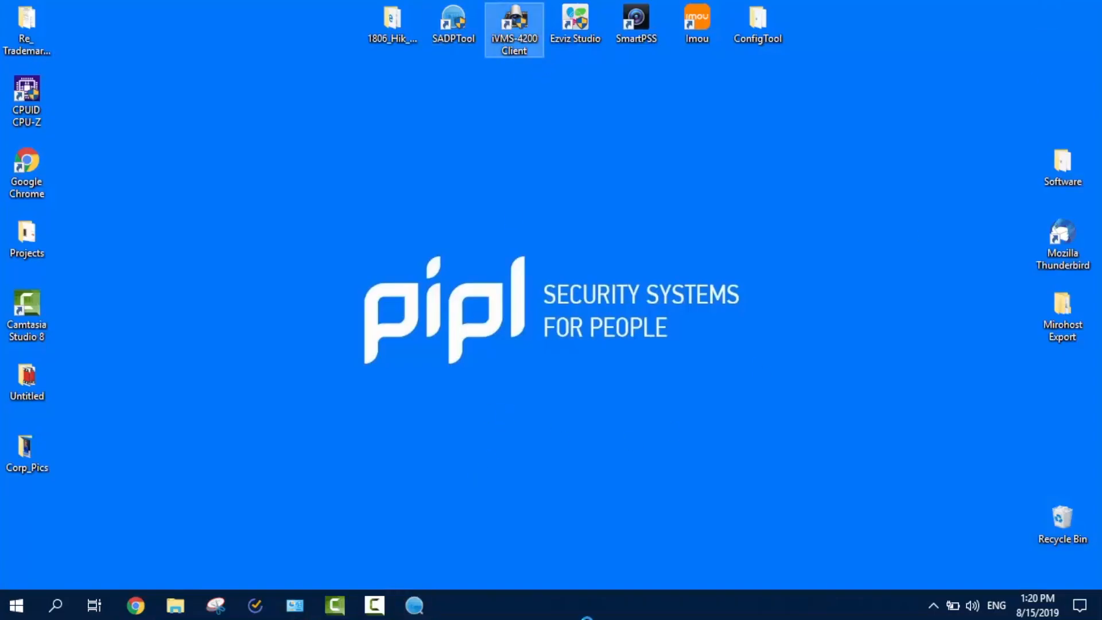
pyautogui.moveTo(1089, 511)
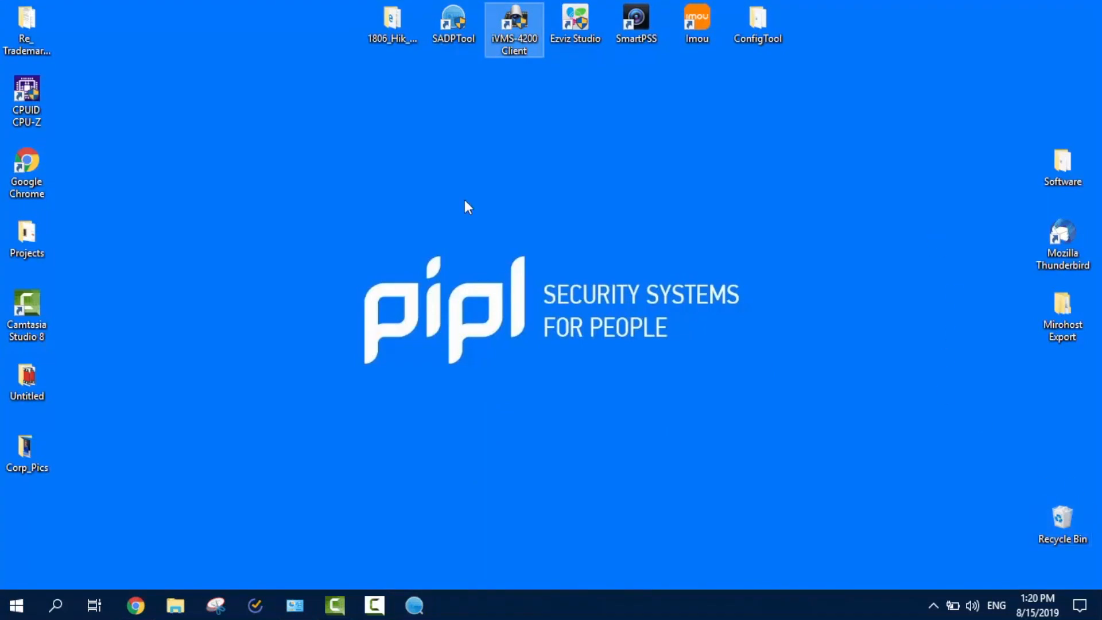
# Launch the iVMS-4200 Client from its desktop shortcut.
pyautogui.doubleClick(514, 20)
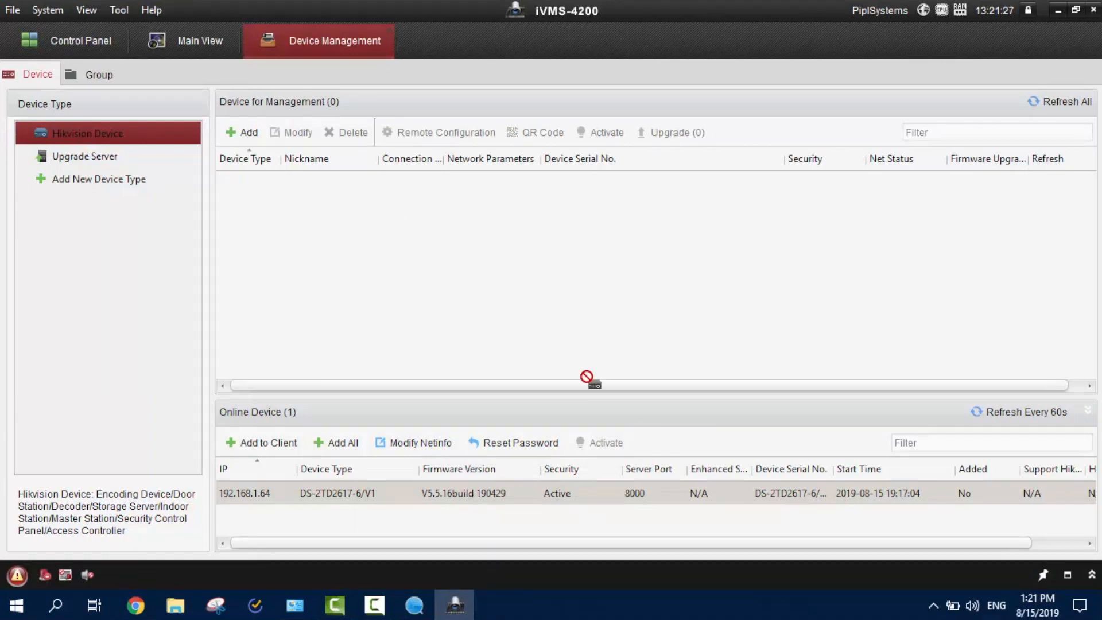
# Add the online camera at 192.168.1.64, port 8000, nicknamed Hik Thermal Camera with admin credentials.
pyautogui.click(241, 133)
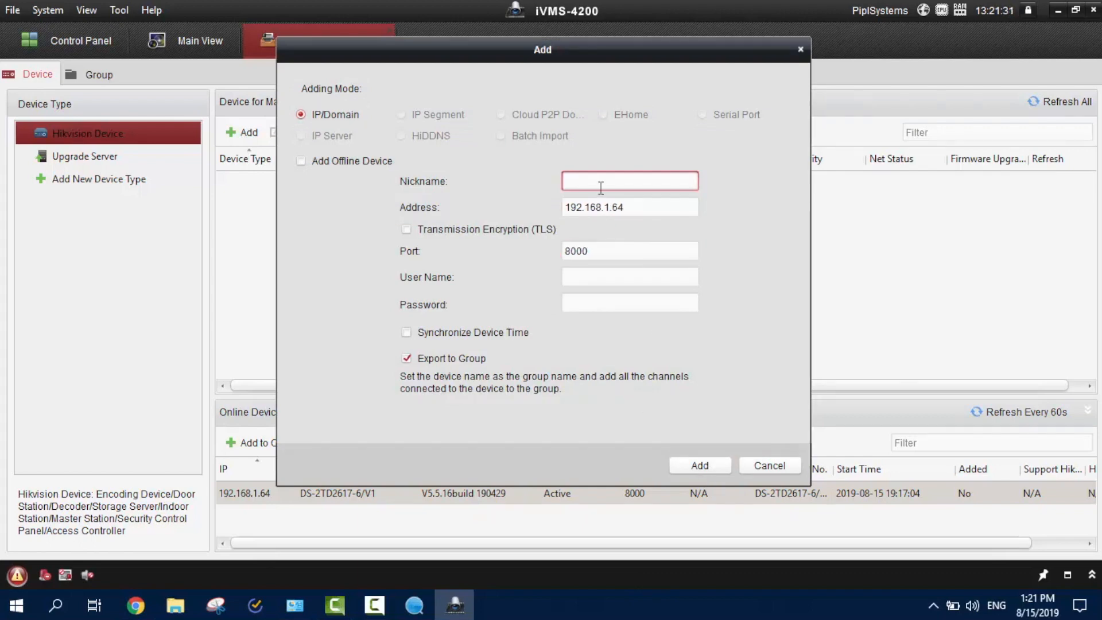
pyautogui.click(628, 181)
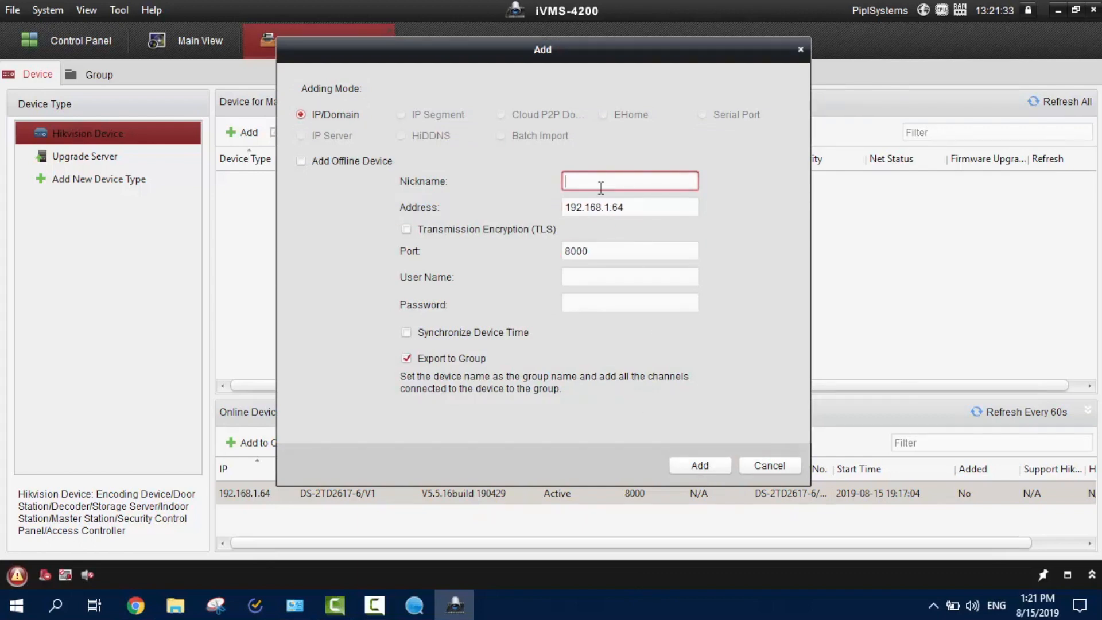
pyautogui.write('Hik Thermal Camera')
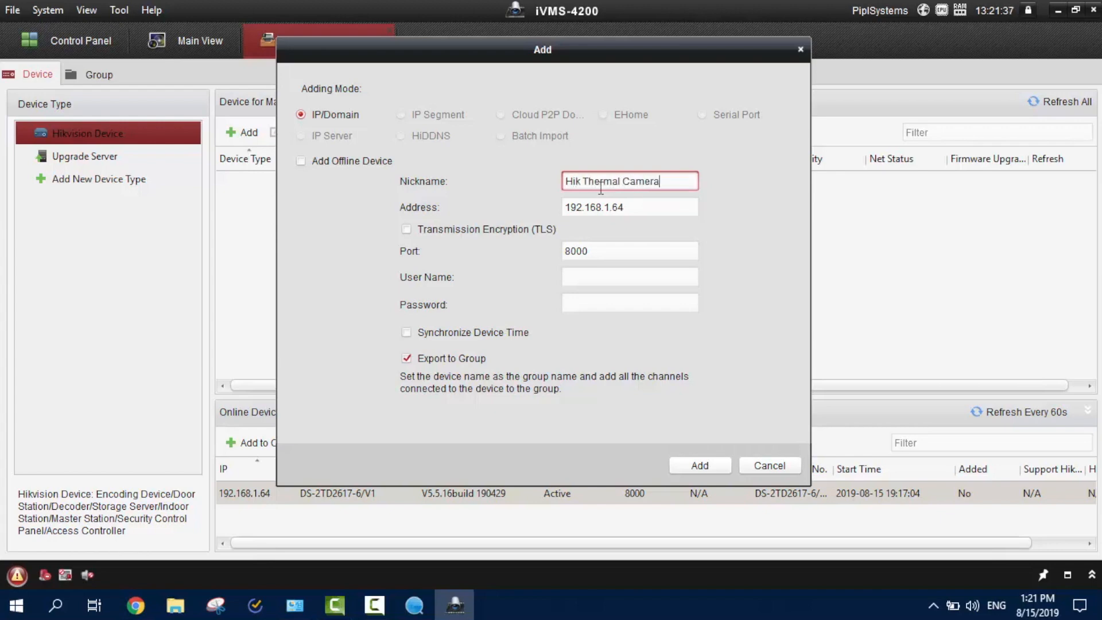
pyautogui.click(629, 206)
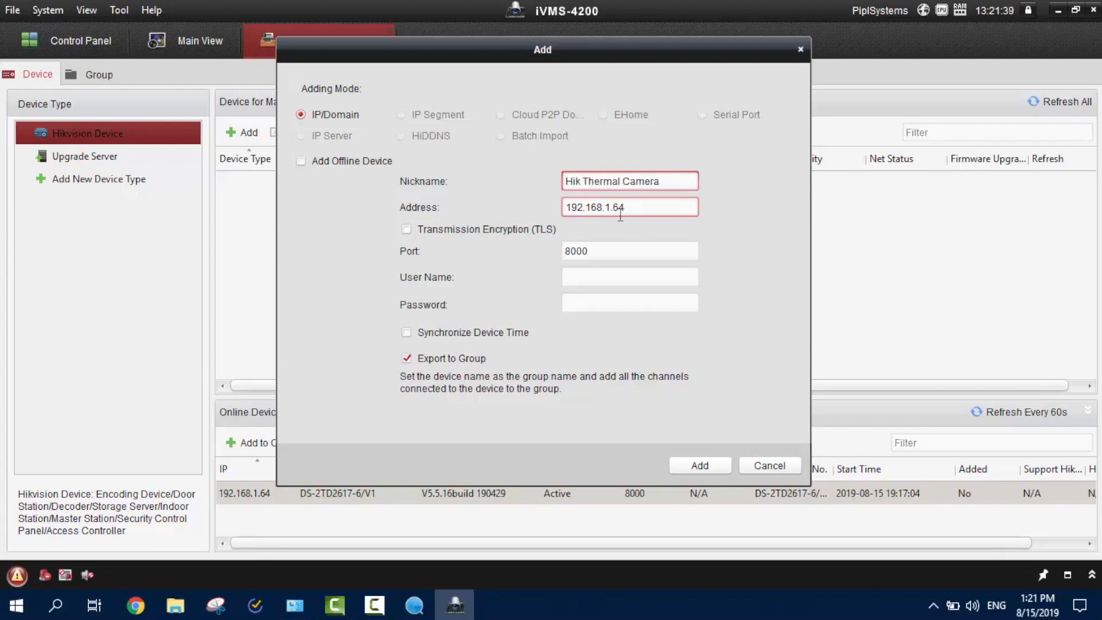
pyautogui.click(629, 277)
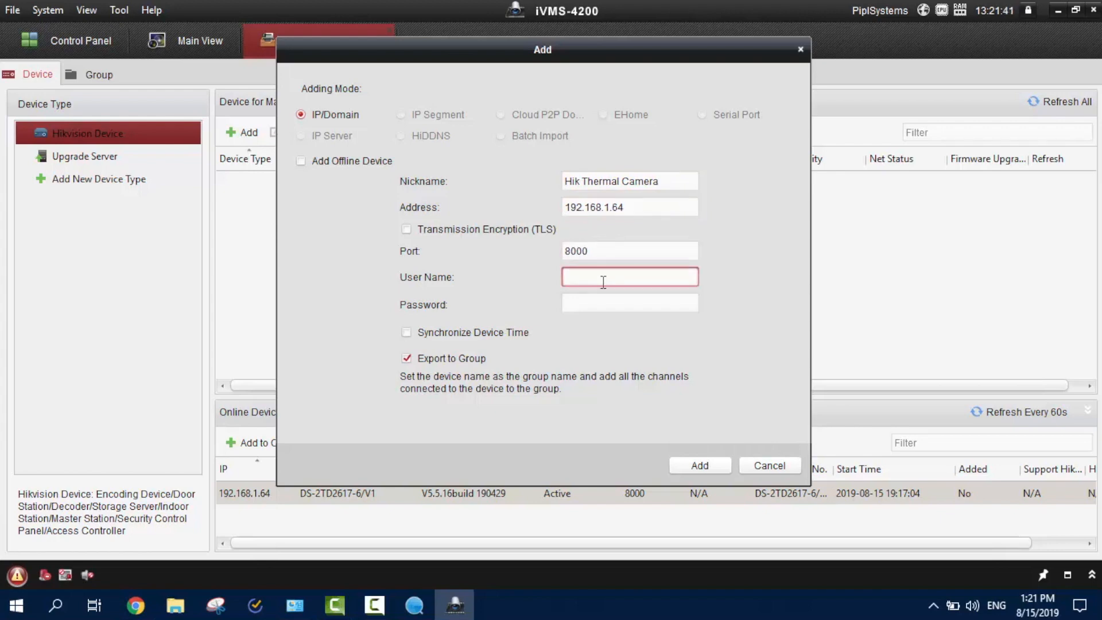
pyautogui.write('admin')
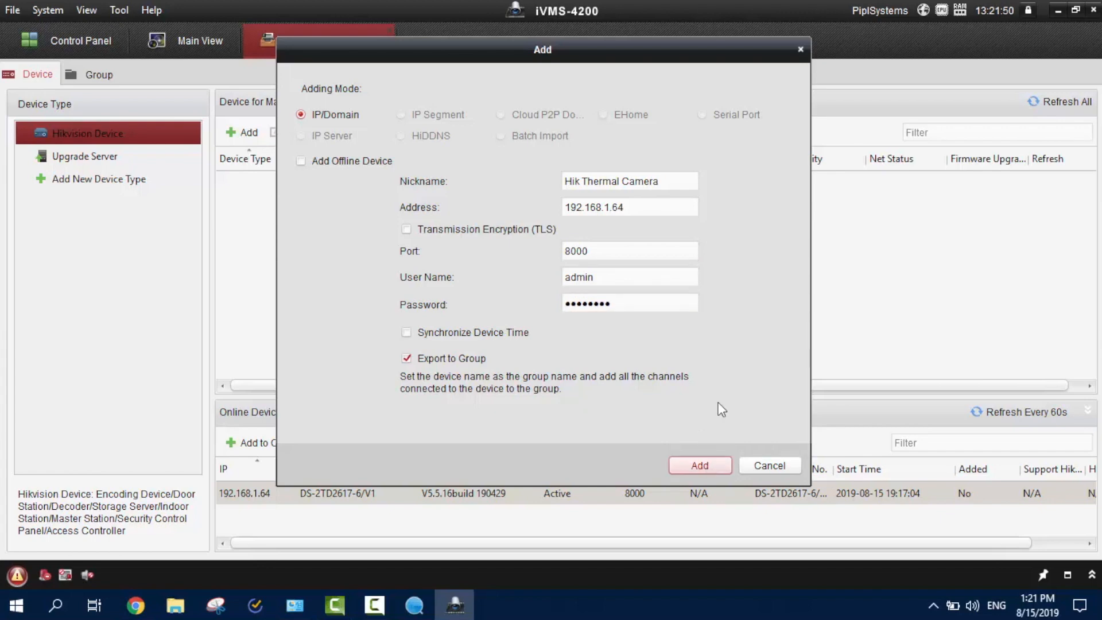
pyautogui.click(700, 466)
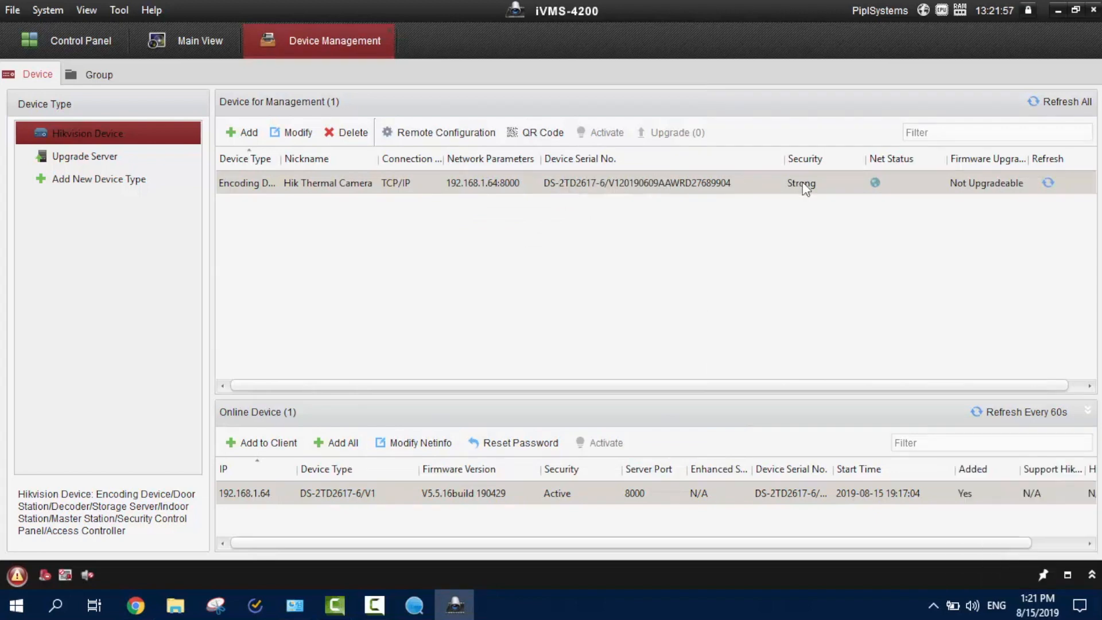
pyautogui.moveTo(776, 301)
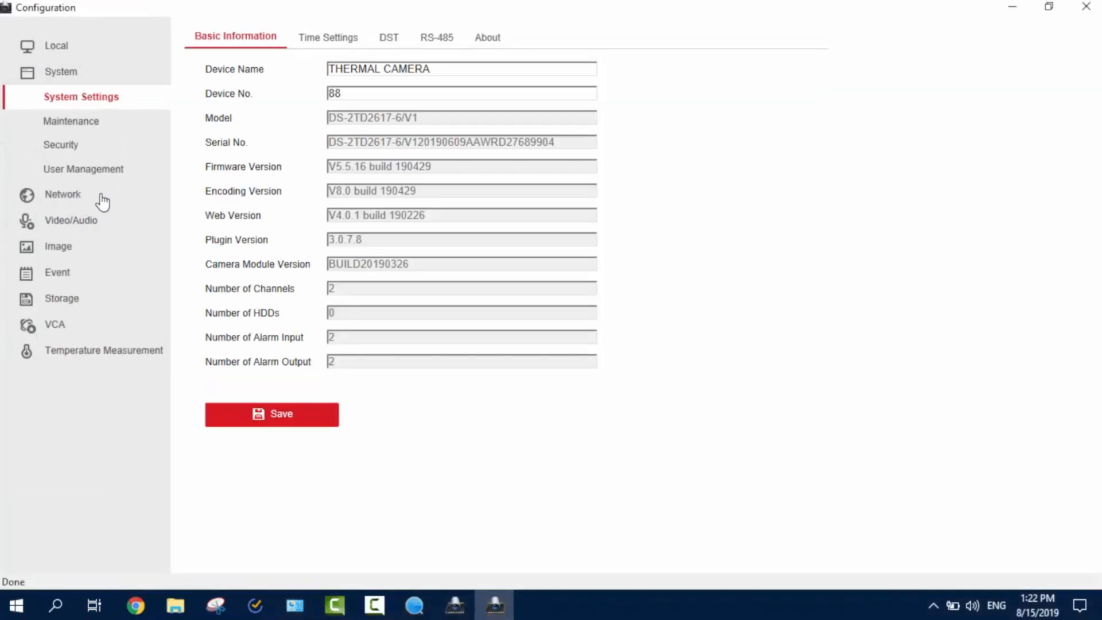
# Choose time zone (GMT+02:00) Athens, Jerusalem, sync with computer time, and save.
pyautogui.click(324, 37)
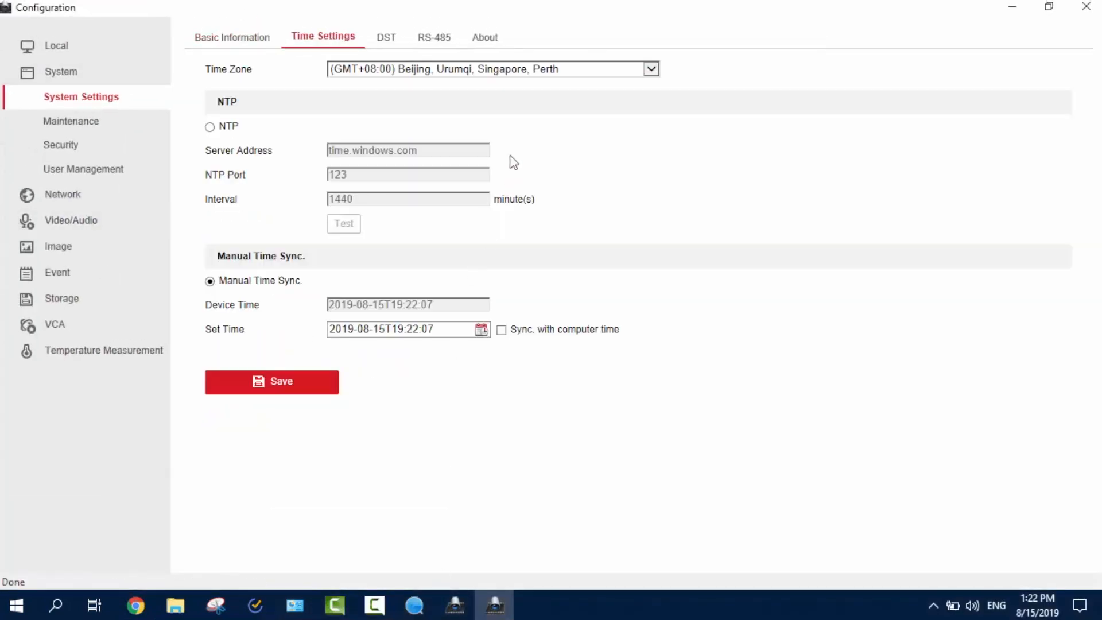
pyautogui.click(651, 69)
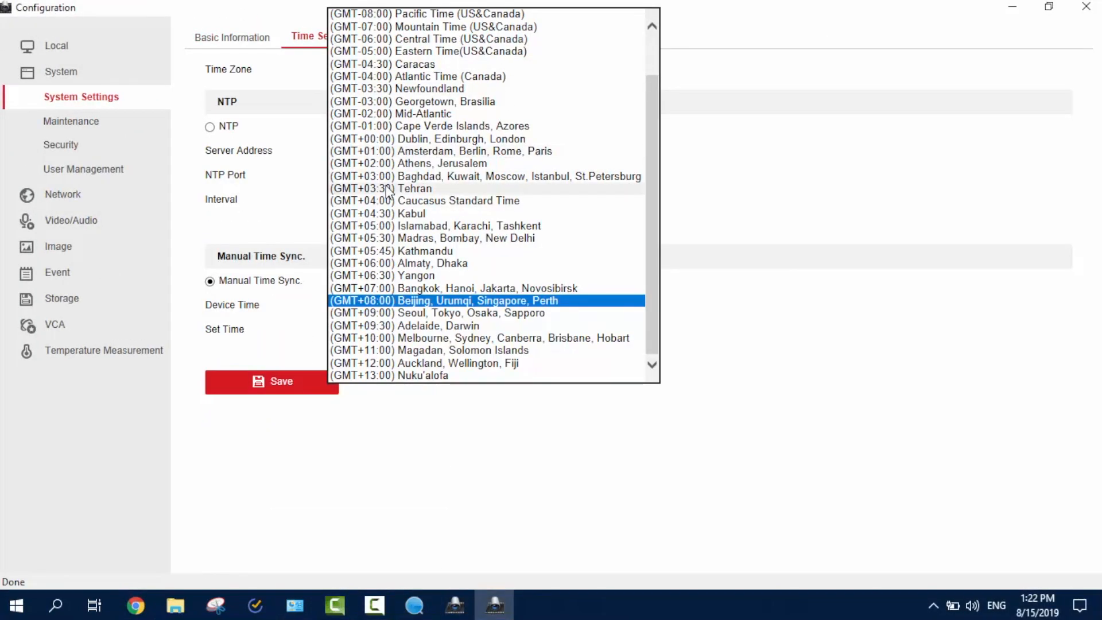
pyautogui.click(411, 163)
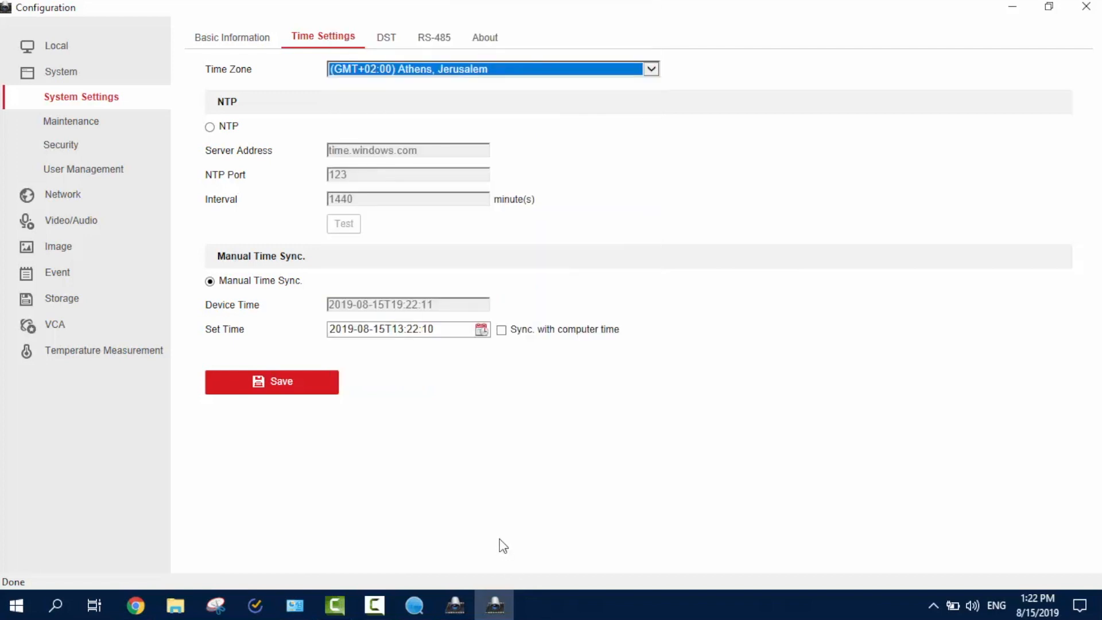
pyautogui.click(502, 329)
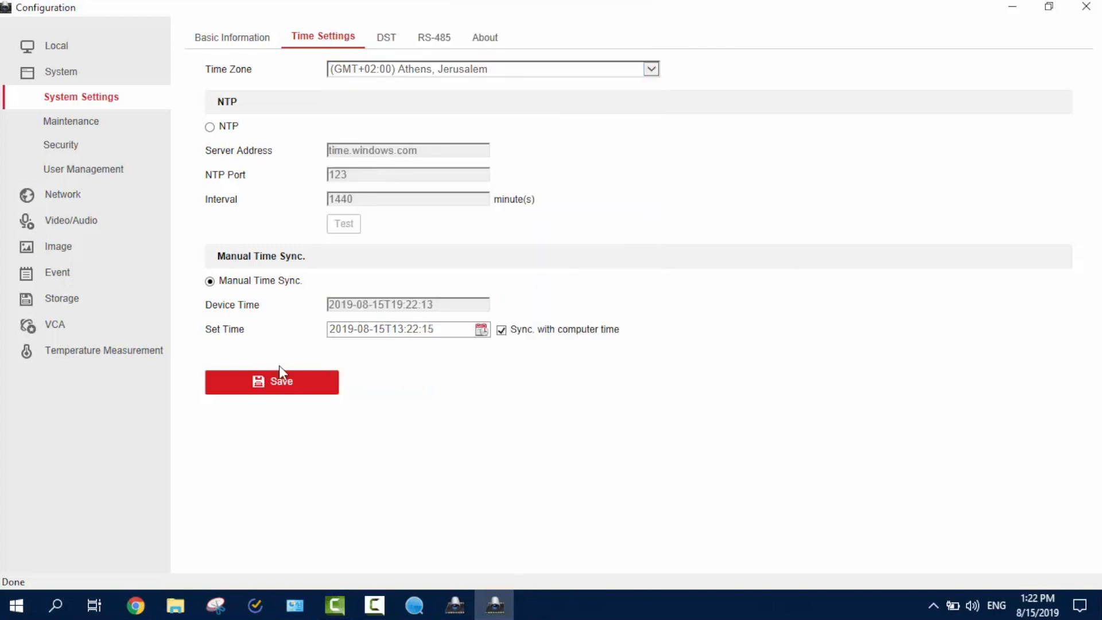
pyautogui.click(270, 382)
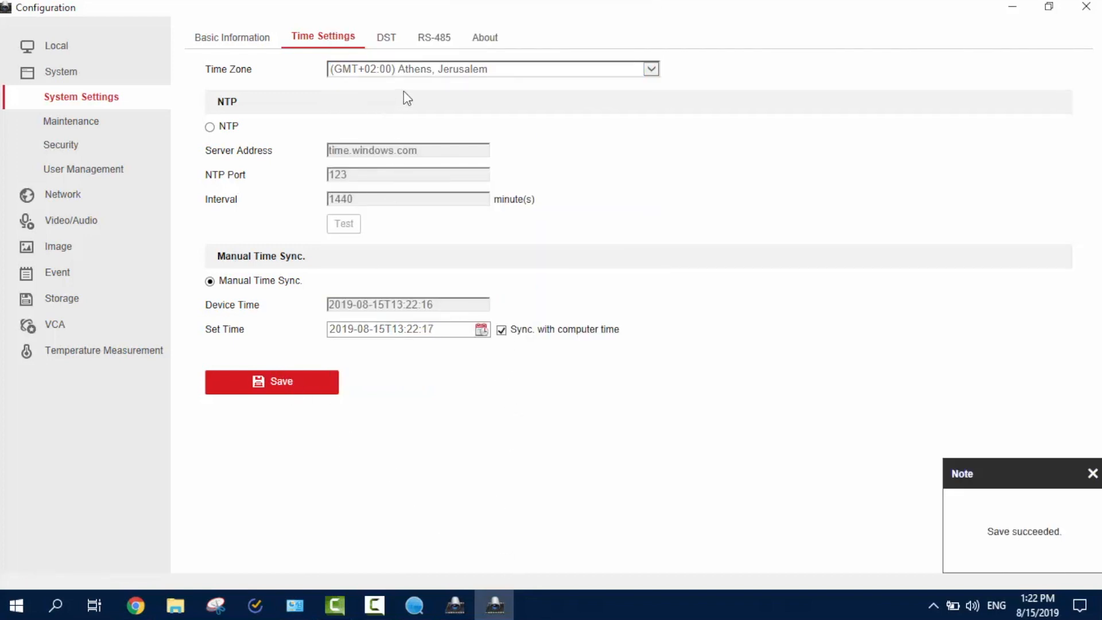
# Review RS-485, time and basic information tabs, then show the Local live-view and file settings.
pyautogui.click(430, 37)
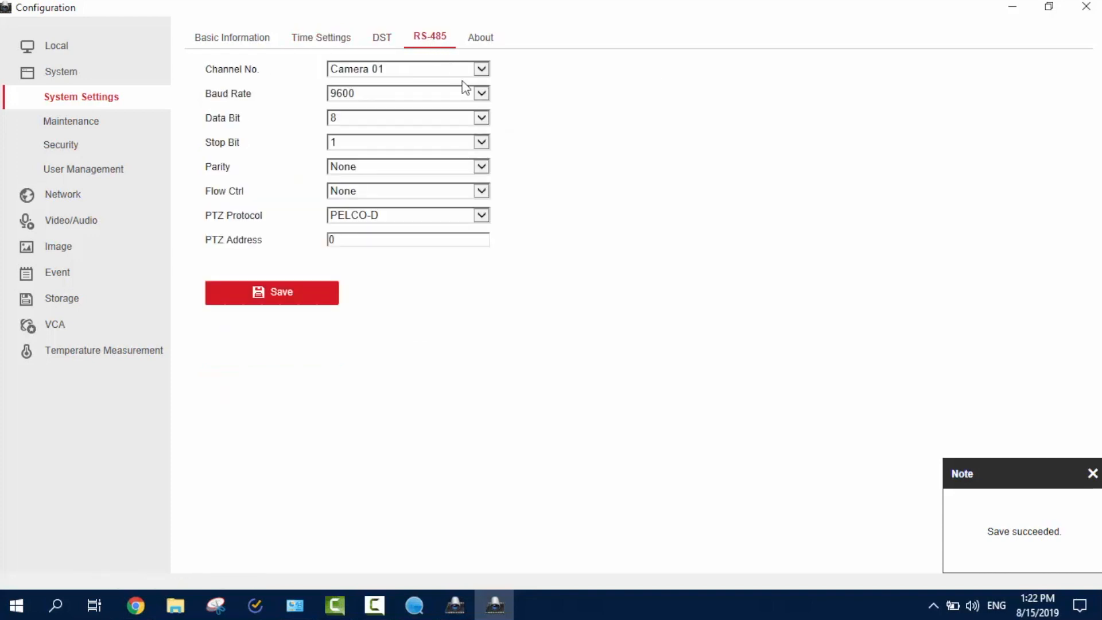
pyautogui.click(323, 36)
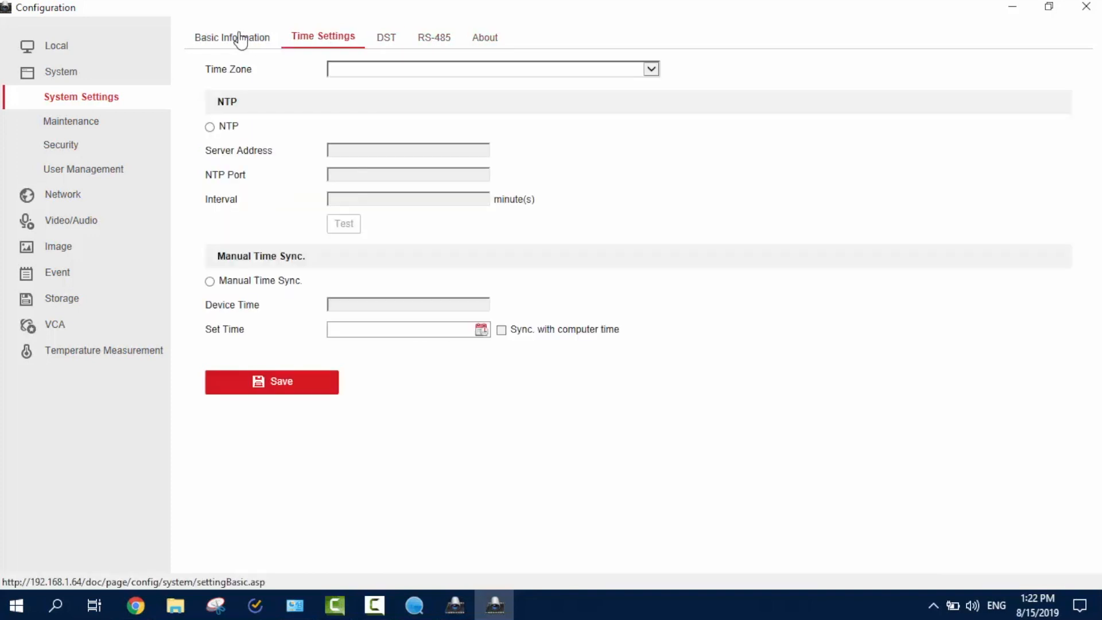
pyautogui.click(231, 37)
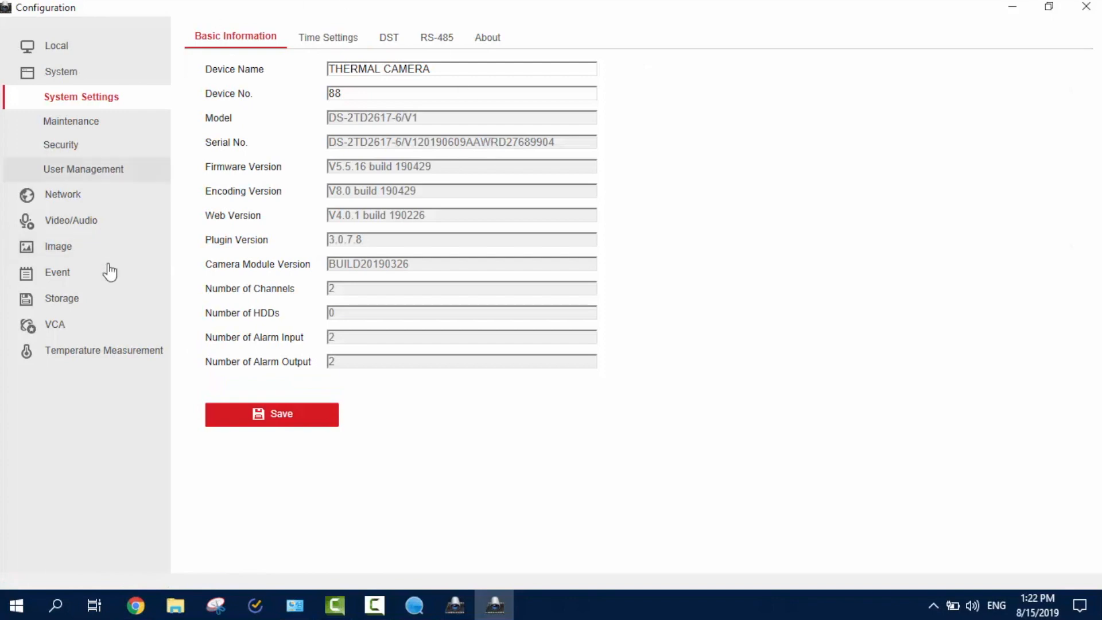
pyautogui.click(57, 46)
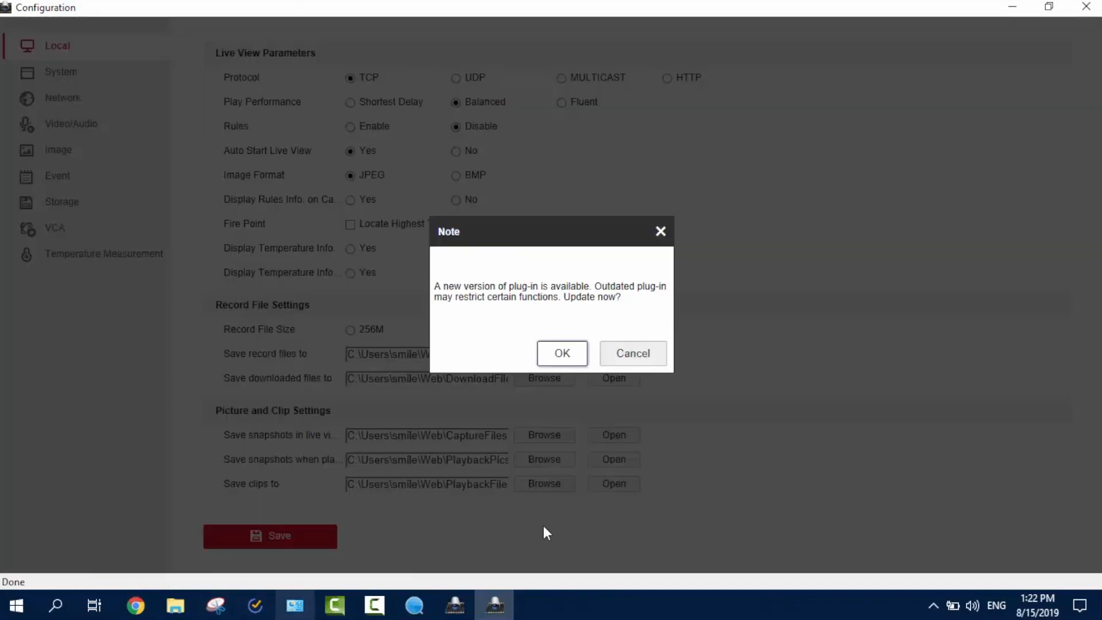
pyautogui.moveTo(931, 407)
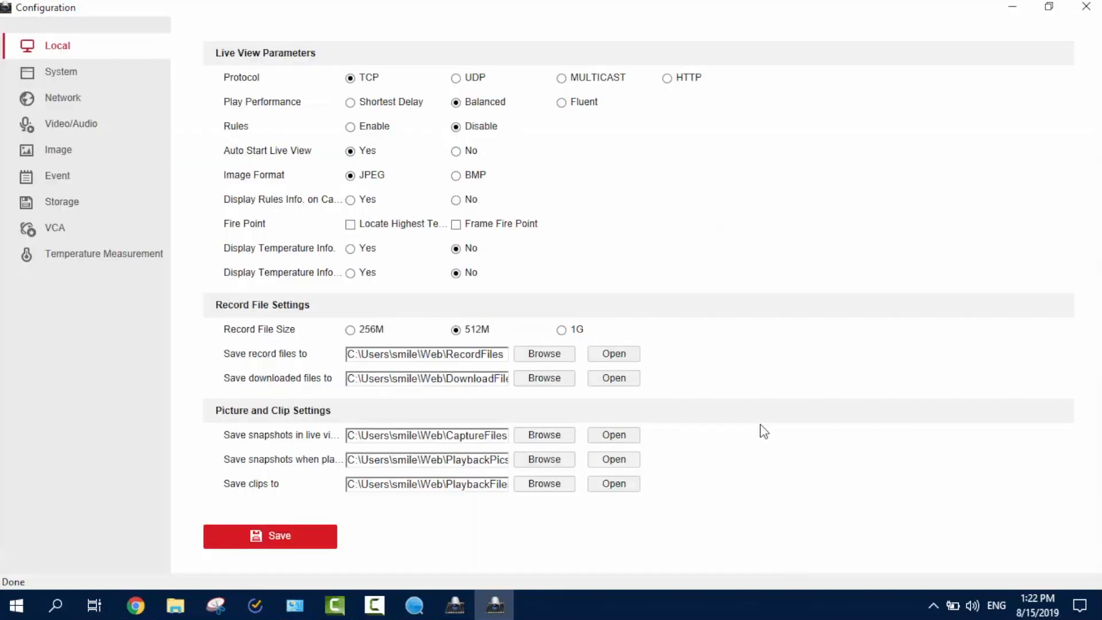
pyautogui.moveTo(395, 100)
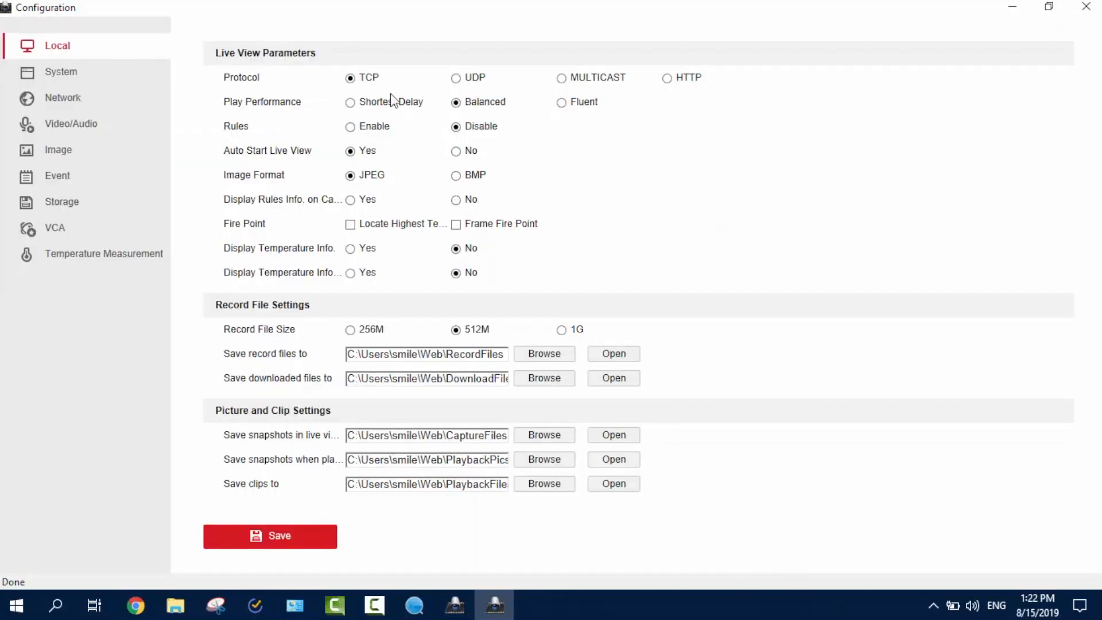
pyautogui.moveTo(279, 297)
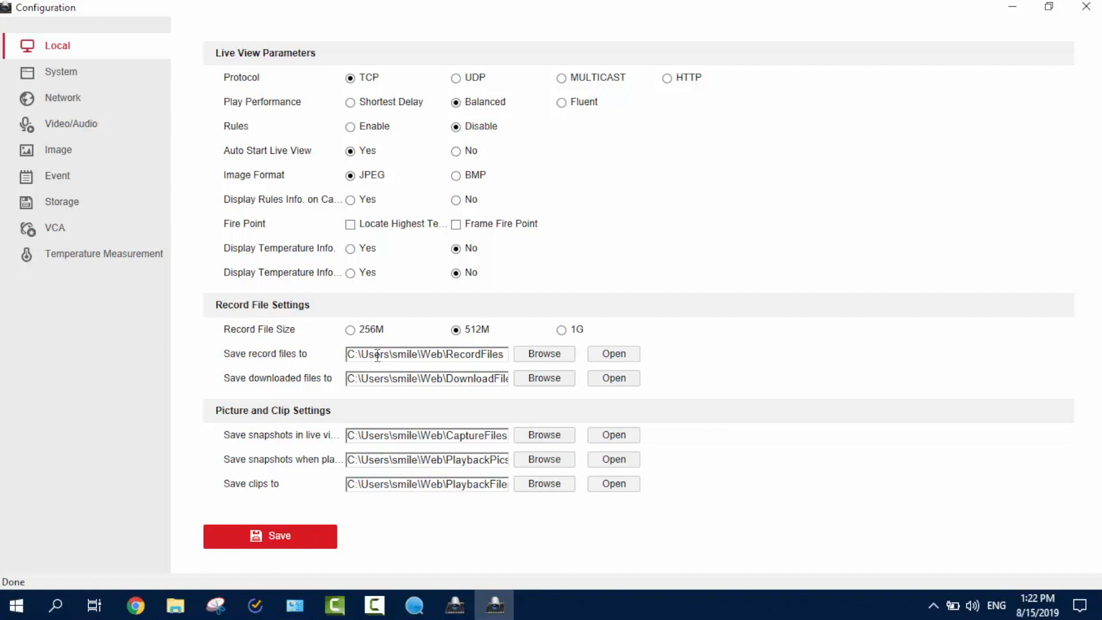
pyautogui.moveTo(326, 261)
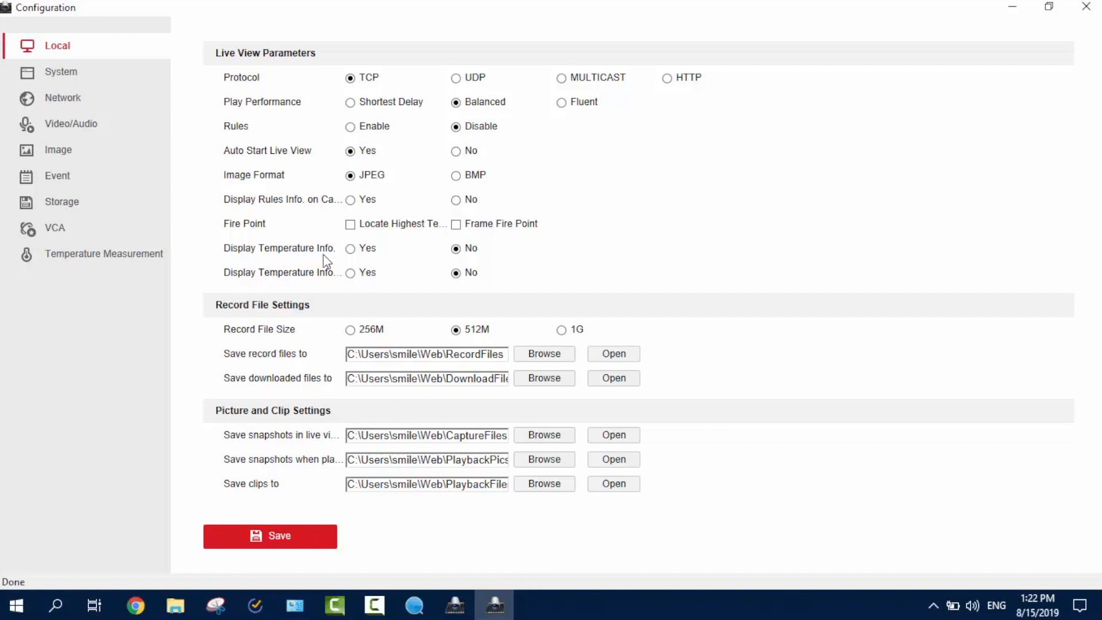
pyautogui.moveTo(662, 391)
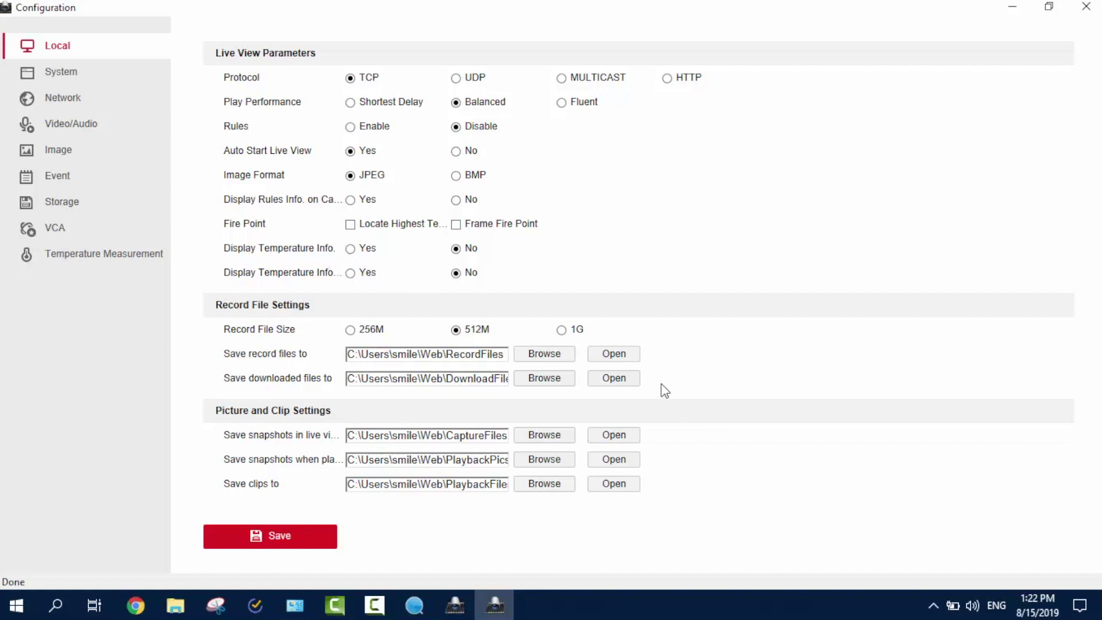
pyautogui.moveTo(282, 248)
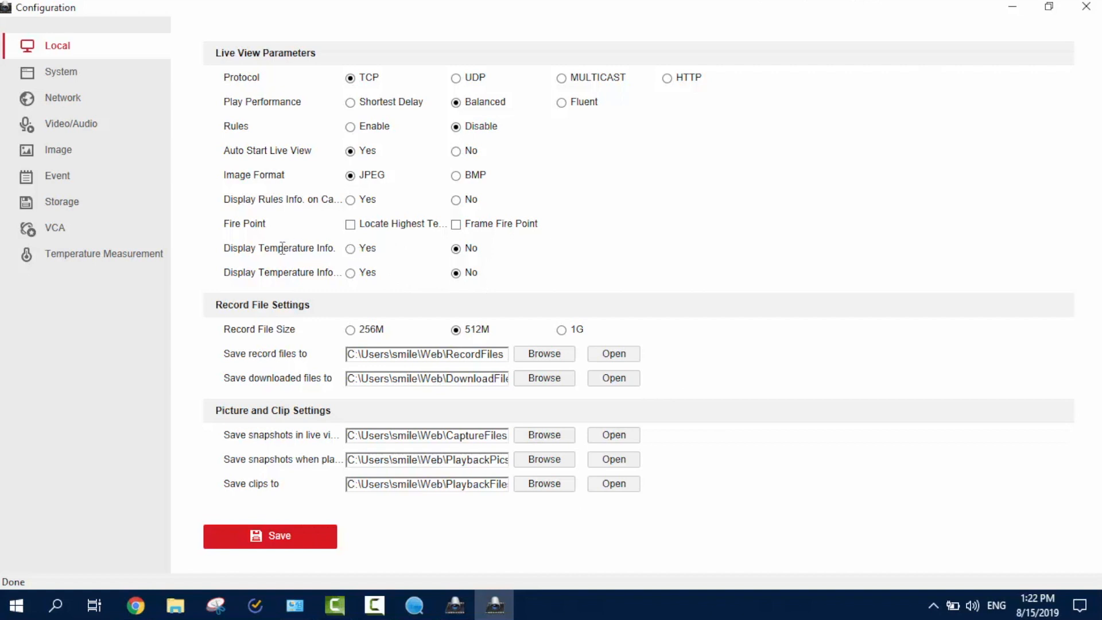
pyautogui.moveTo(245, 181)
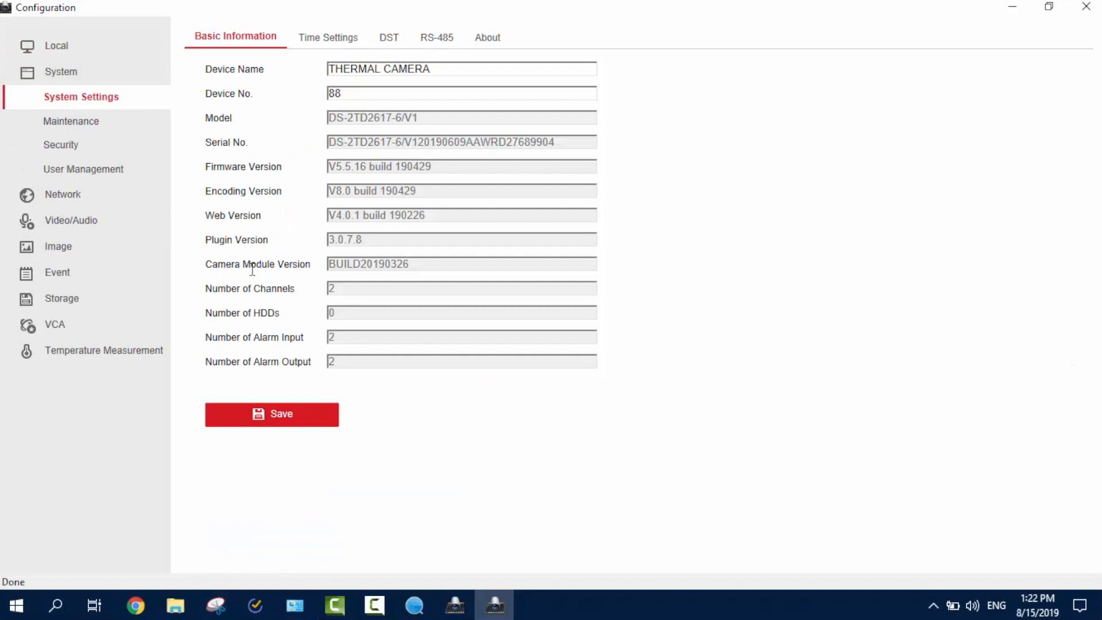
# Review Maintenance, System Service, VCA Resource Type, Authentication and Security Service pages, ending on Network.
pyautogui.click(70, 121)
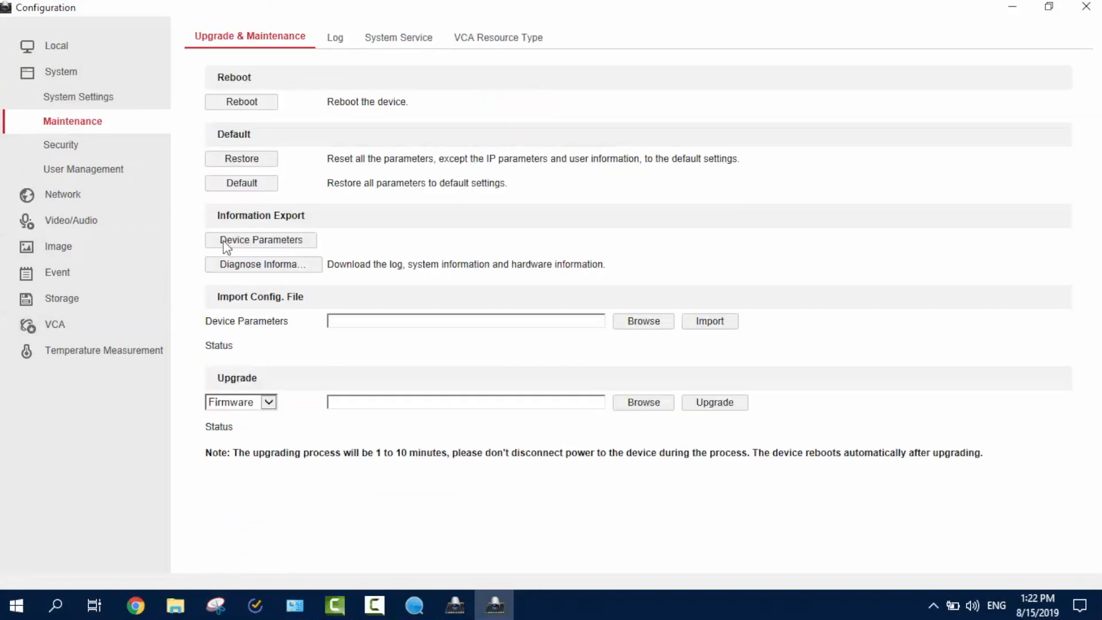
pyautogui.click(395, 36)
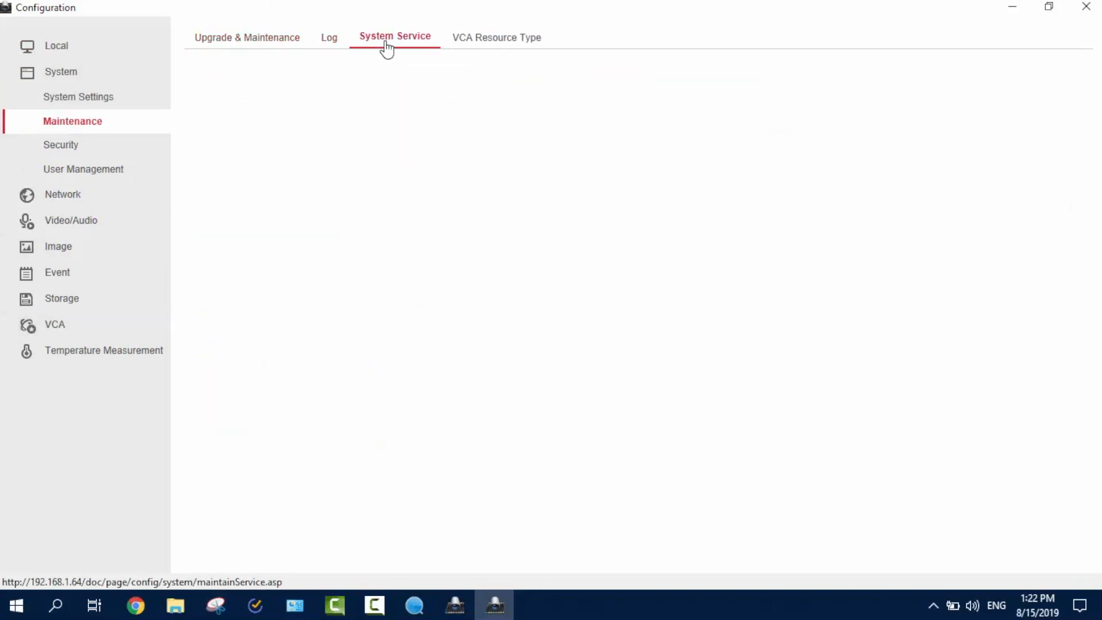
pyautogui.click(493, 35)
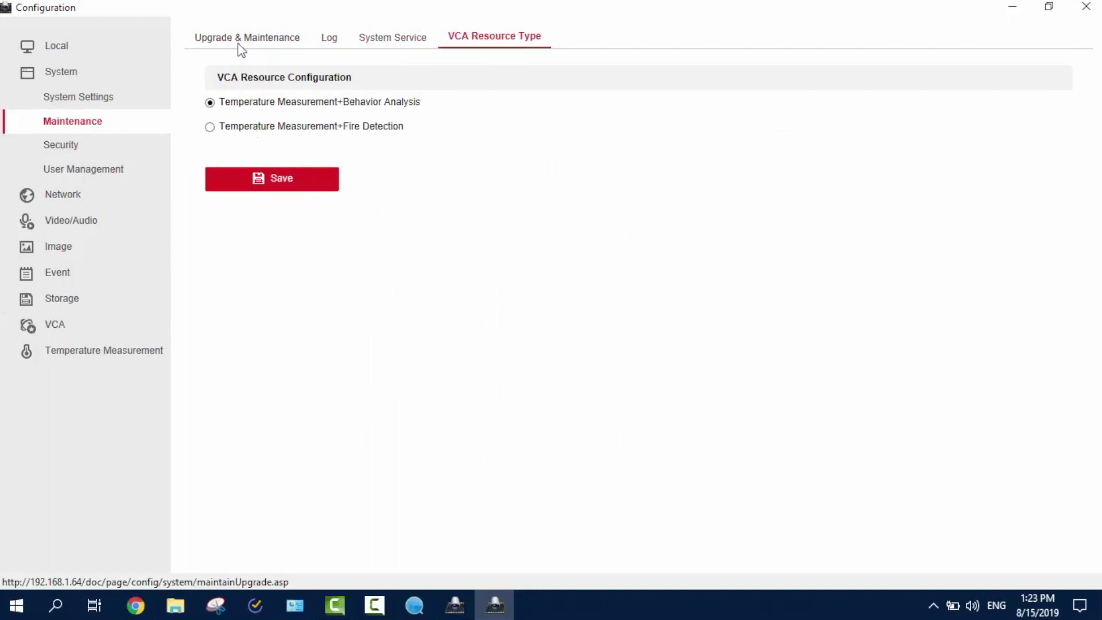
pyautogui.click(59, 145)
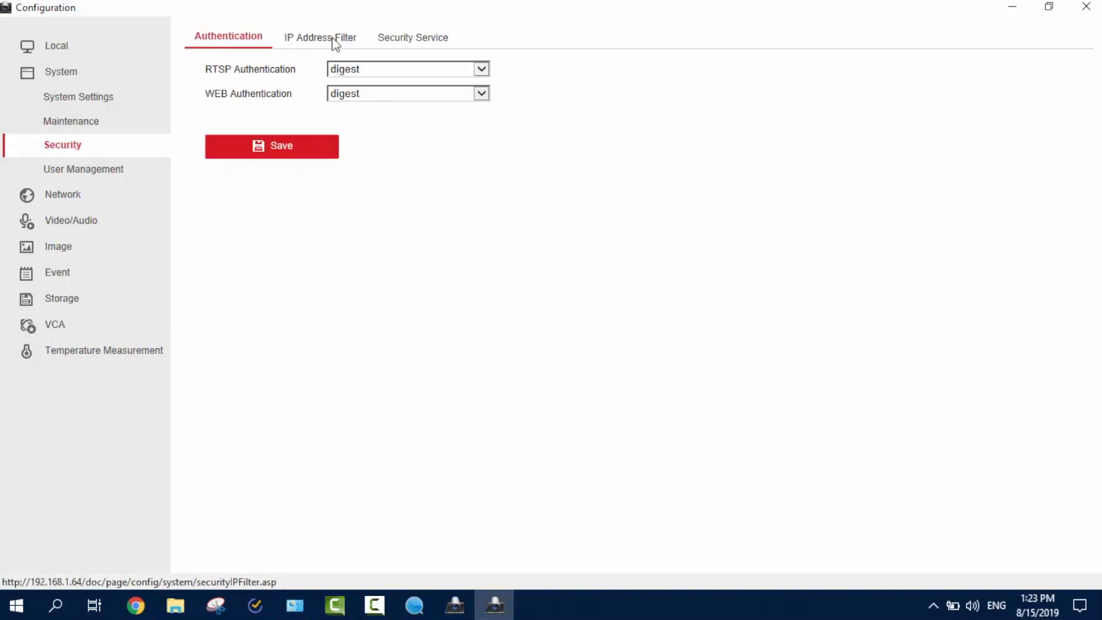
pyautogui.click(412, 37)
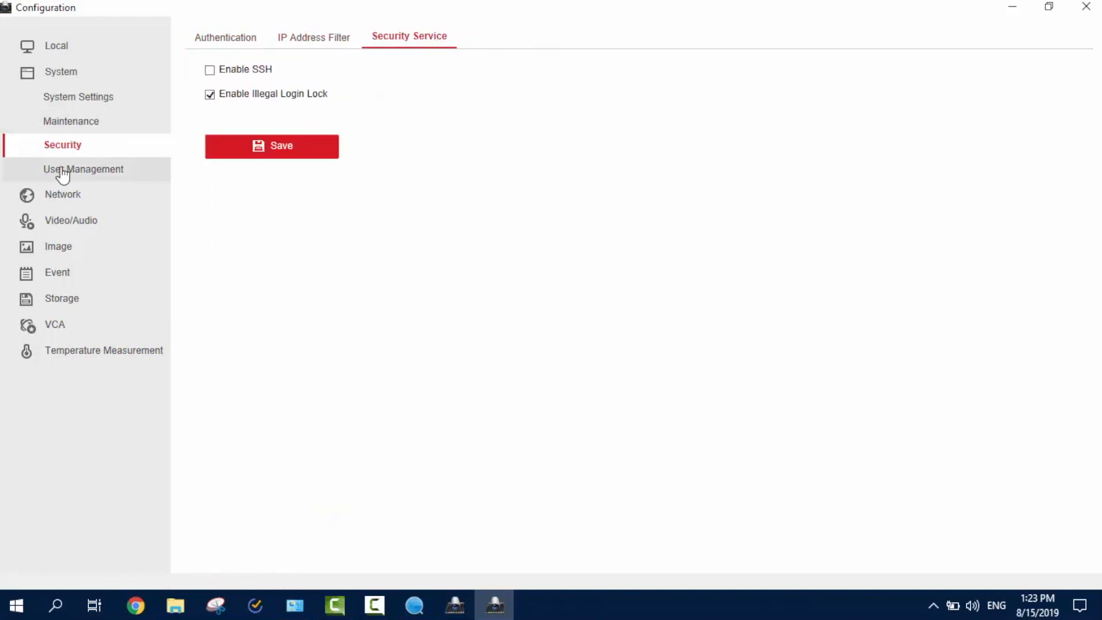
pyautogui.click(85, 169)
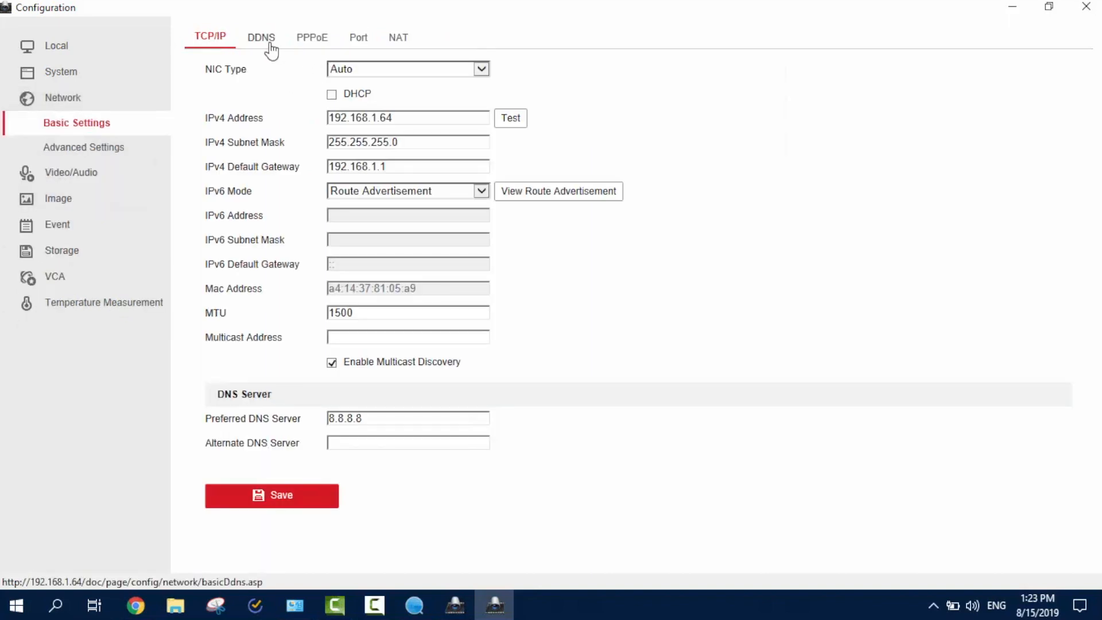
# Review the PPPoE and NAT pages, then show the advanced network settings.
pyautogui.click(311, 37)
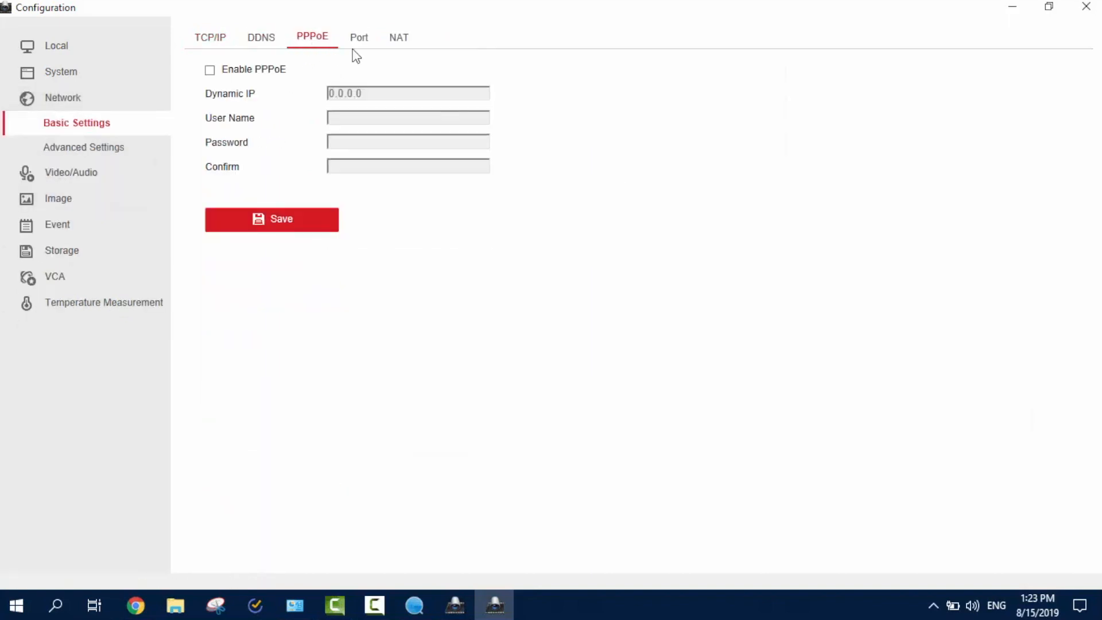
pyautogui.click(398, 36)
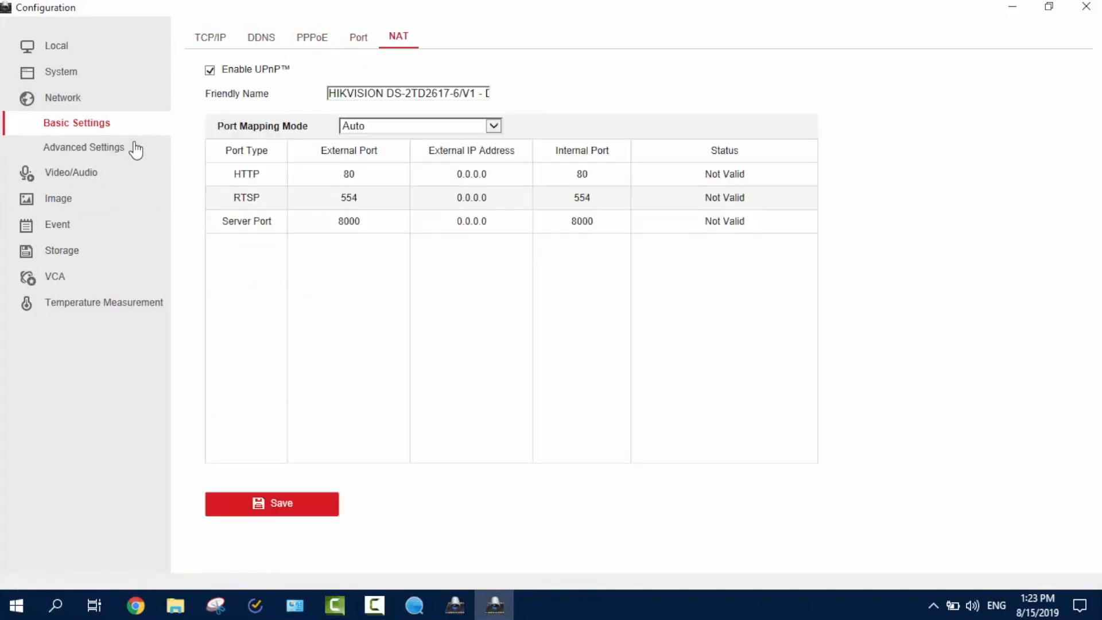
pyautogui.click(83, 147)
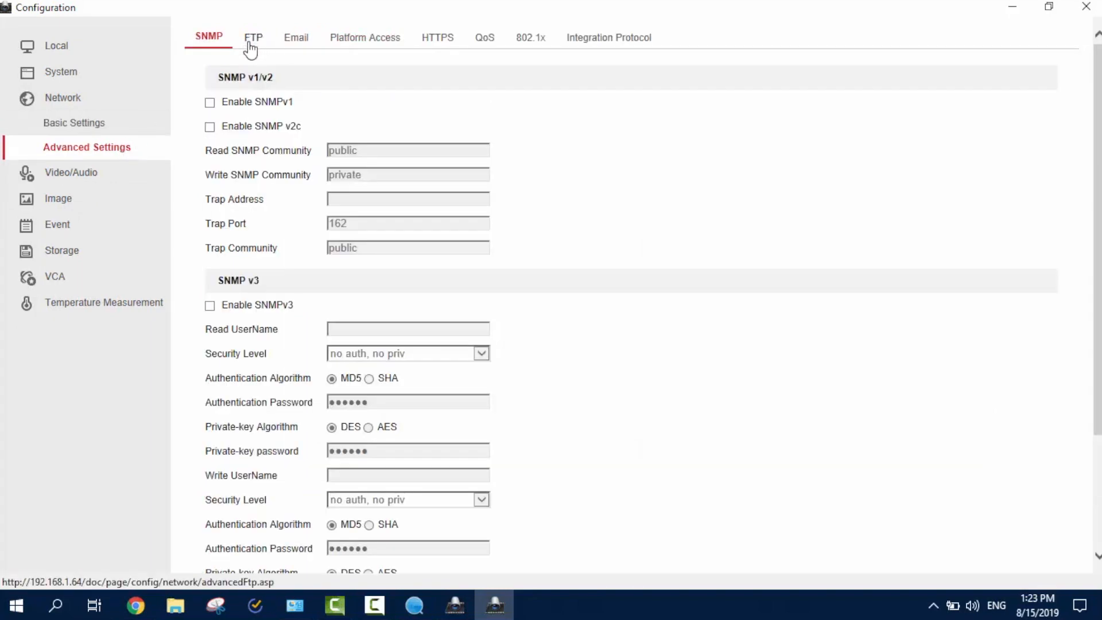
pyautogui.scroll(-3)
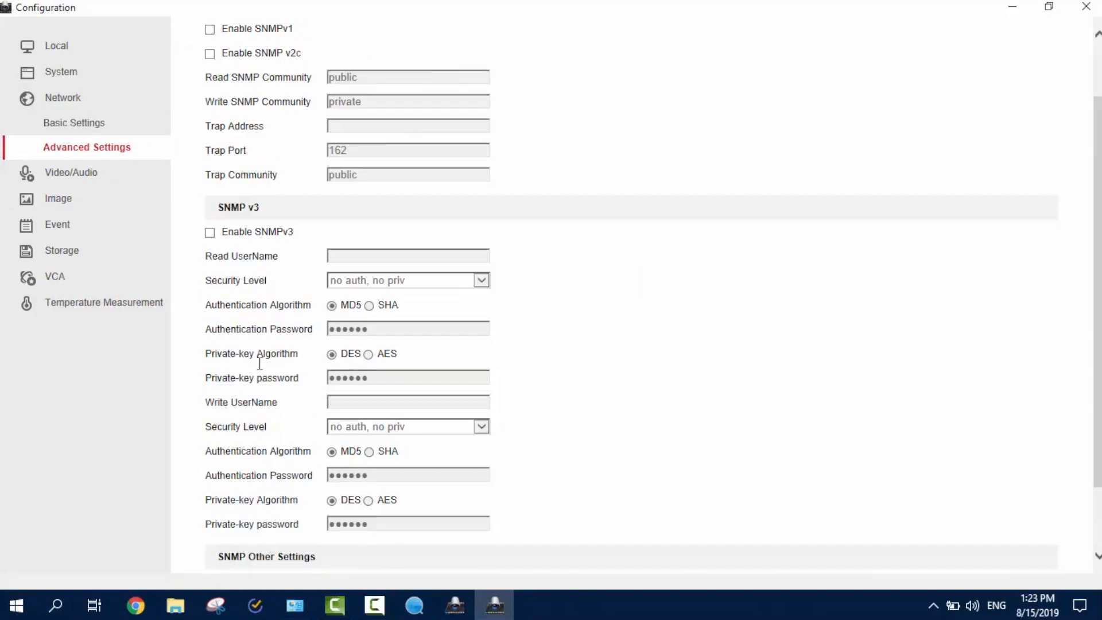
# Look through the FTP, Email, HTTPS, Platform Access, QoS and 802.1x pages.
pyautogui.click(252, 37)
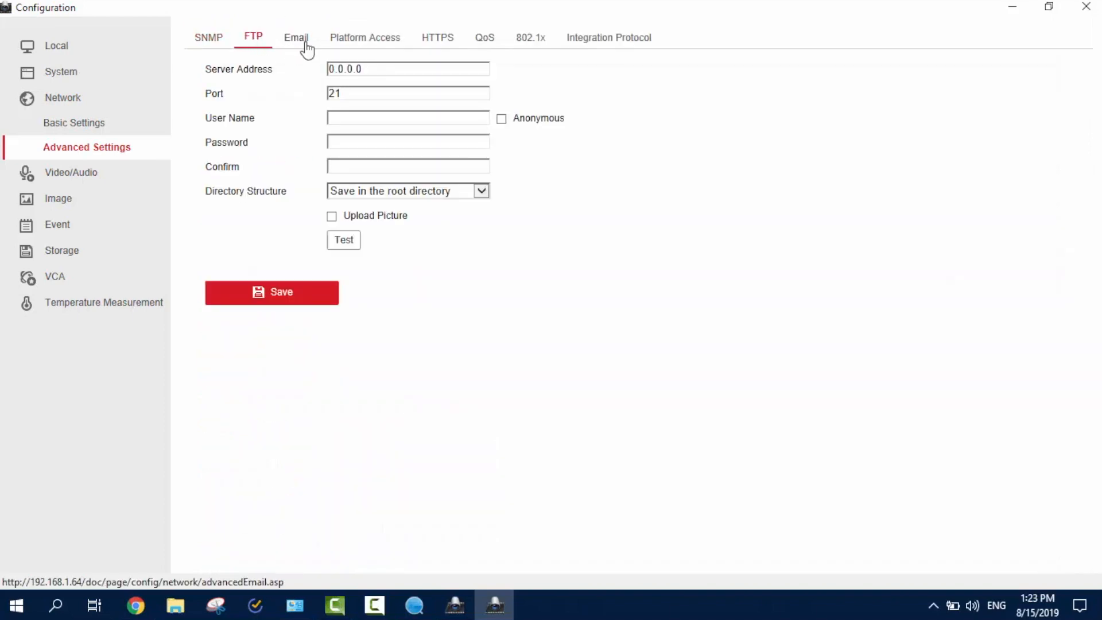
pyautogui.click(296, 37)
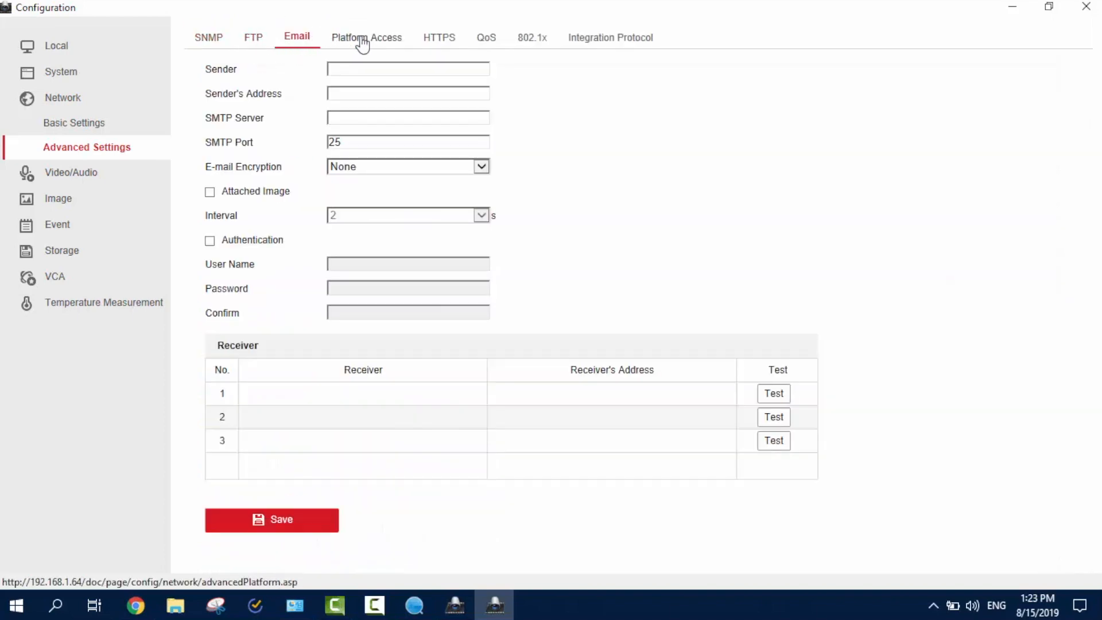
pyautogui.click(438, 36)
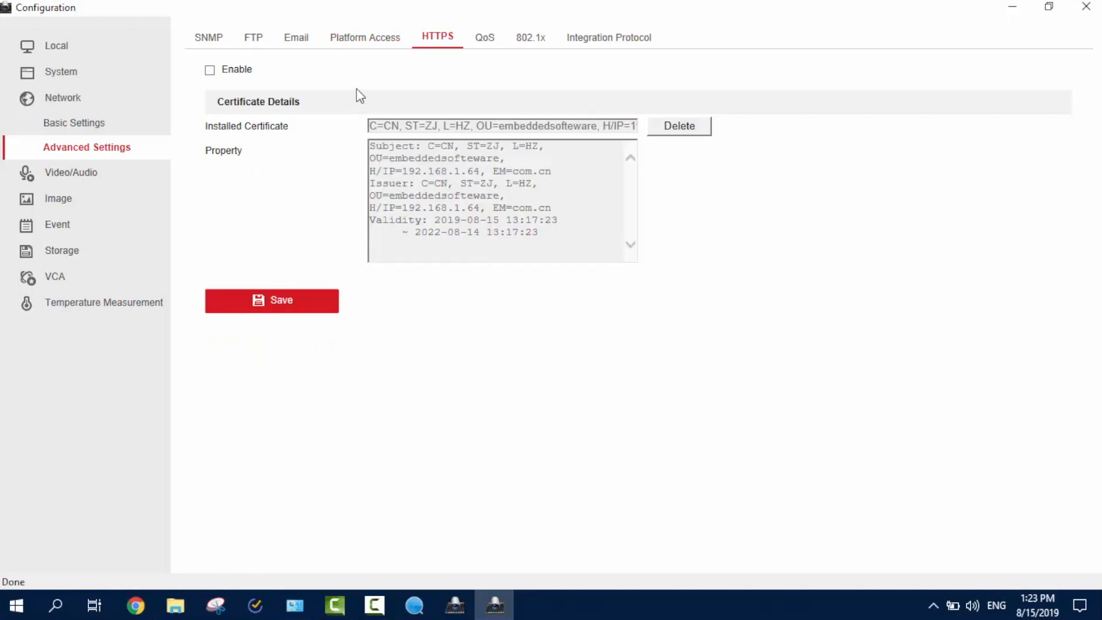
pyautogui.click(365, 37)
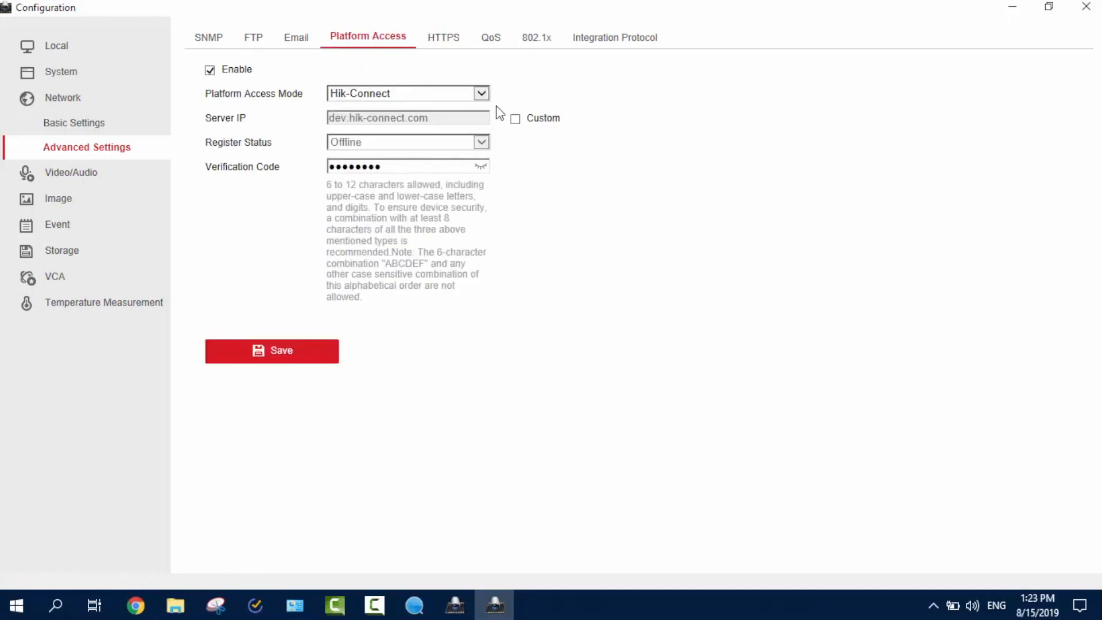
pyautogui.click(490, 36)
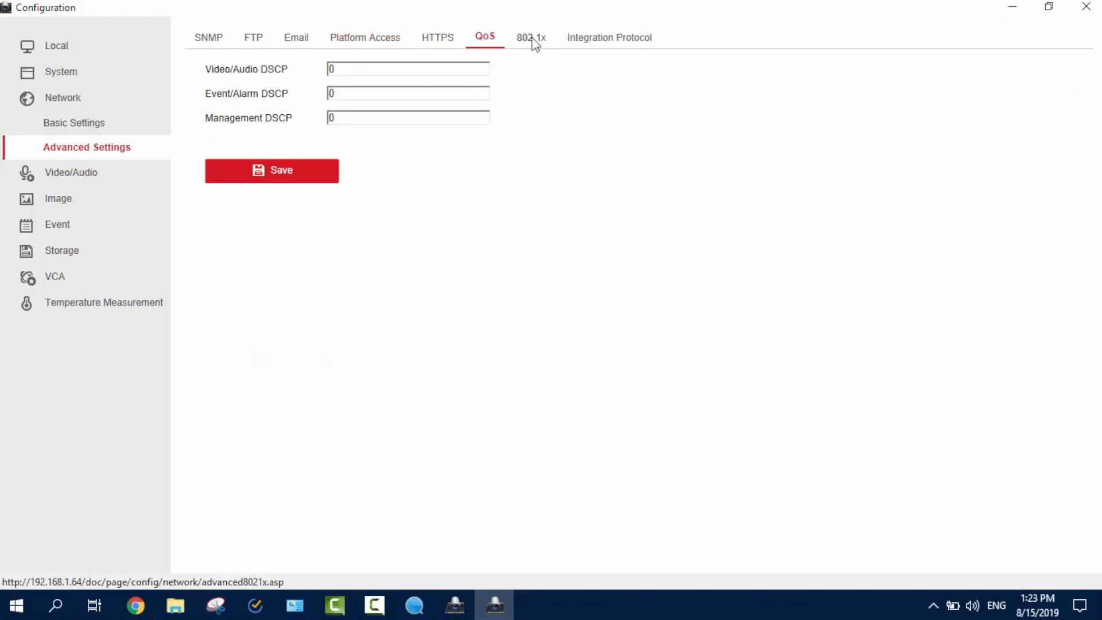
pyautogui.click(530, 37)
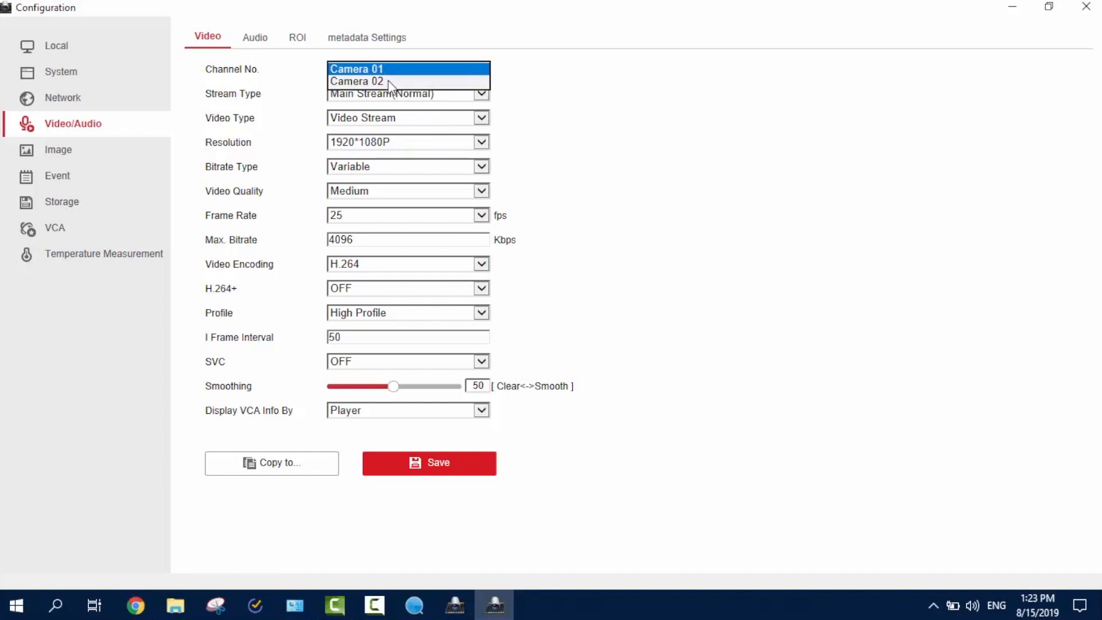
# Set Camera 01's main stream to Video&Audio with H.265 encoding and H.265+ off.
pyautogui.click(374, 69)
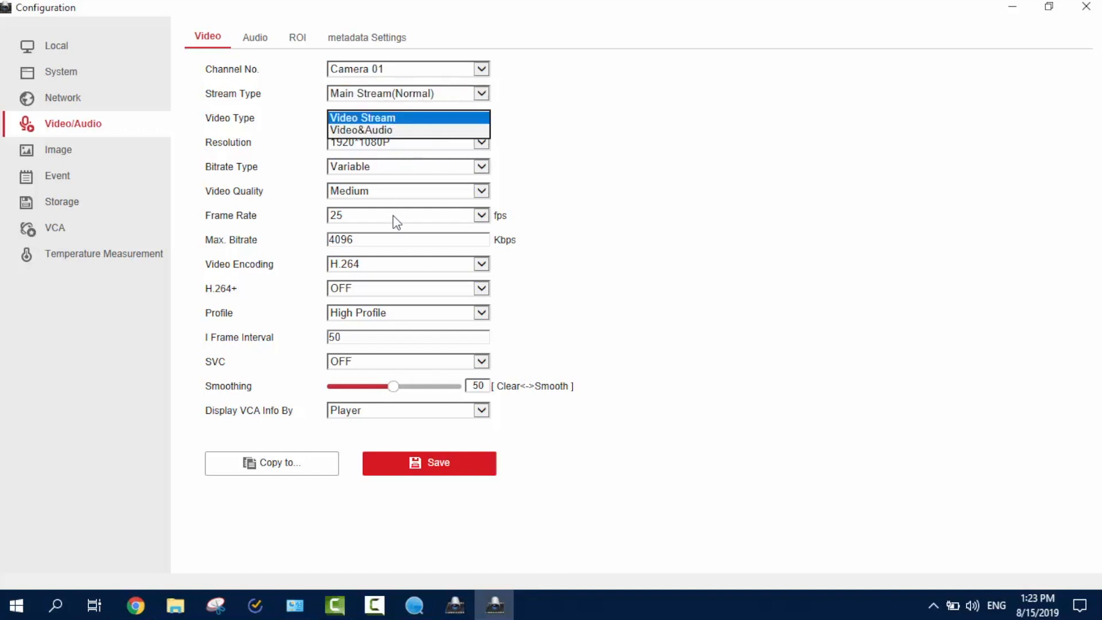
pyautogui.click(360, 129)
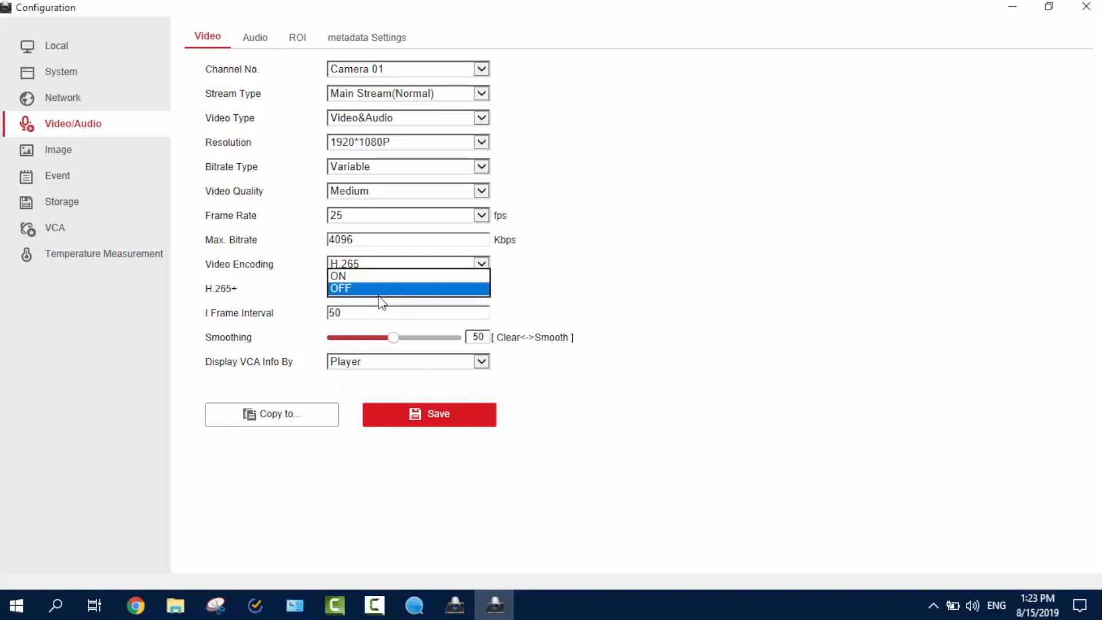
pyautogui.click(363, 288)
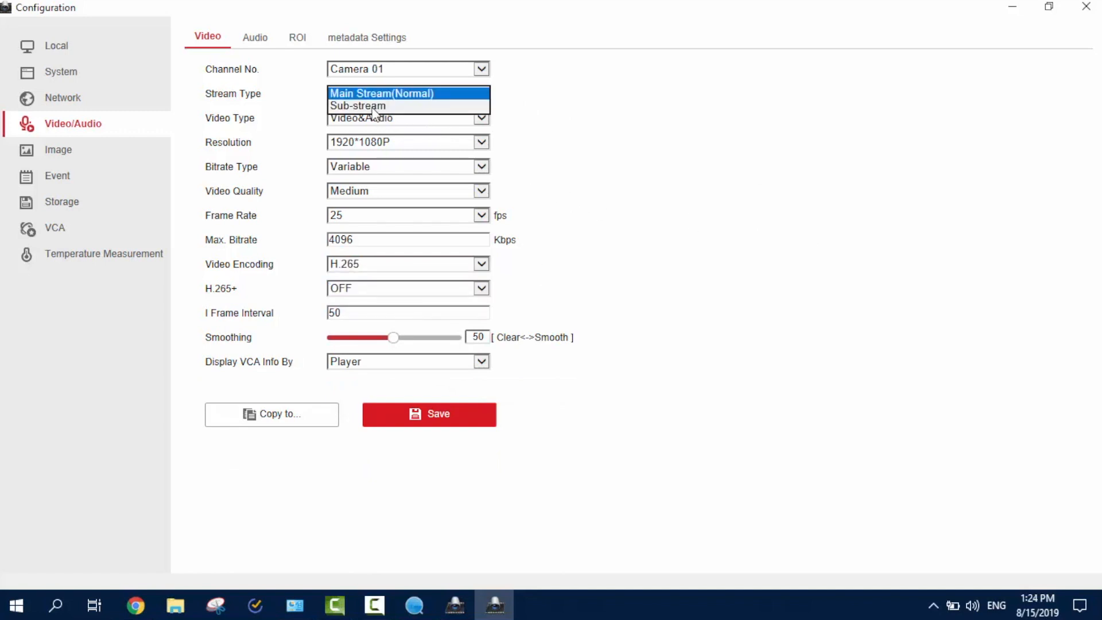
pyautogui.click(359, 105)
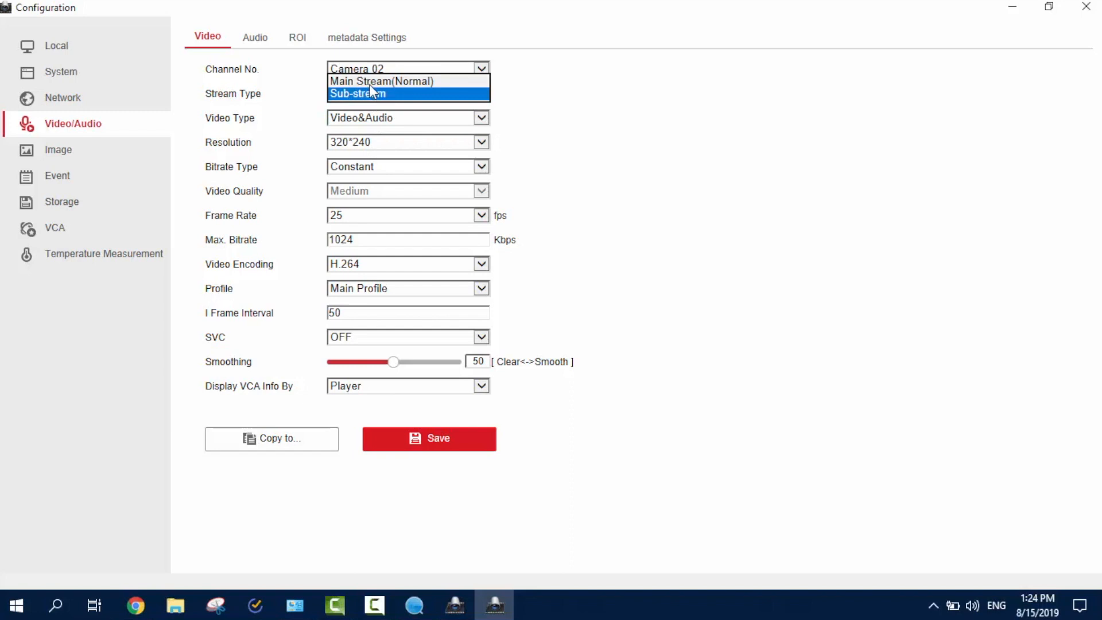
# Check Camera 02's sub-stream encoding and metadata, then show the Image settings.
pyautogui.click(381, 80)
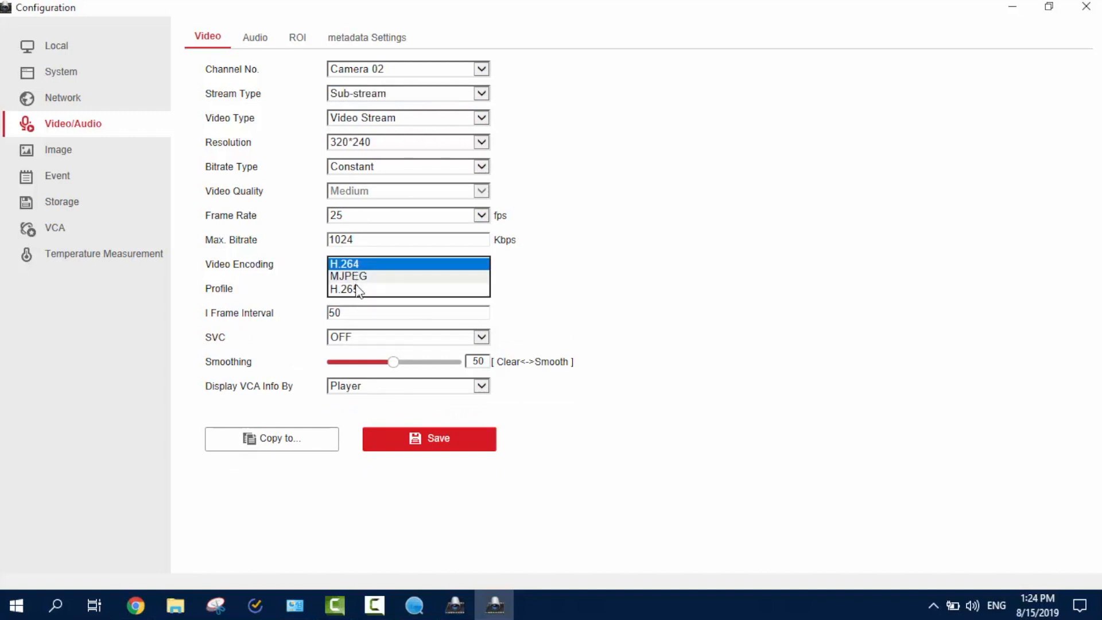
pyautogui.click(356, 289)
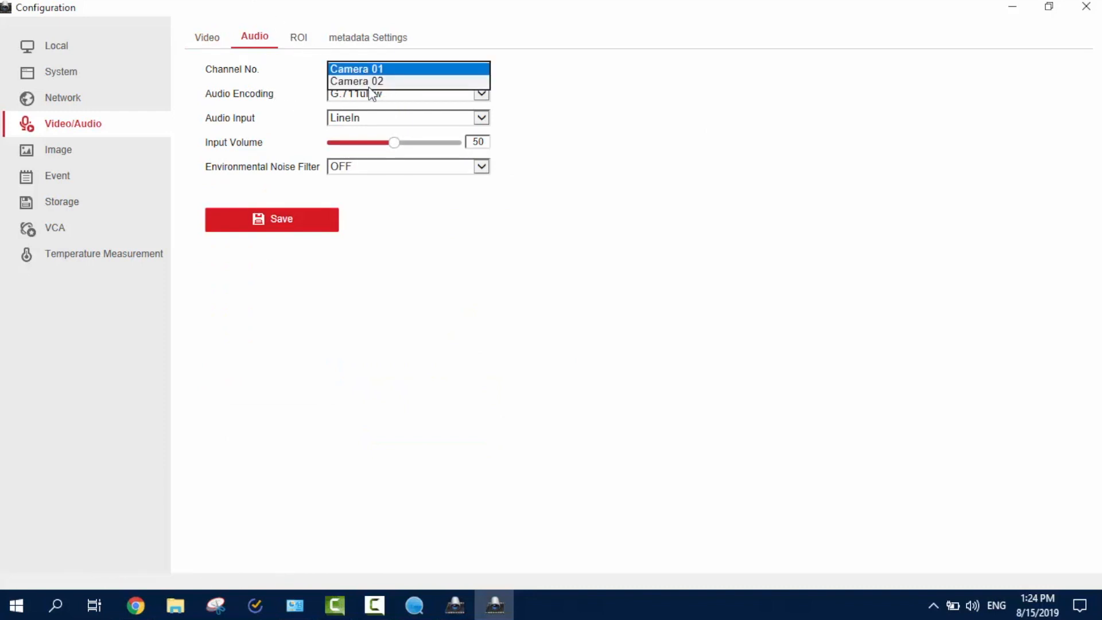
pyautogui.click(368, 36)
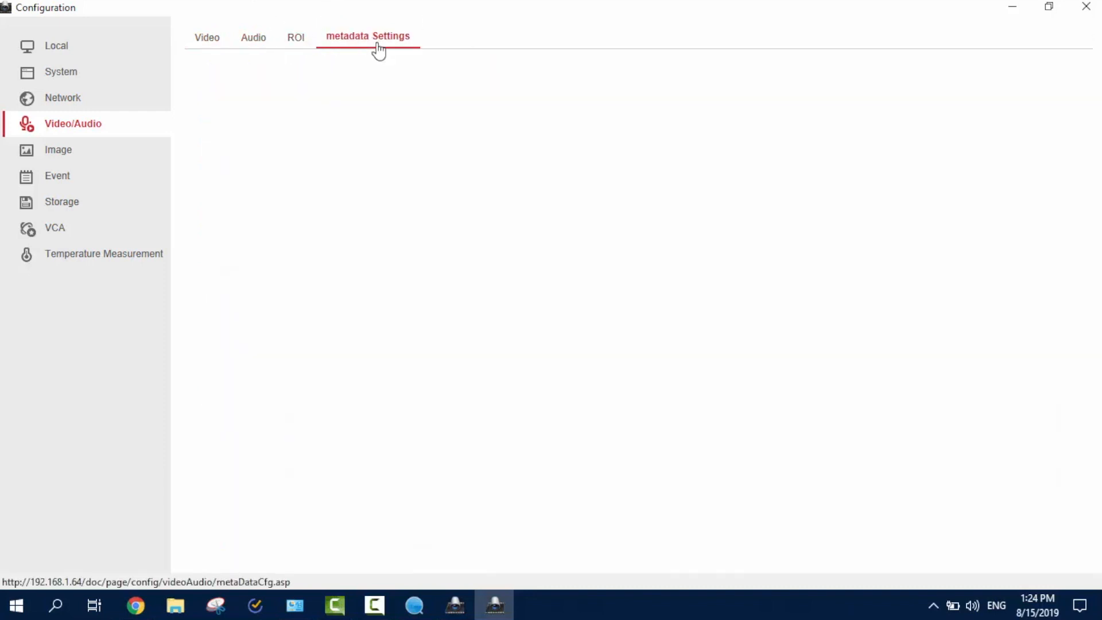
pyautogui.click(57, 149)
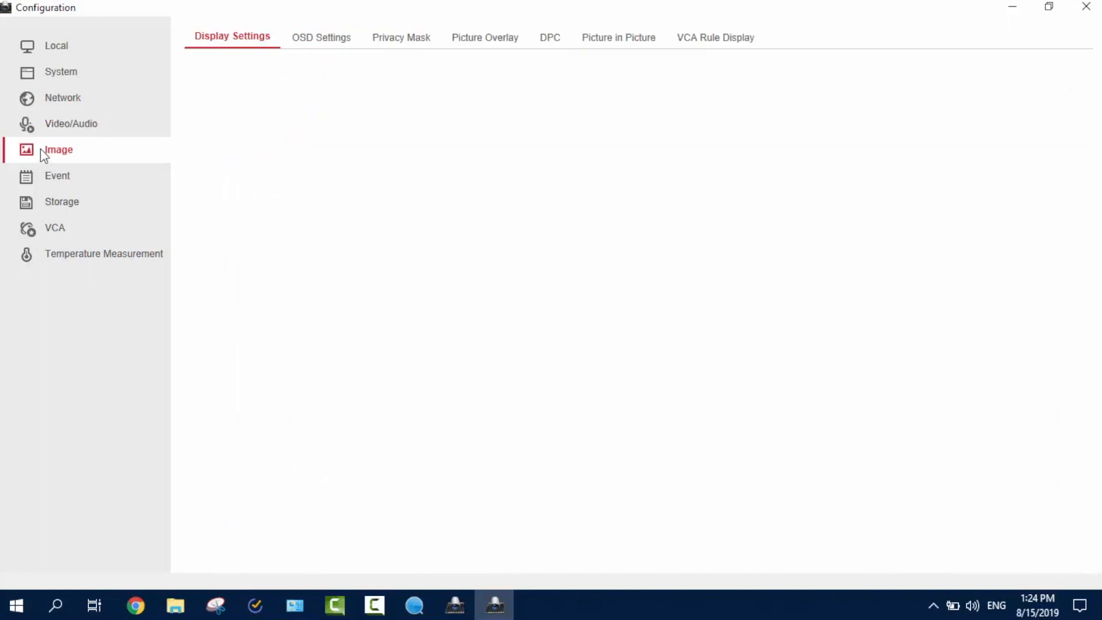
# Show Camera 02's image display settings, raise brightness to 58 then return it to 50.
pyautogui.click(56, 149)
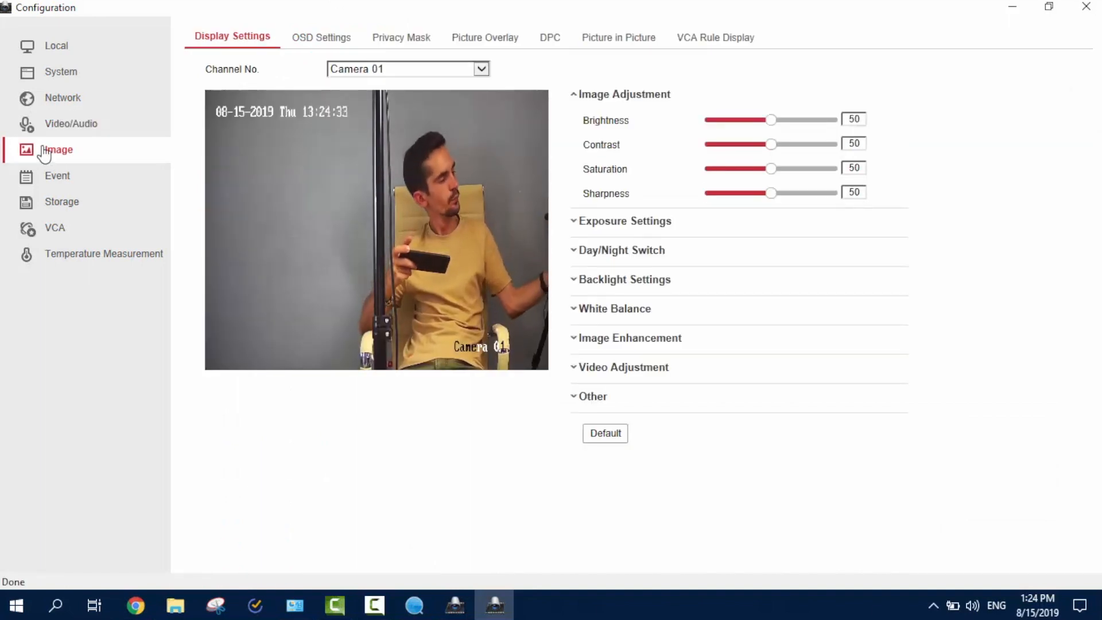
pyautogui.moveTo(24, 124)
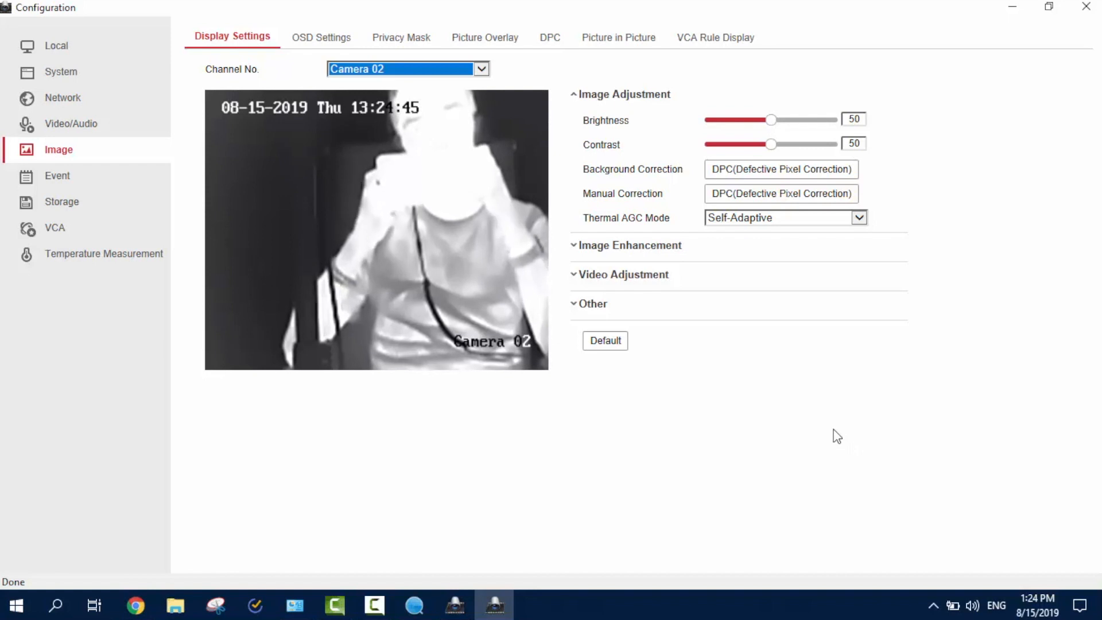
pyautogui.moveTo(796, 433)
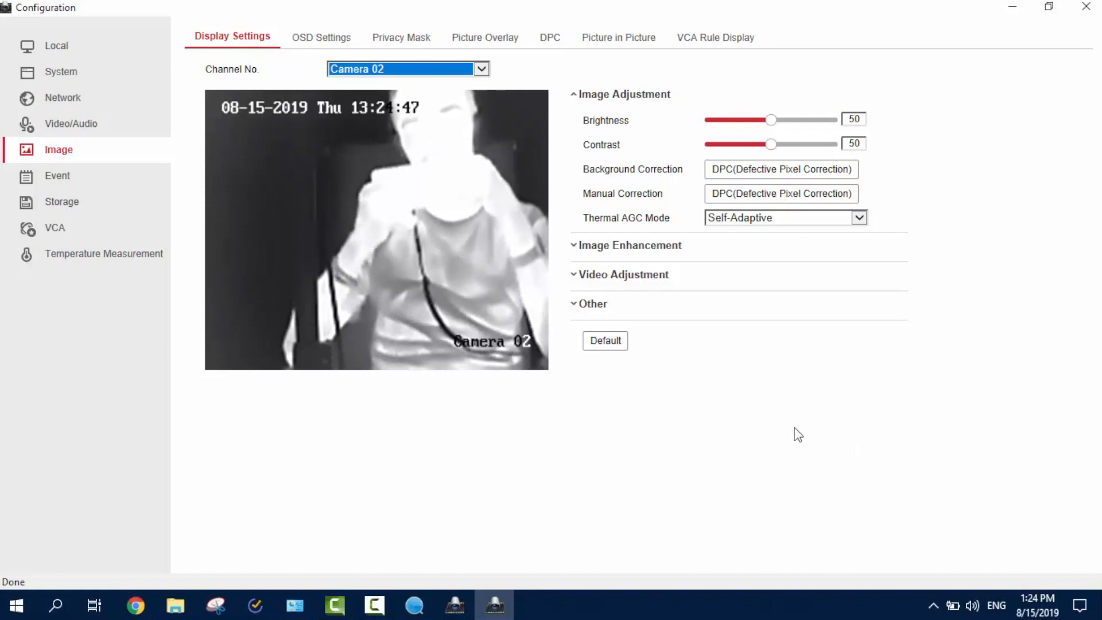
pyautogui.moveTo(786, 406)
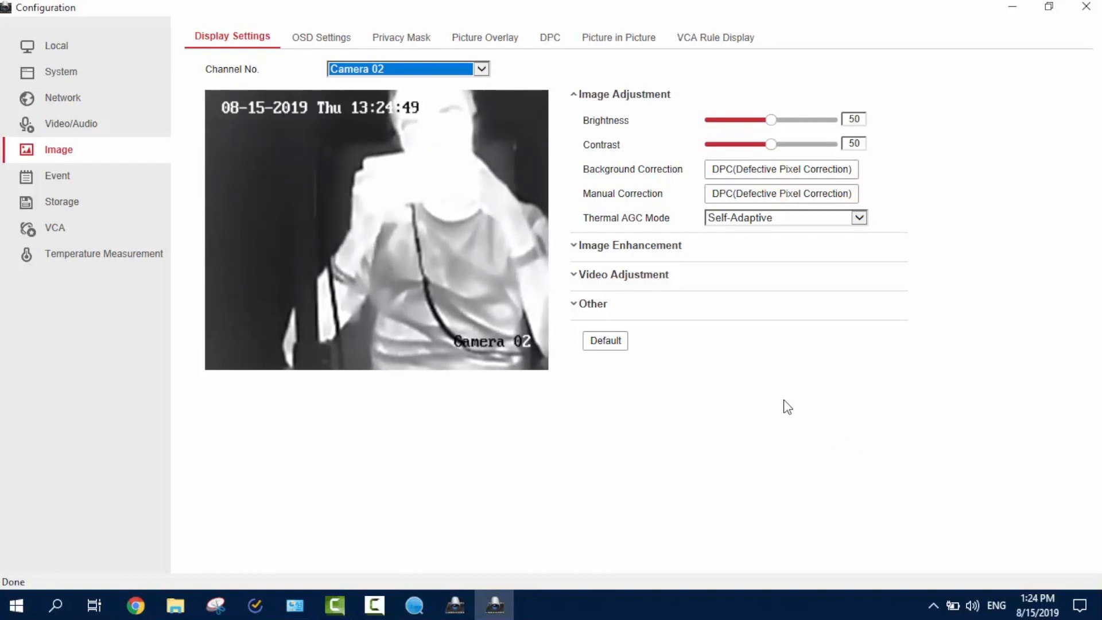
pyautogui.moveTo(768, 118); pyautogui.dragTo(782, 118)
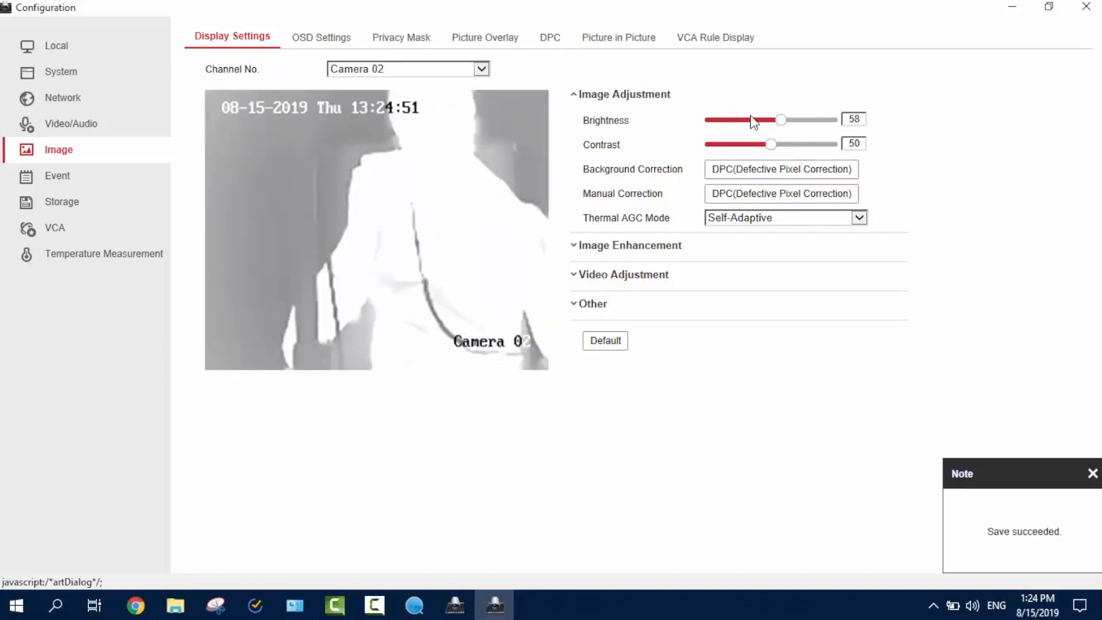
pyautogui.moveTo(781, 120); pyautogui.dragTo(771, 119)
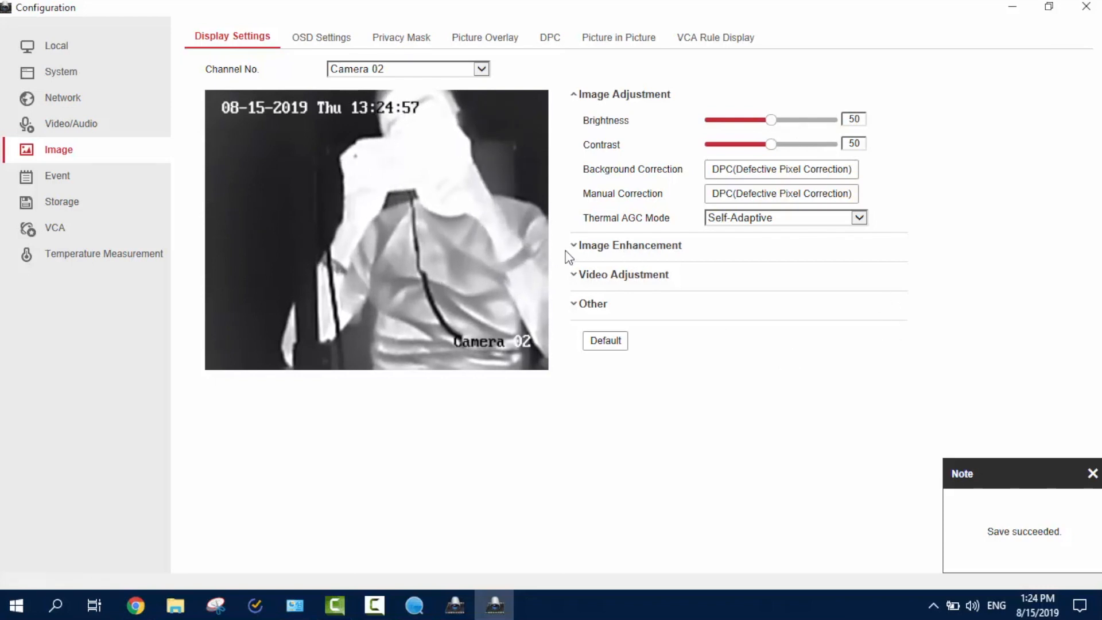
# Enable Above colouring in Image Enhancement with a 50 °C max threshold and save it.
pyautogui.click(629, 245)
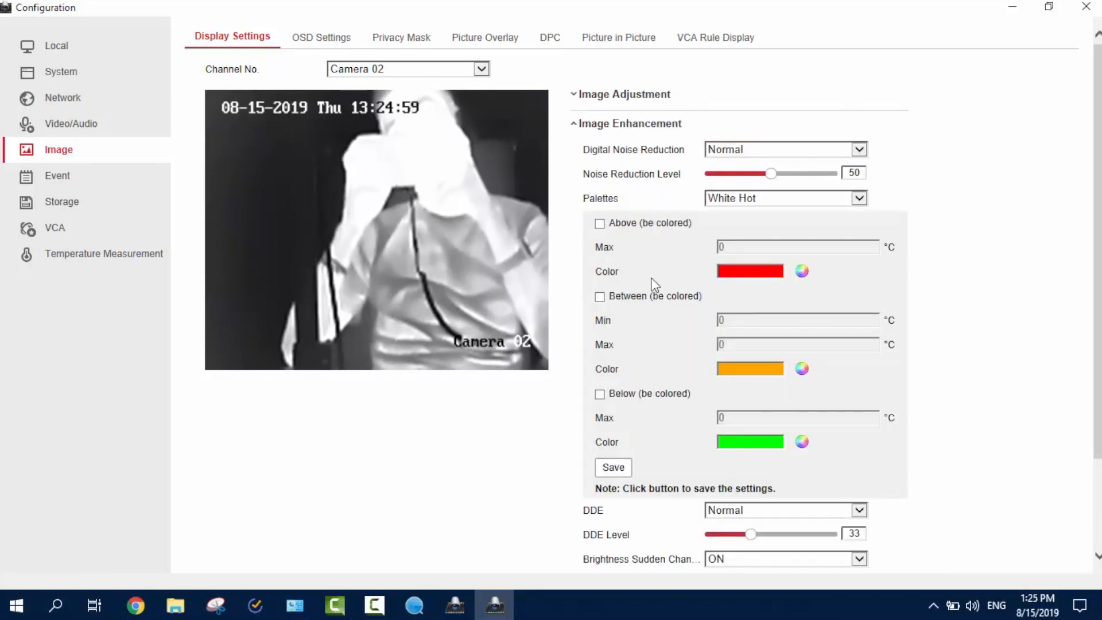
pyautogui.moveTo(752, 251)
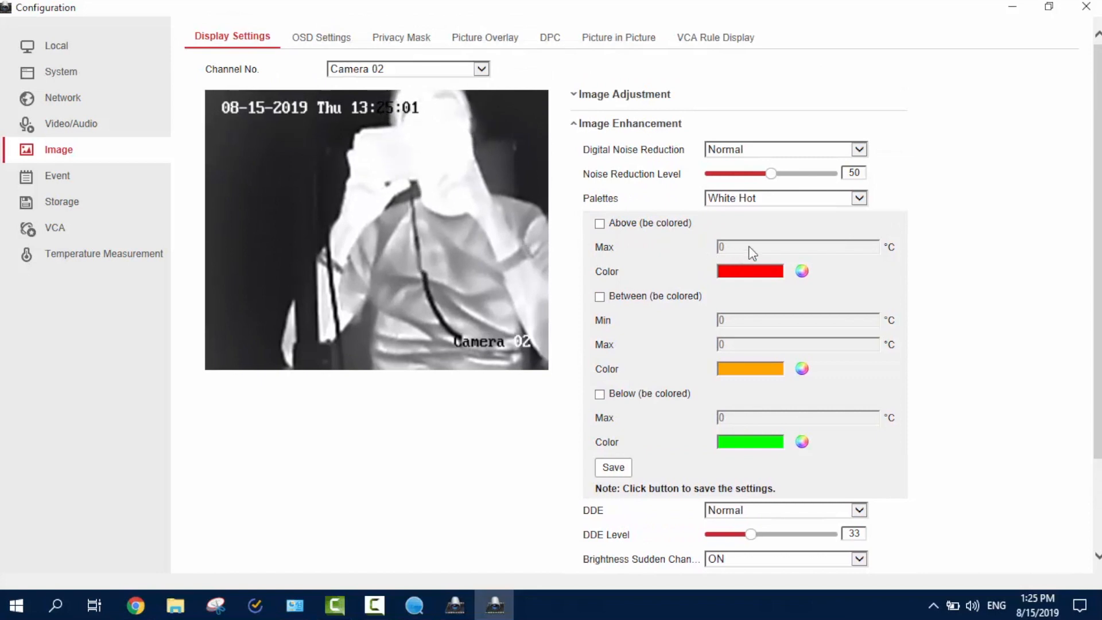
pyautogui.click(599, 223)
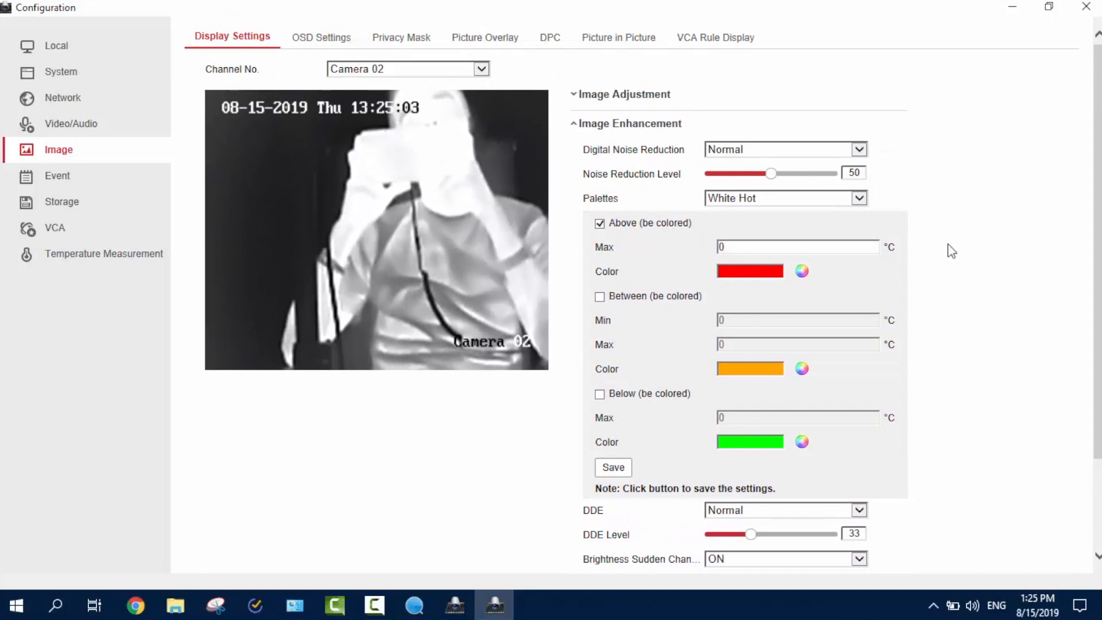
pyautogui.click(796, 246)
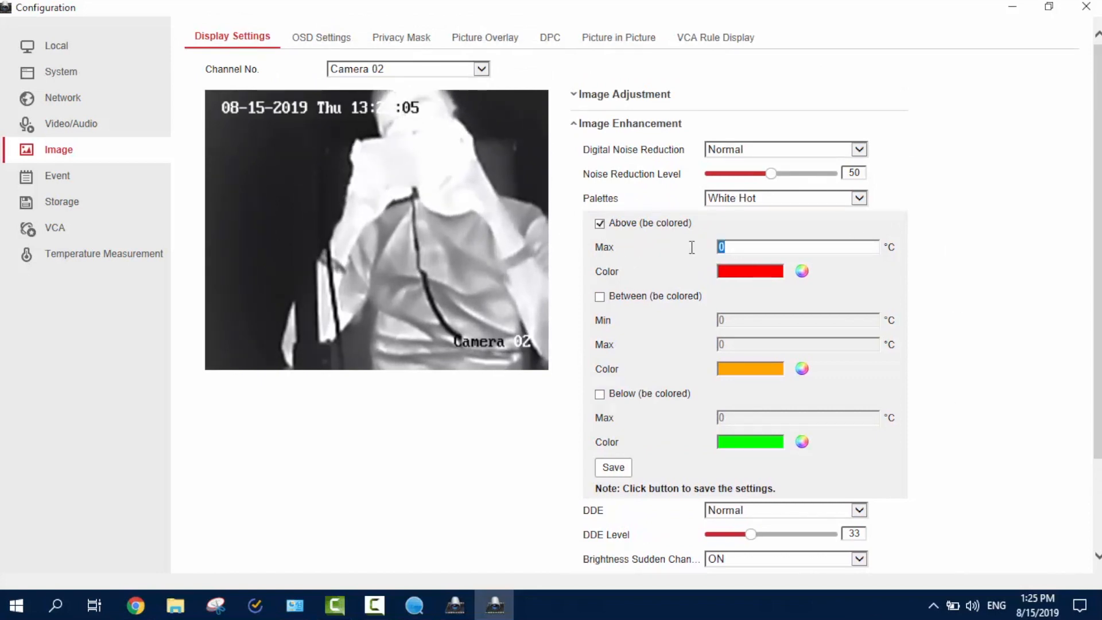
pyautogui.write('23')
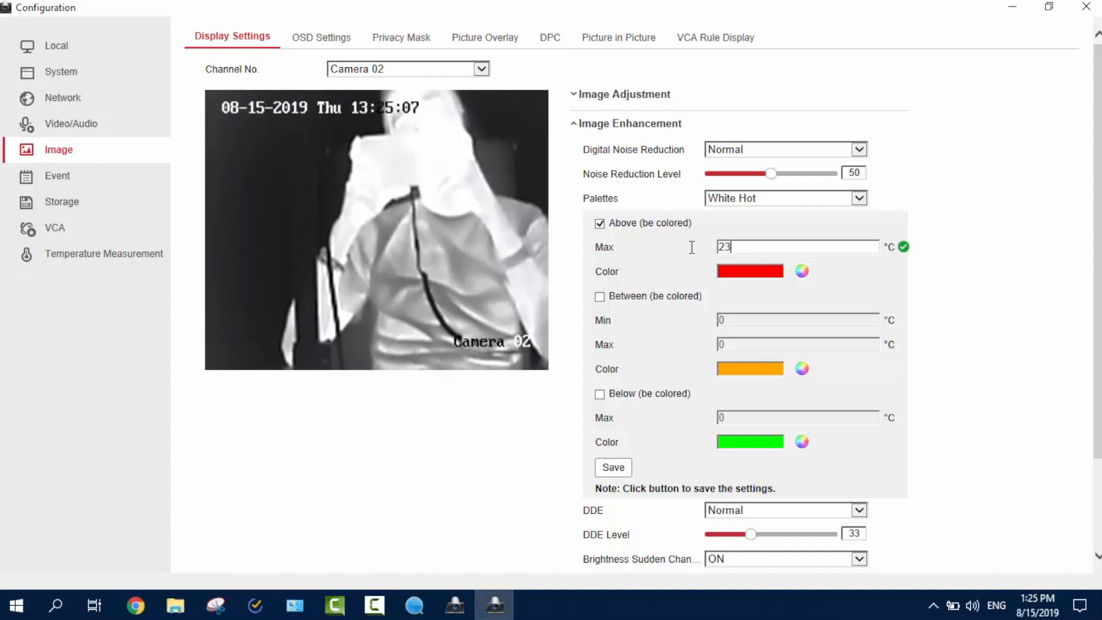
pyautogui.click(613, 467)
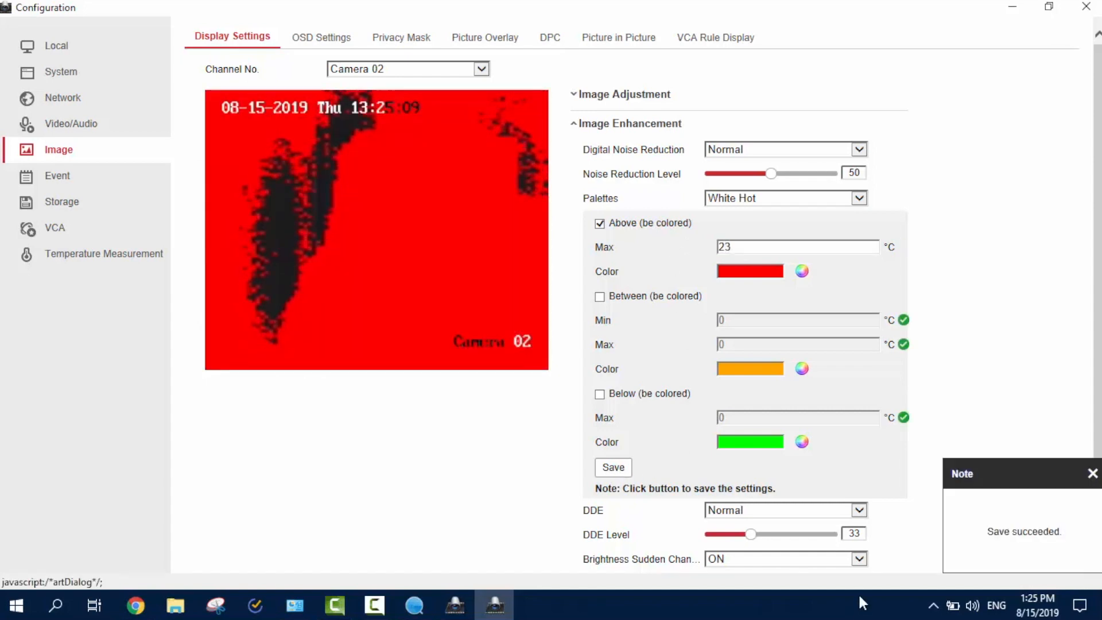
pyautogui.moveTo(505, 459)
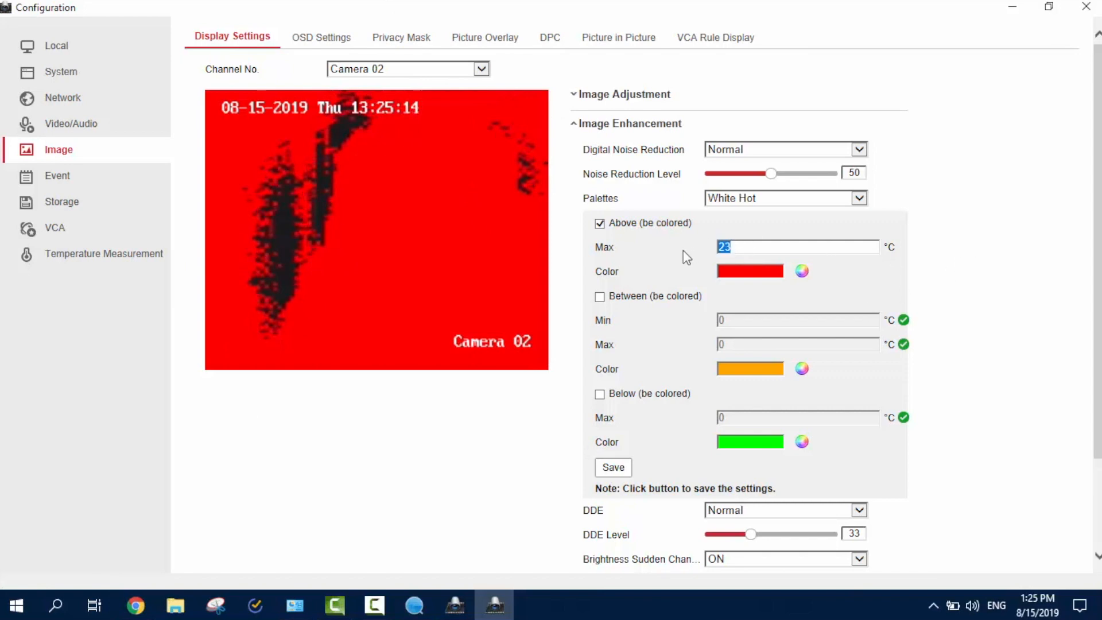
pyautogui.click(612, 468)
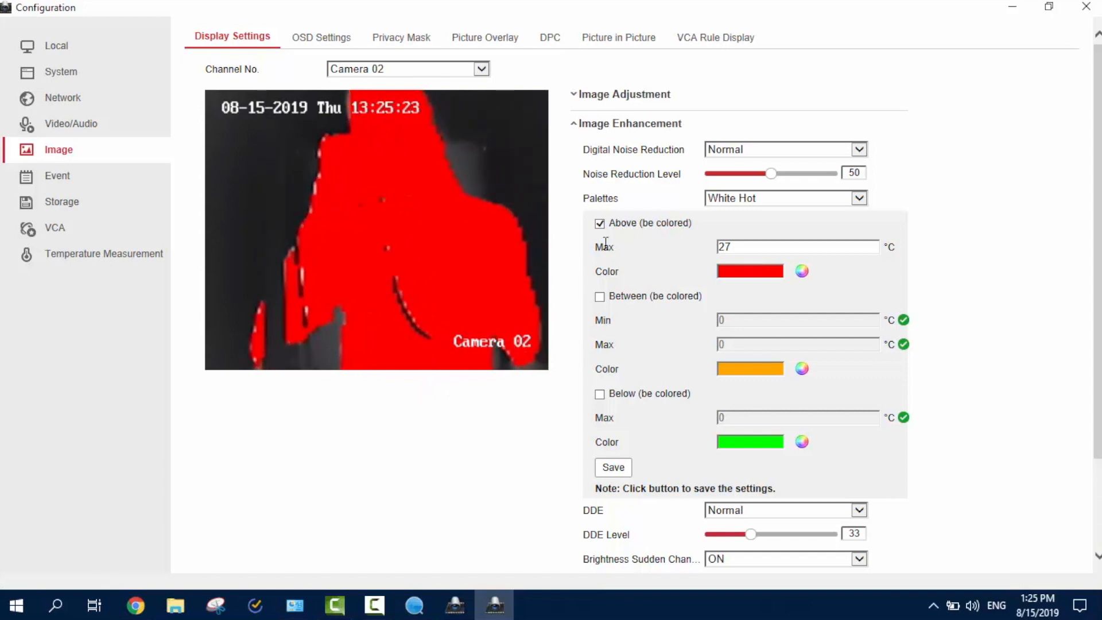
pyautogui.write('50')
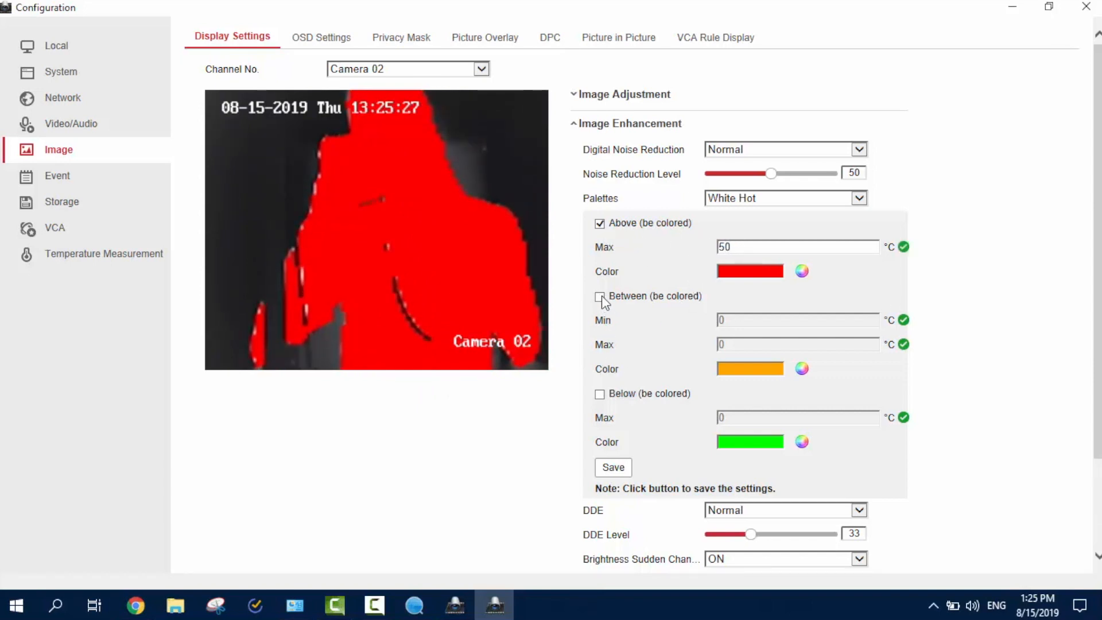
# Enable Between colouring for 10–36 °C in orange and save the palette colour settings.
pyautogui.click(599, 296)
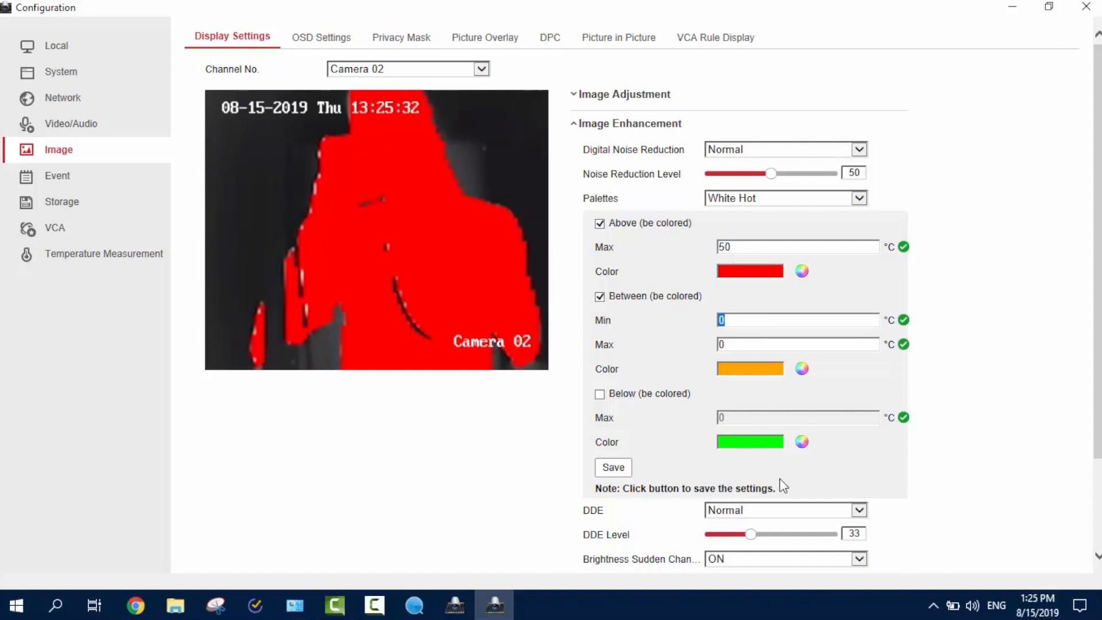
pyautogui.moveTo(755, 488)
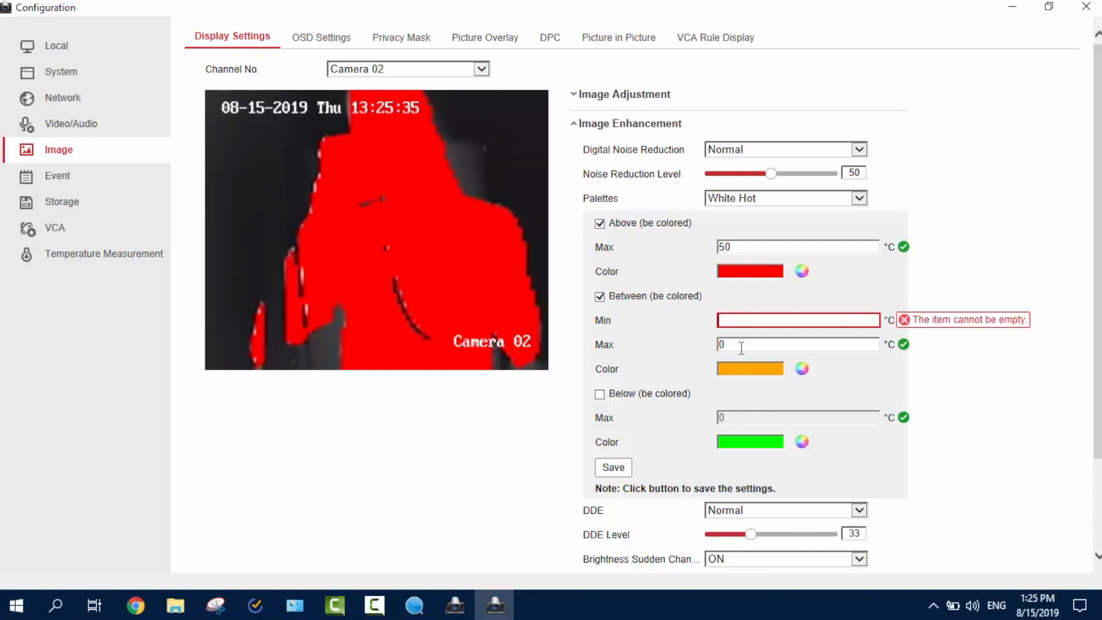
pyautogui.write('23')
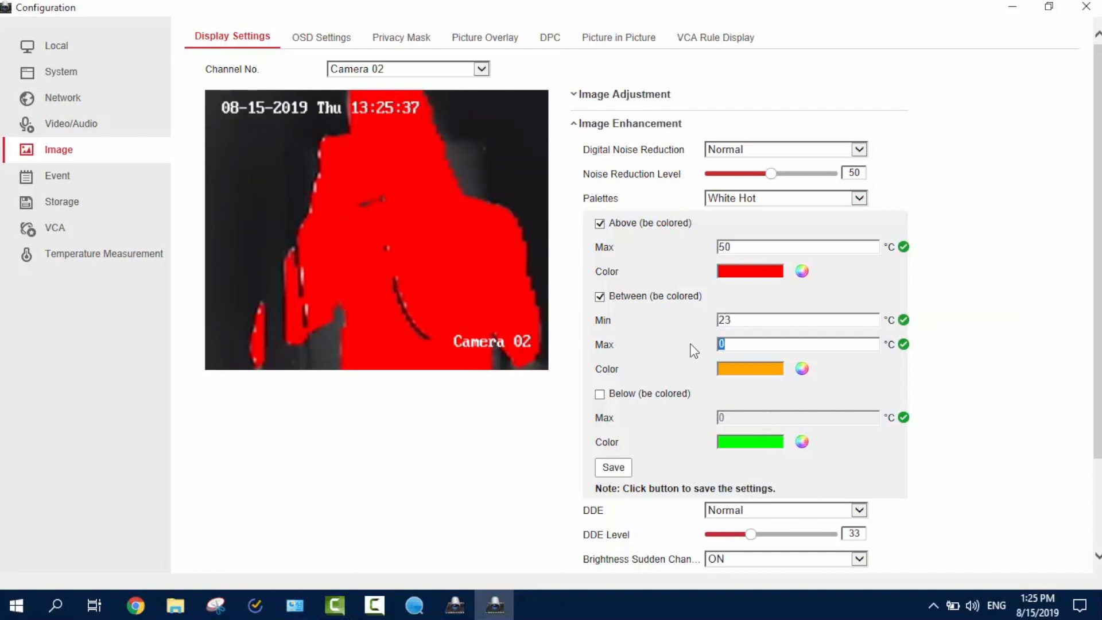
pyautogui.write('46')
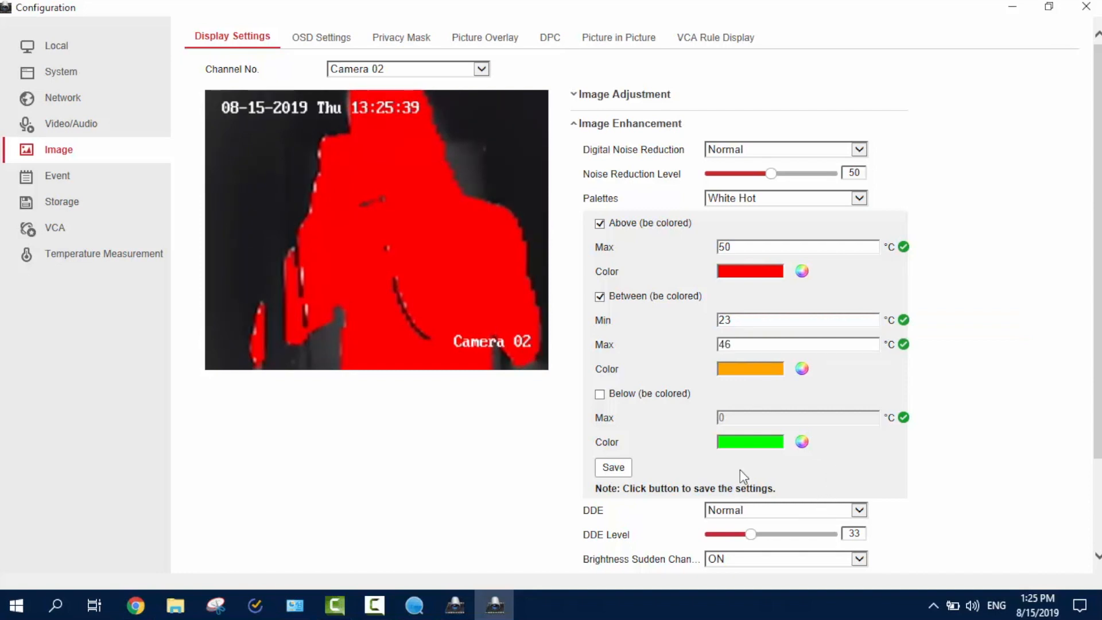
pyautogui.write('36')
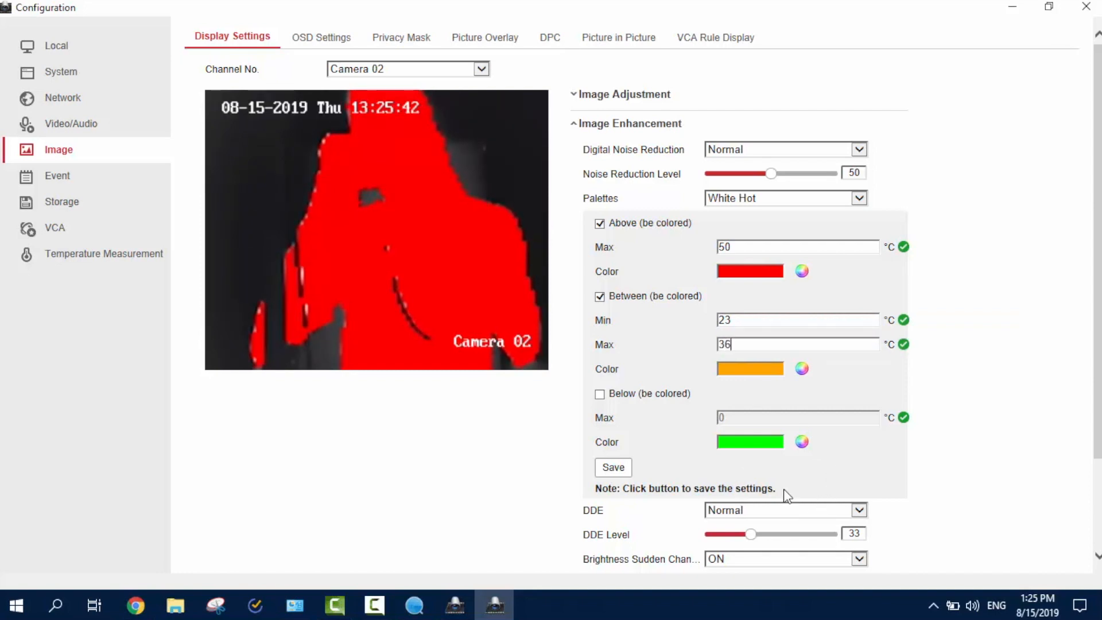
pyautogui.click(613, 467)
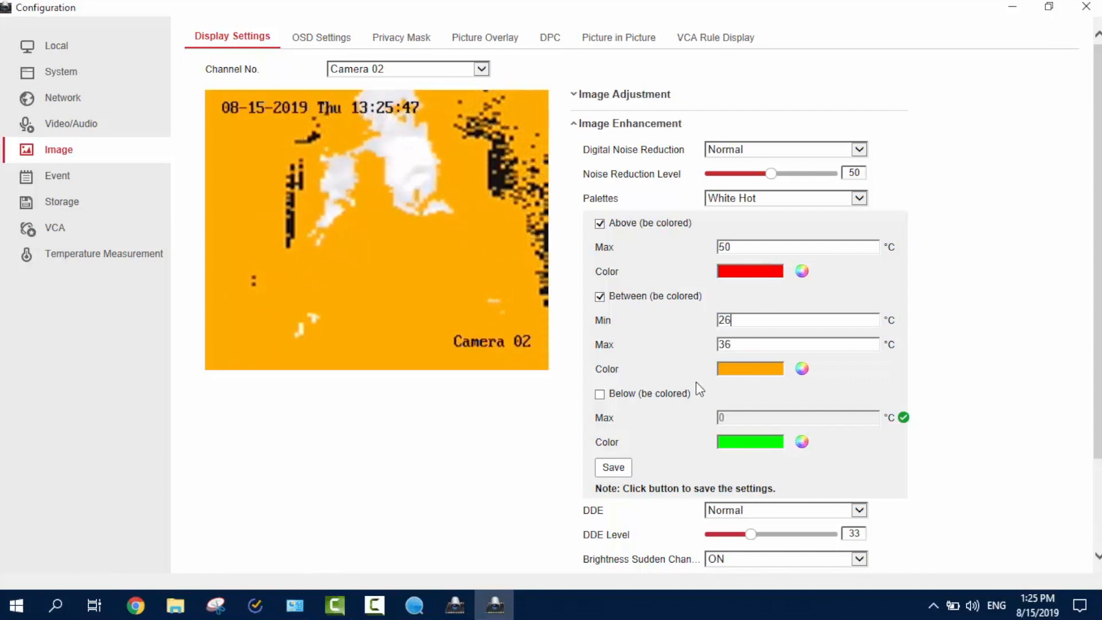
pyautogui.click(613, 468)
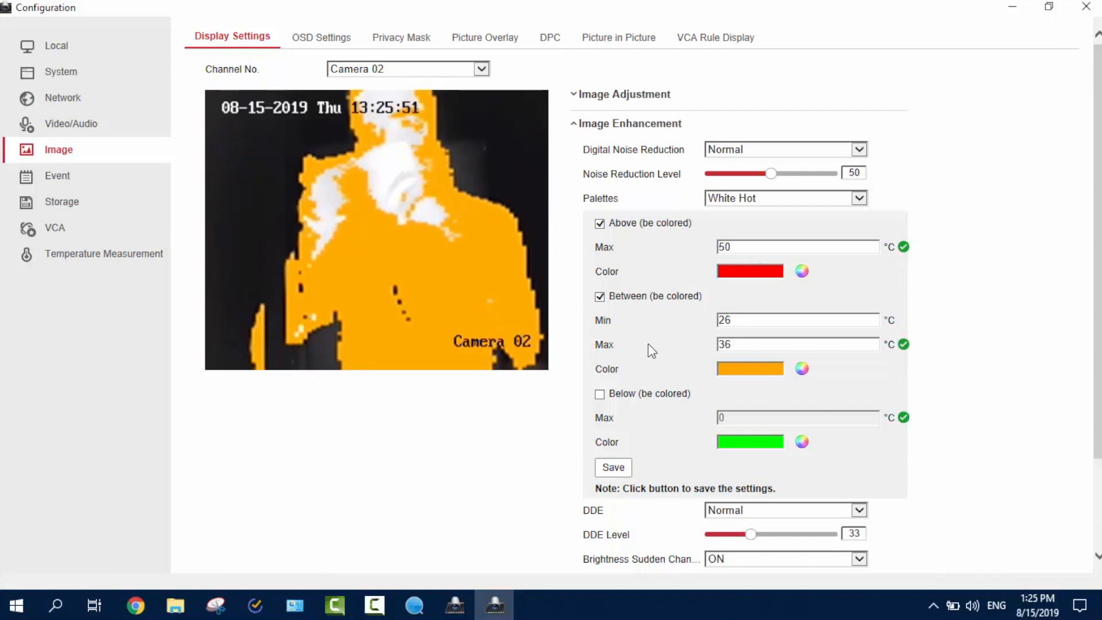
pyautogui.moveTo(735, 342)
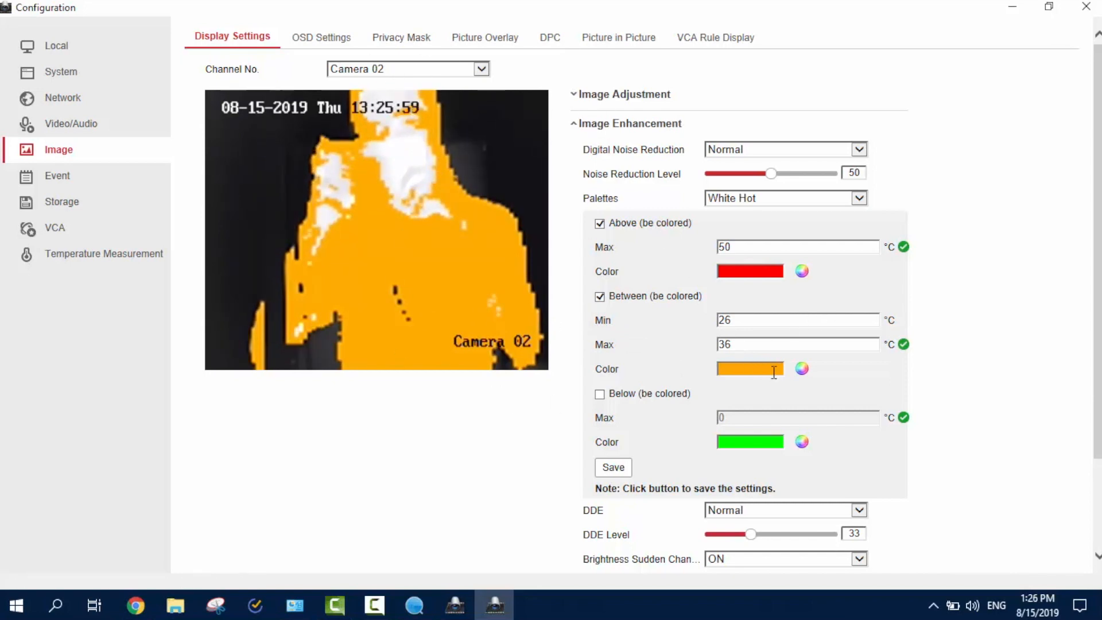
pyautogui.click(797, 246)
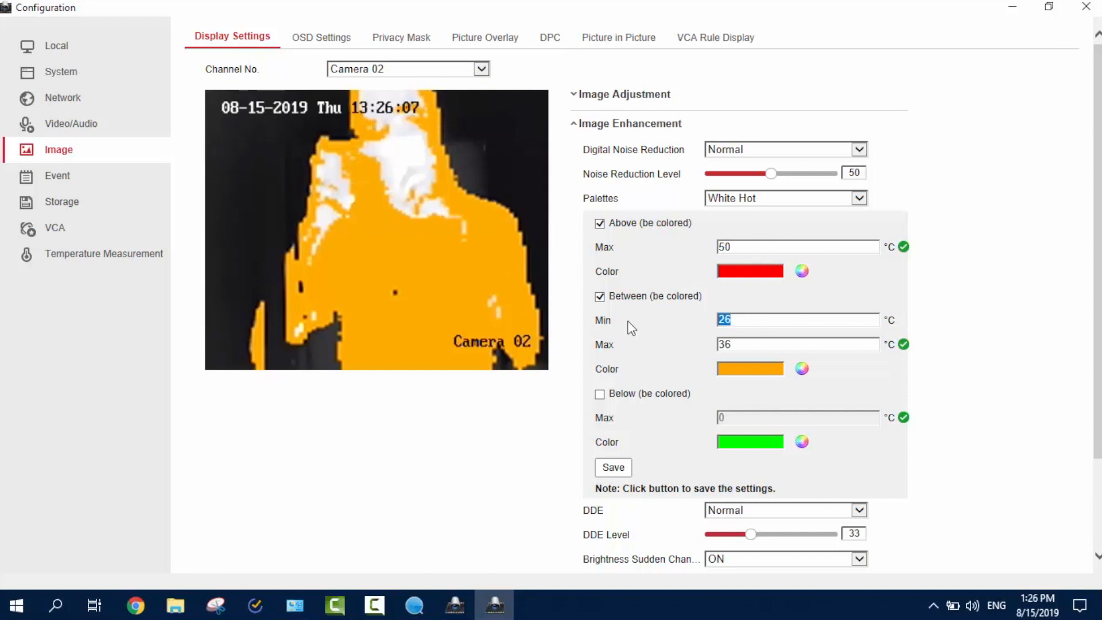
pyautogui.click(613, 468)
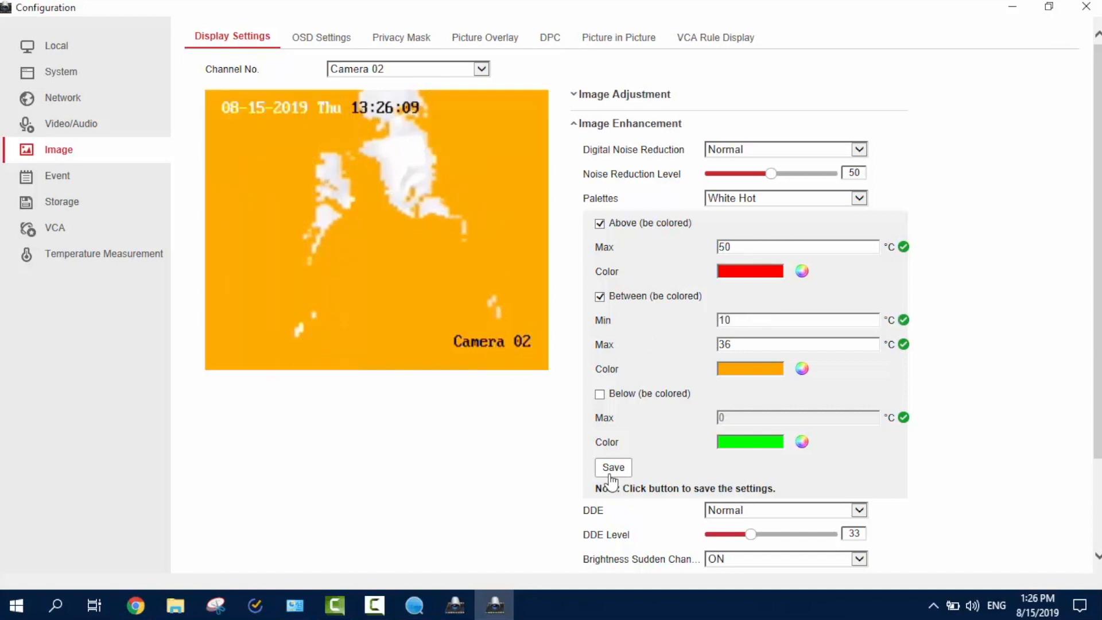
pyautogui.click(613, 467)
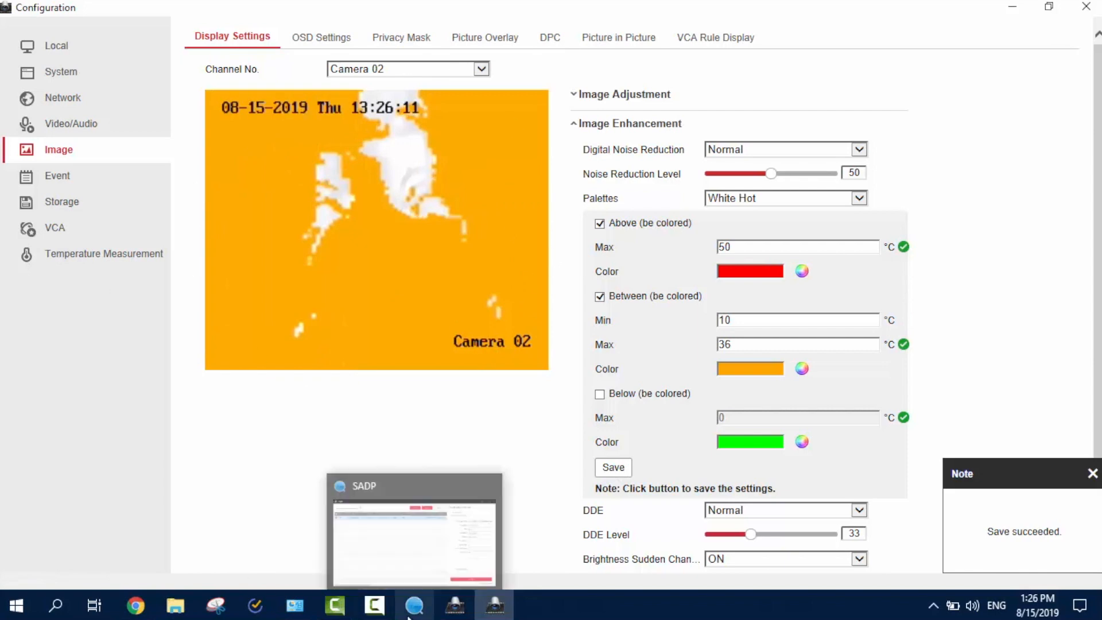
pyautogui.click(413, 604)
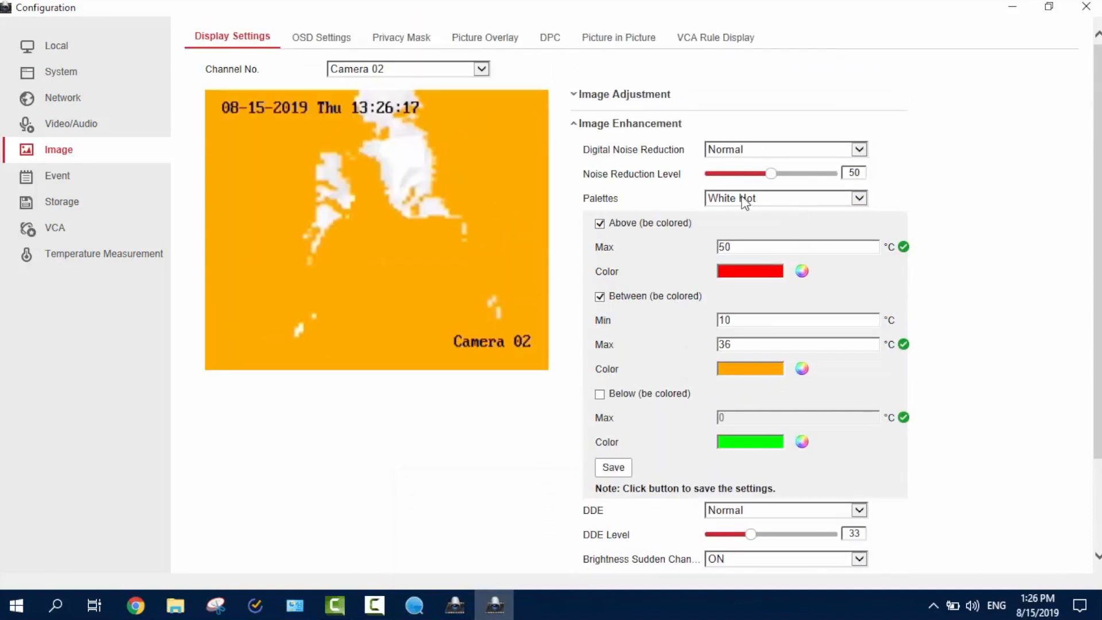
# Try the Black Hot and Color 2 palettes, then set Camera 02's palette to Fusion 1.
pyautogui.click(859, 198)
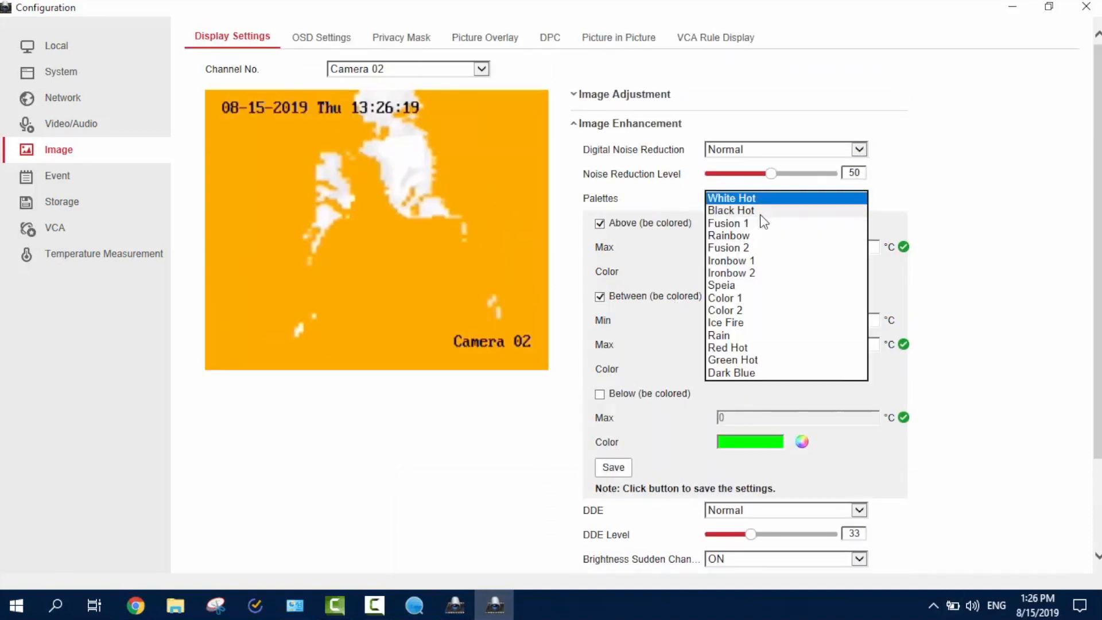
pyautogui.click(728, 223)
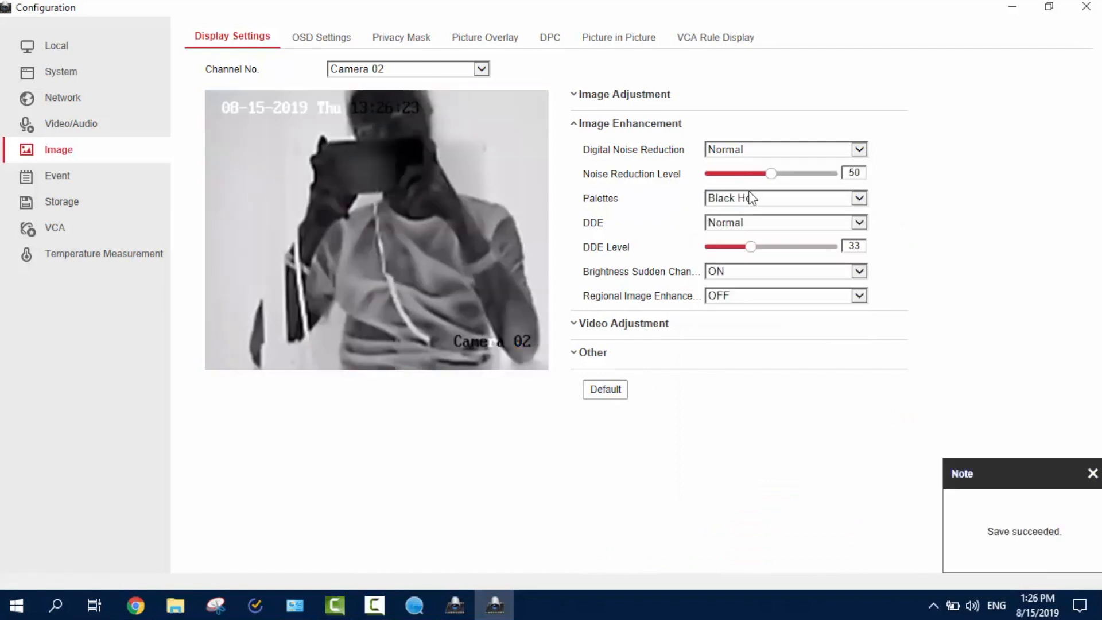
pyautogui.click(785, 197)
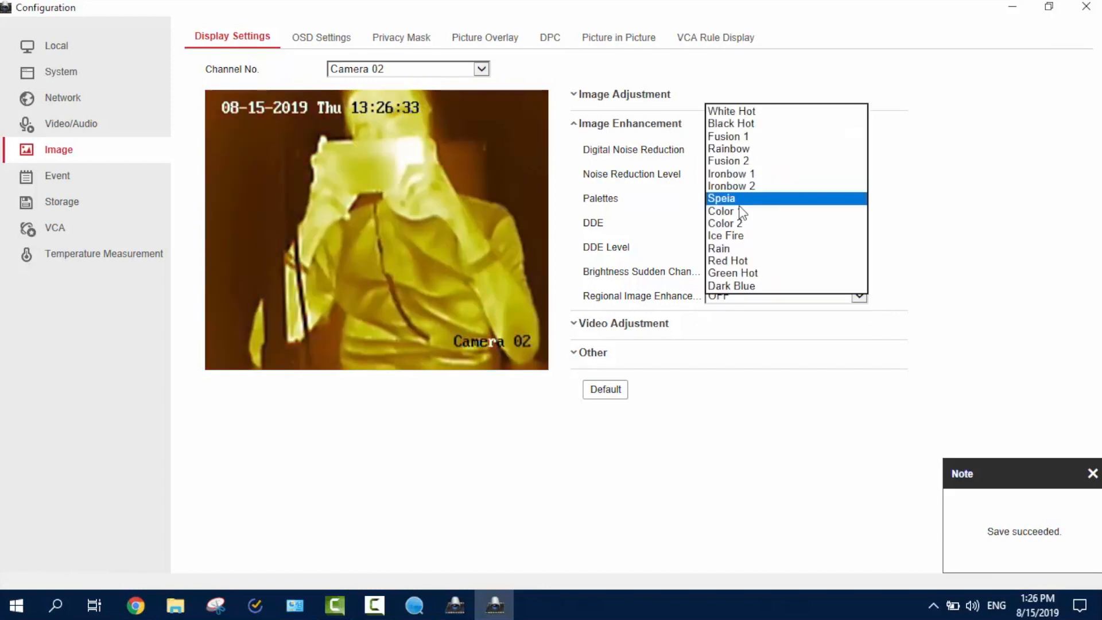
pyautogui.click(723, 223)
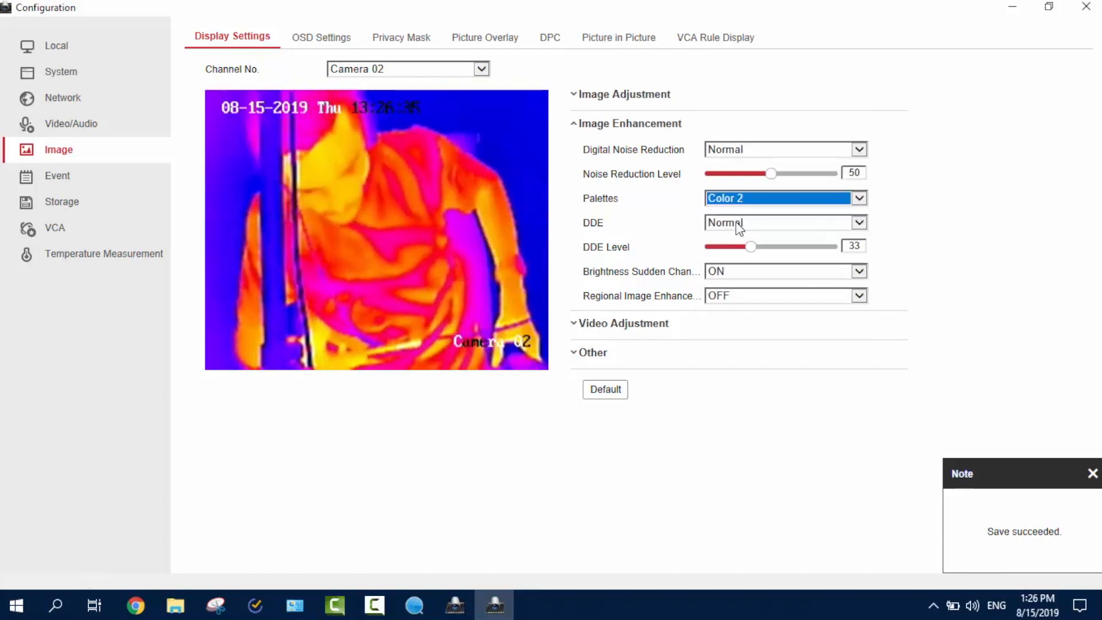
pyautogui.click(785, 197)
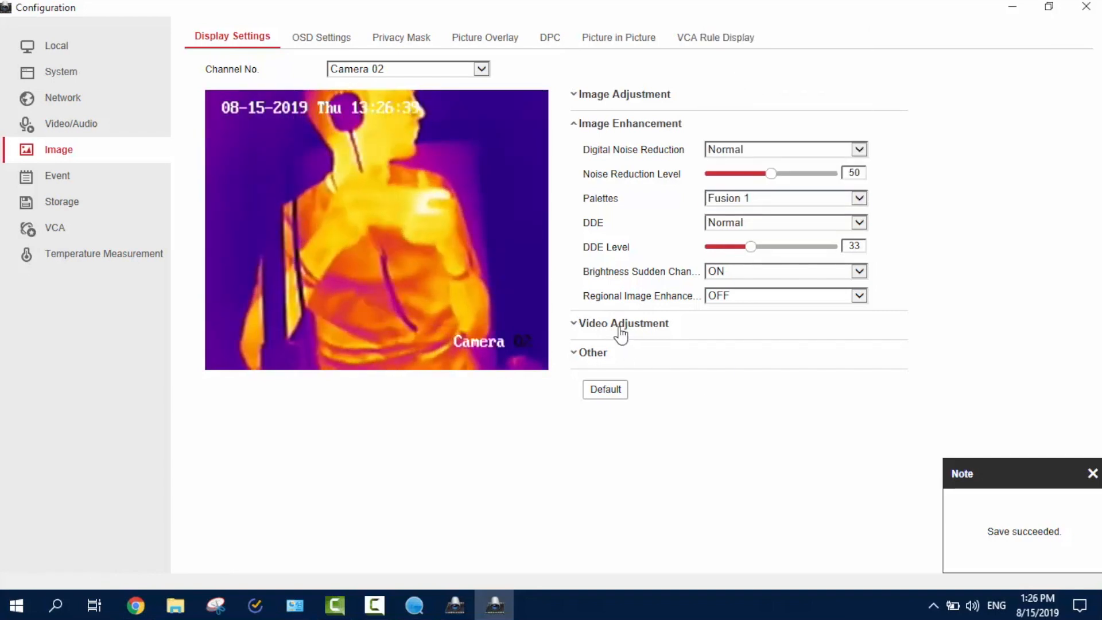
# Expand the Video Adjustment and Other sections, leaving Video Adjustment showing.
pyautogui.click(622, 323)
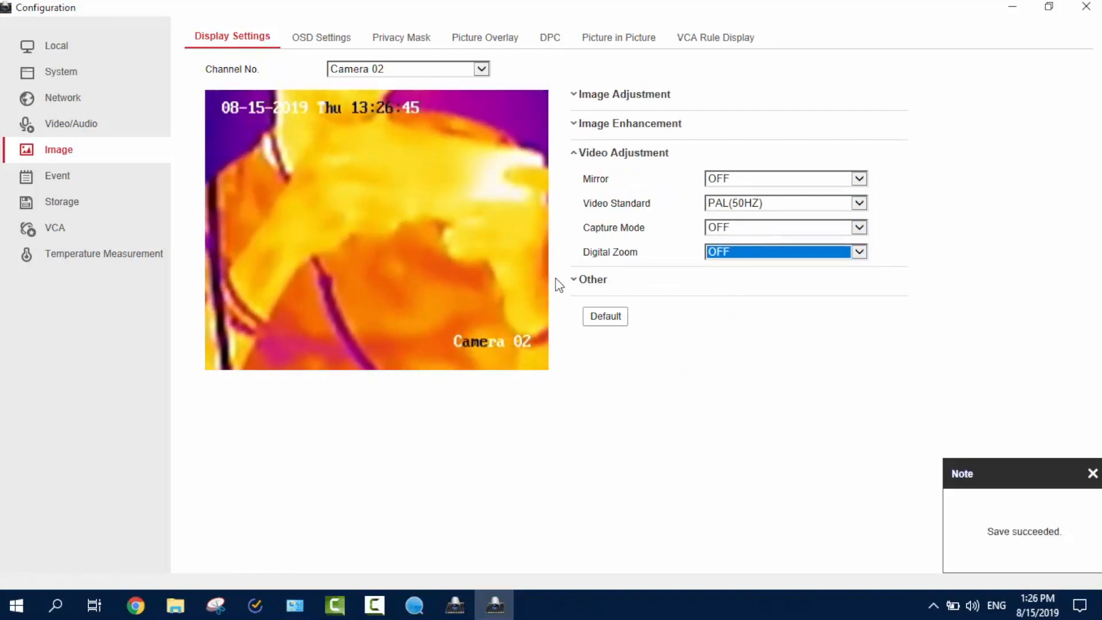
pyautogui.click(623, 152)
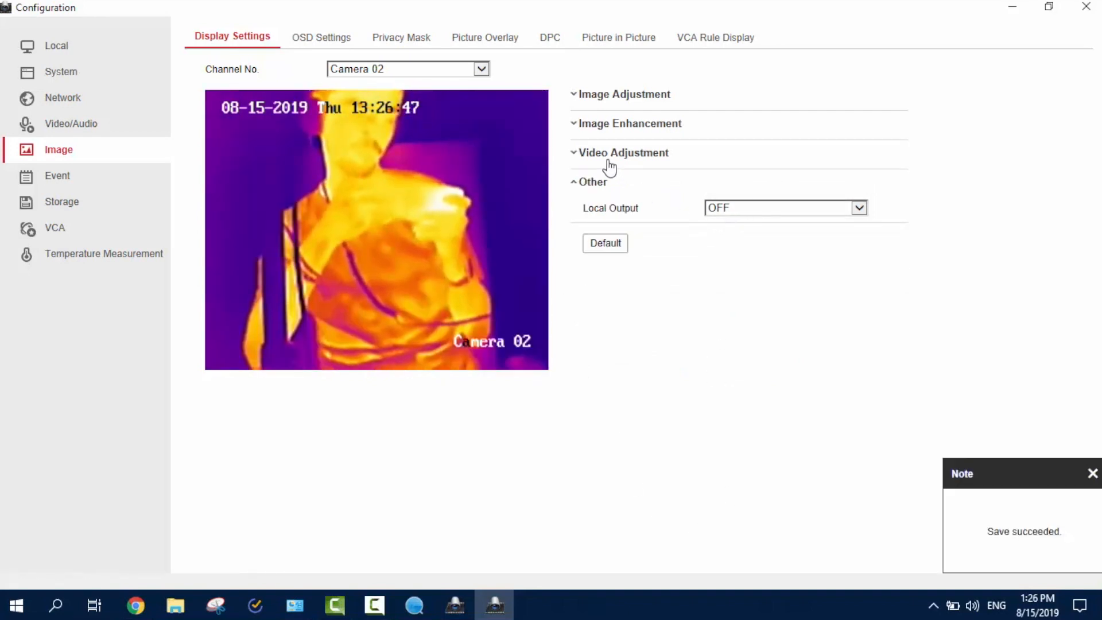
pyautogui.click(623, 152)
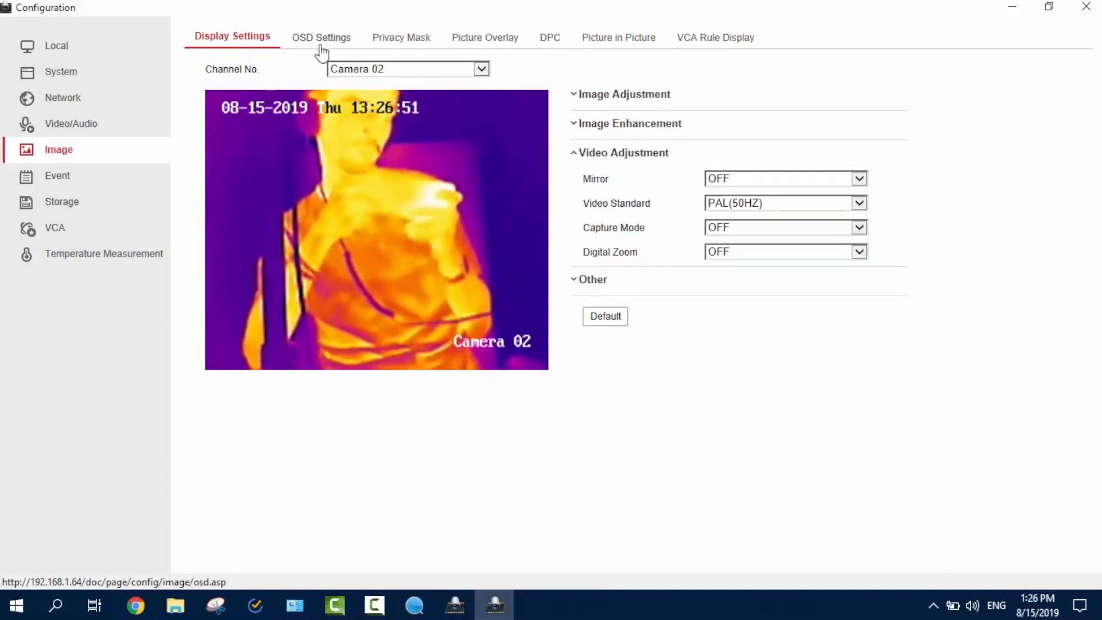
# Review the OSD, Privacy Mask and Picture Overlay pages, then show Camera 02's DPC page.
pyautogui.click(320, 37)
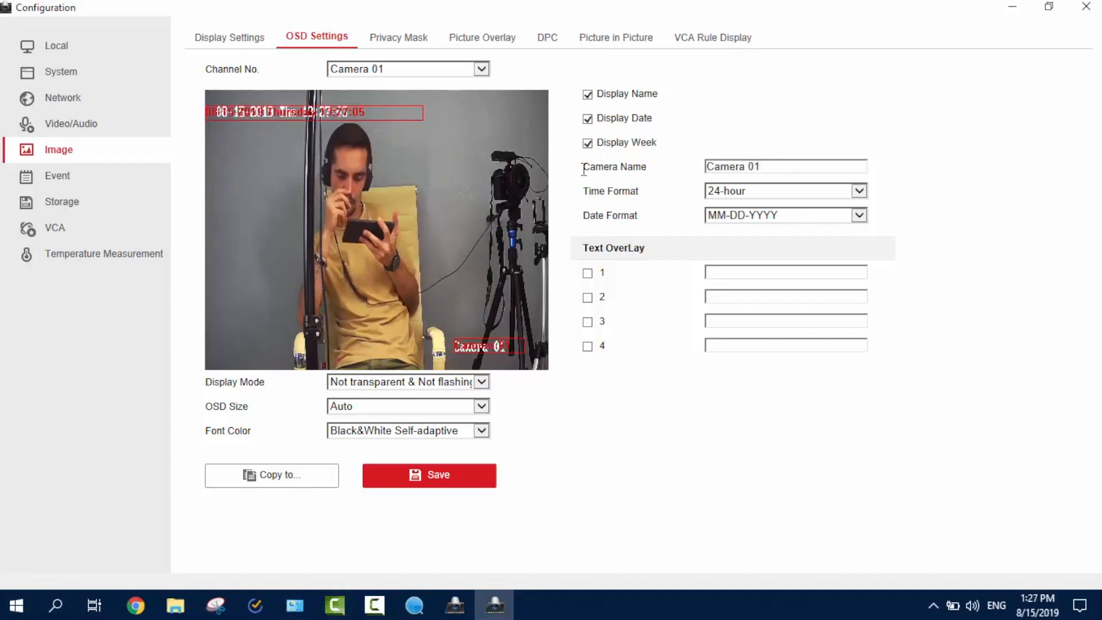
pyautogui.moveTo(386, 45)
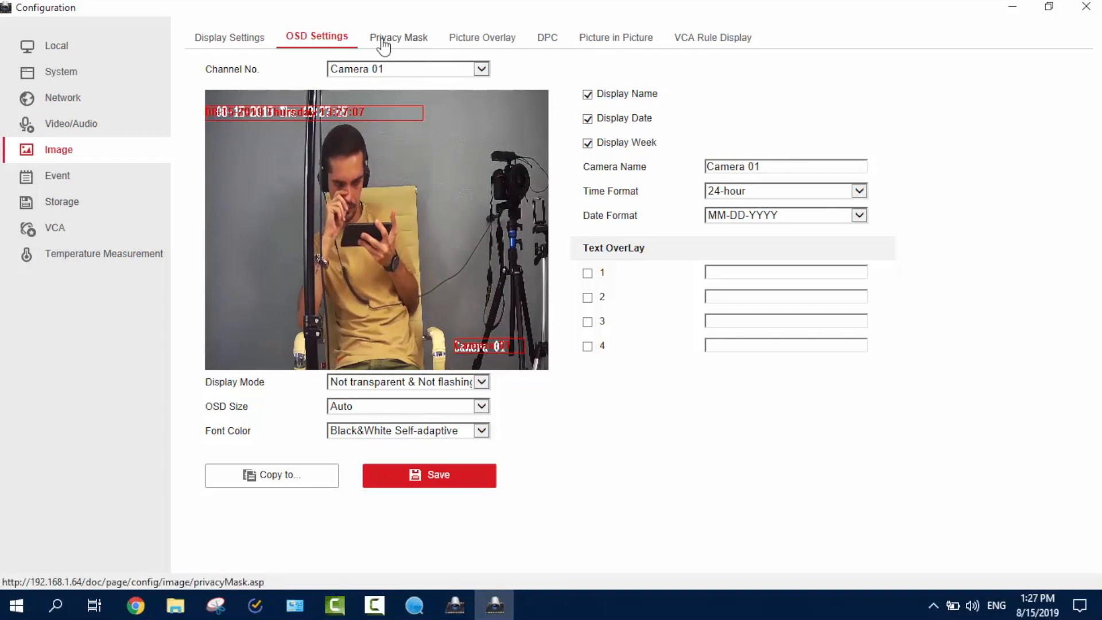
pyautogui.click(397, 36)
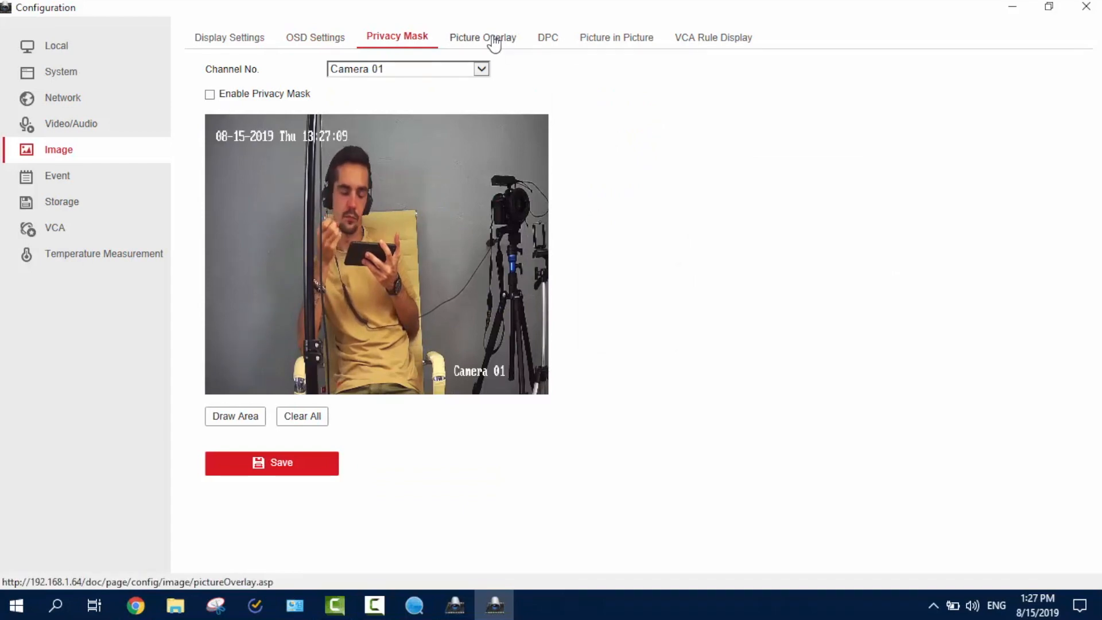
pyautogui.click(482, 37)
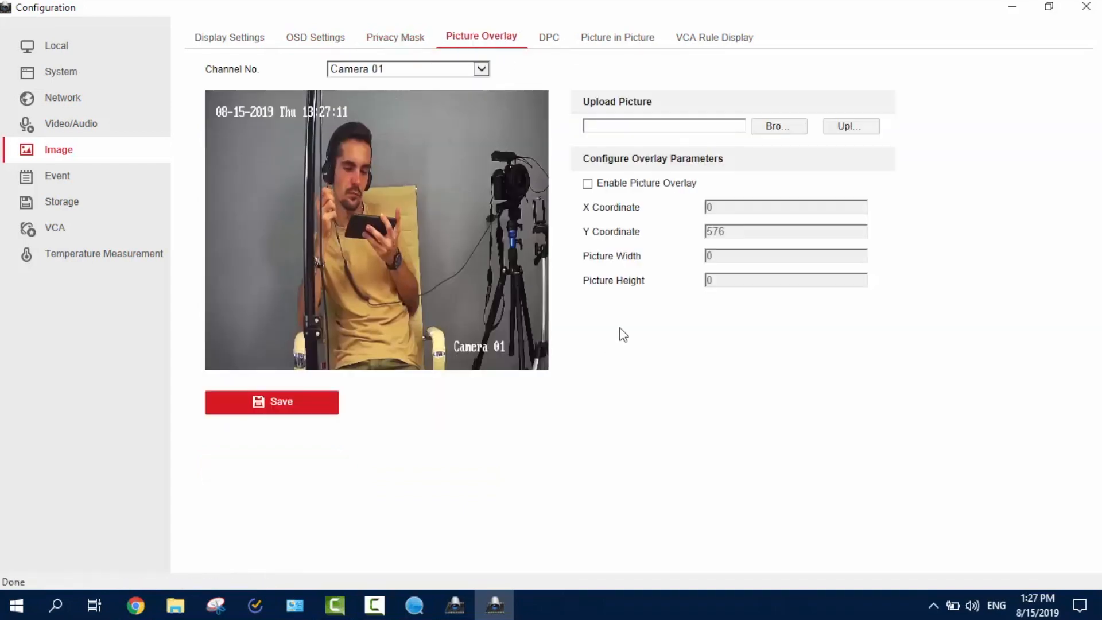
pyautogui.moveTo(637, 59)
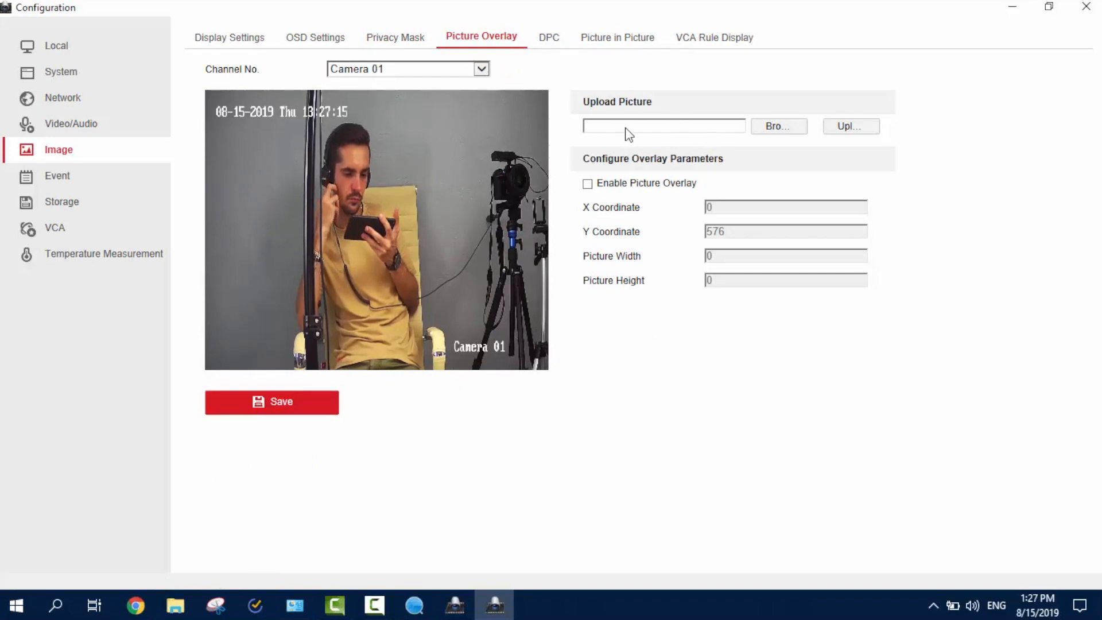
pyautogui.click(544, 37)
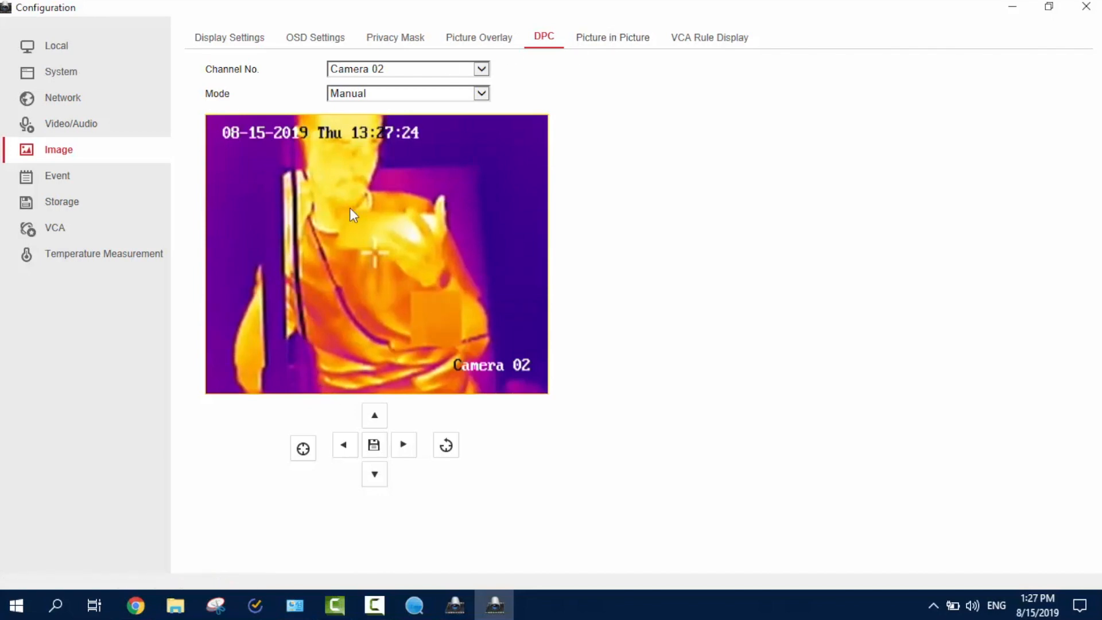
# Set Picture in Picture to Overlap Mode with image and border fusion ratios of 50.
pyautogui.click(615, 37)
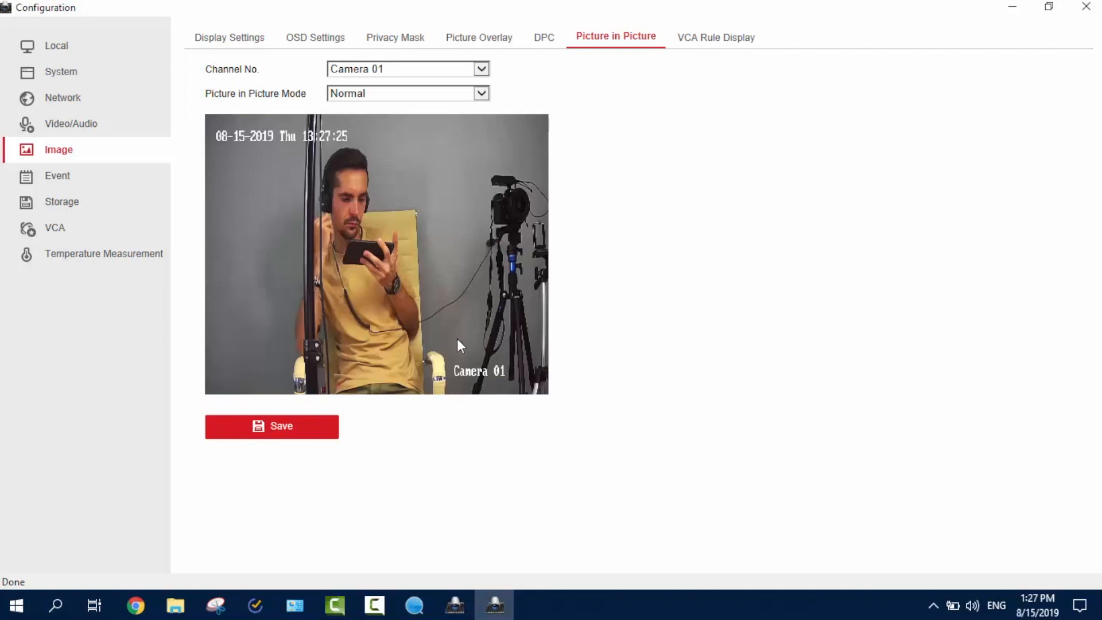
pyautogui.moveTo(405, 54)
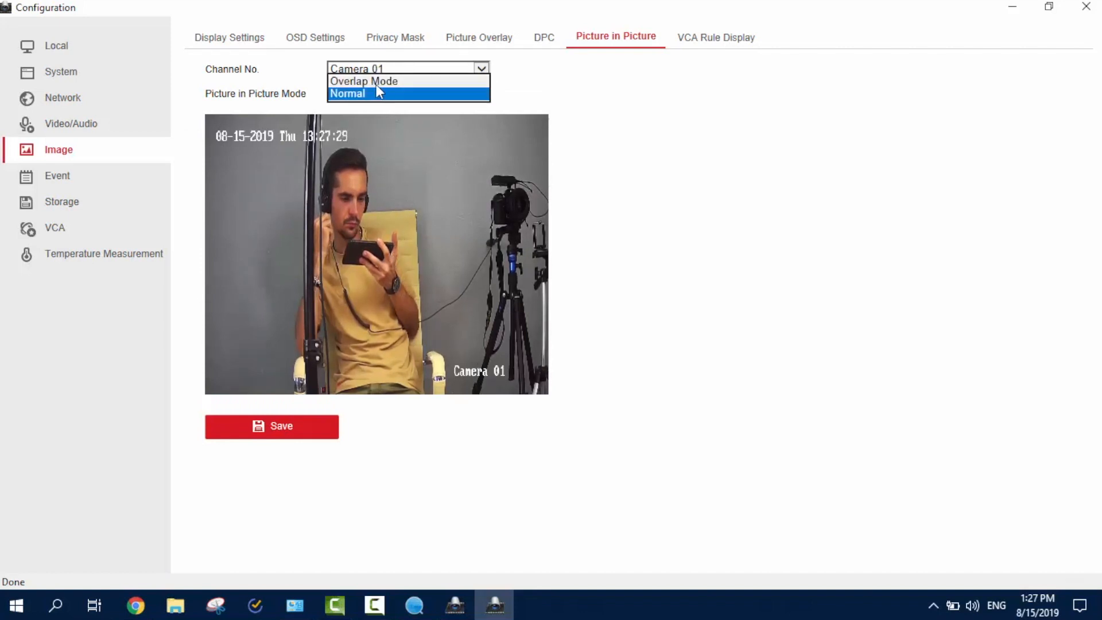
pyautogui.click(363, 81)
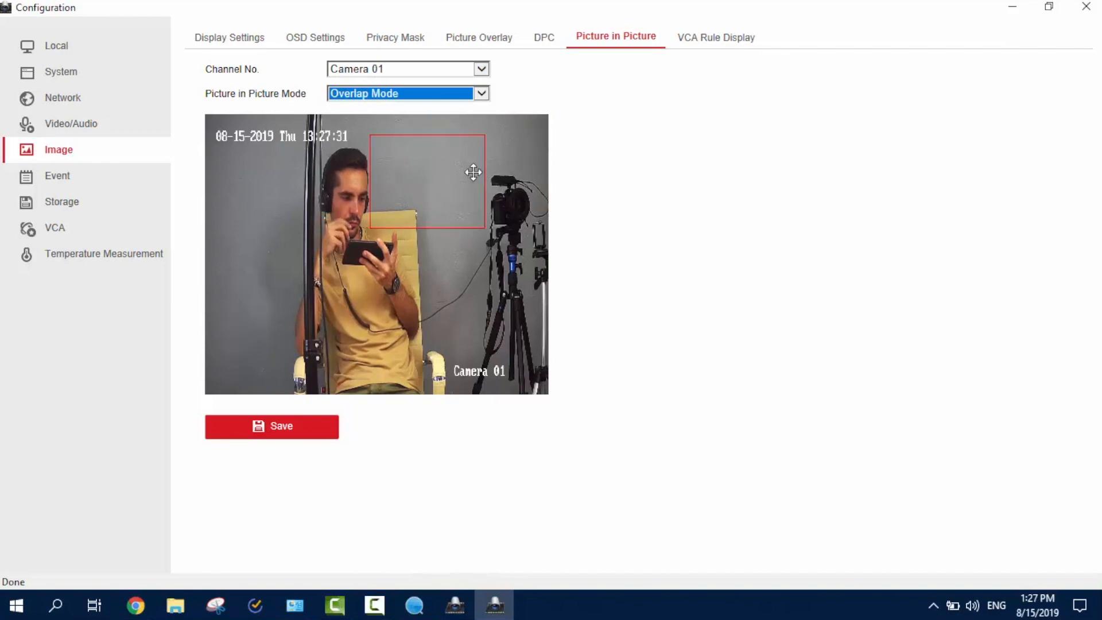
pyautogui.click(272, 426)
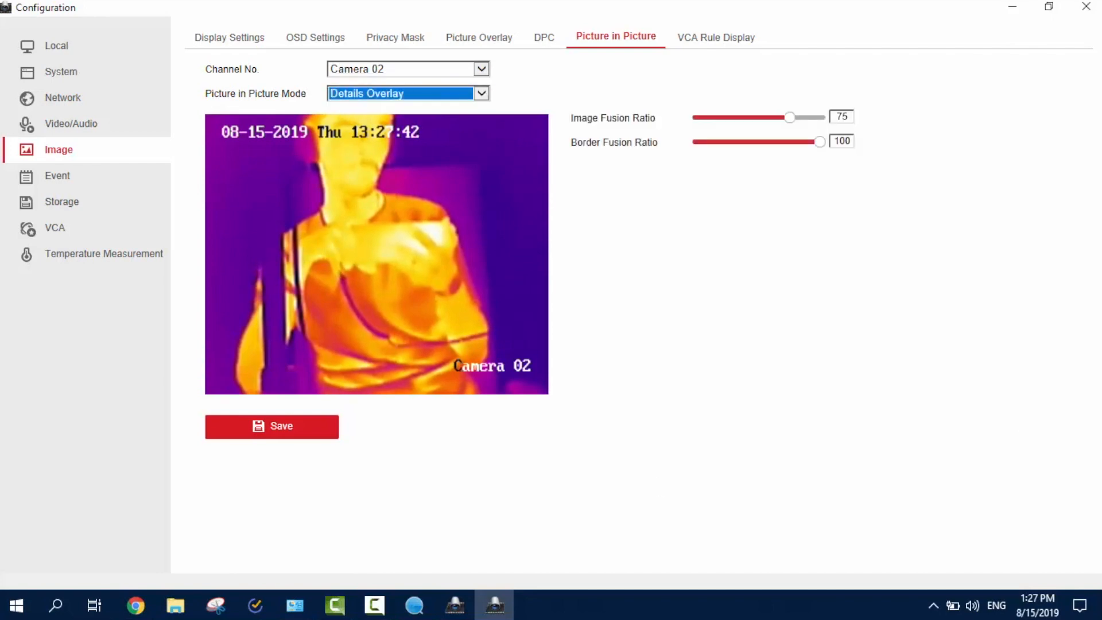
pyautogui.moveTo(789, 117); pyautogui.dragTo(696, 117)
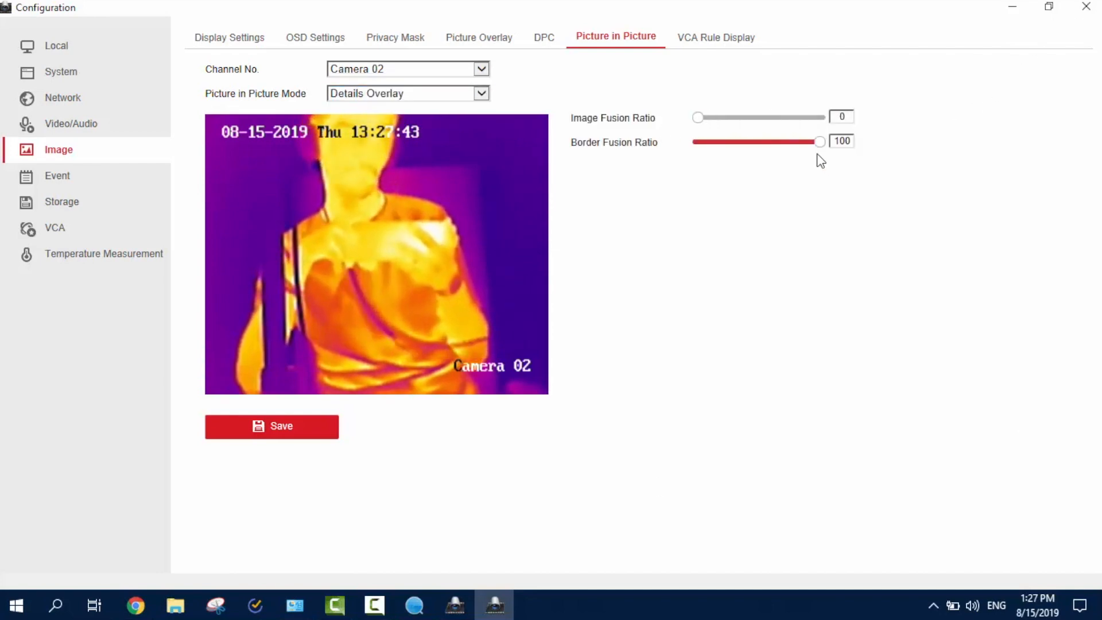
pyautogui.click(272, 425)
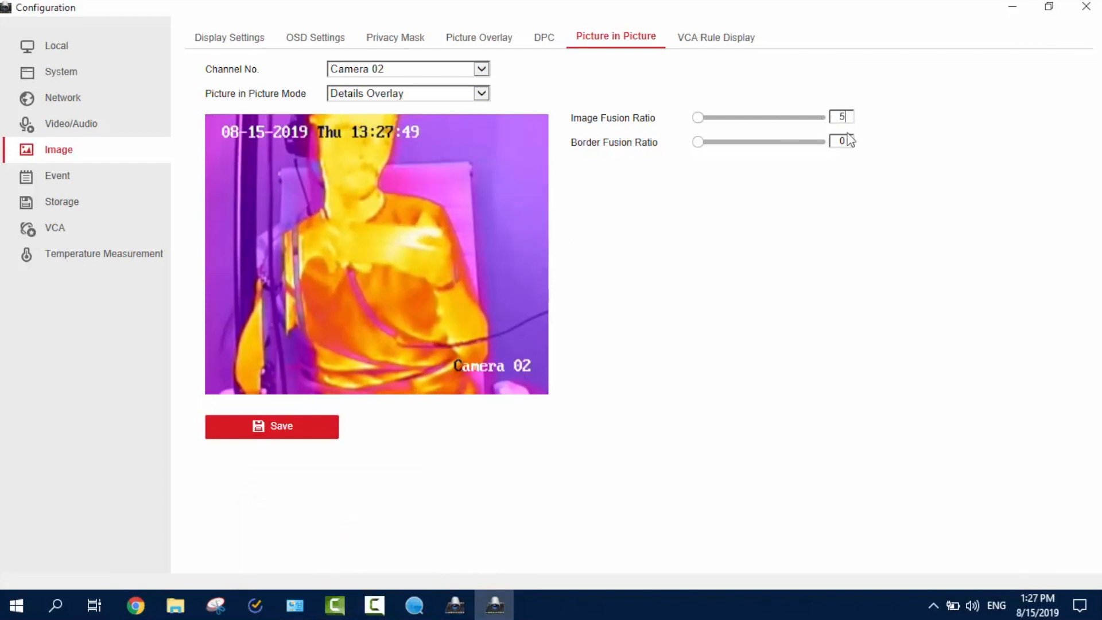
pyautogui.click(271, 426)
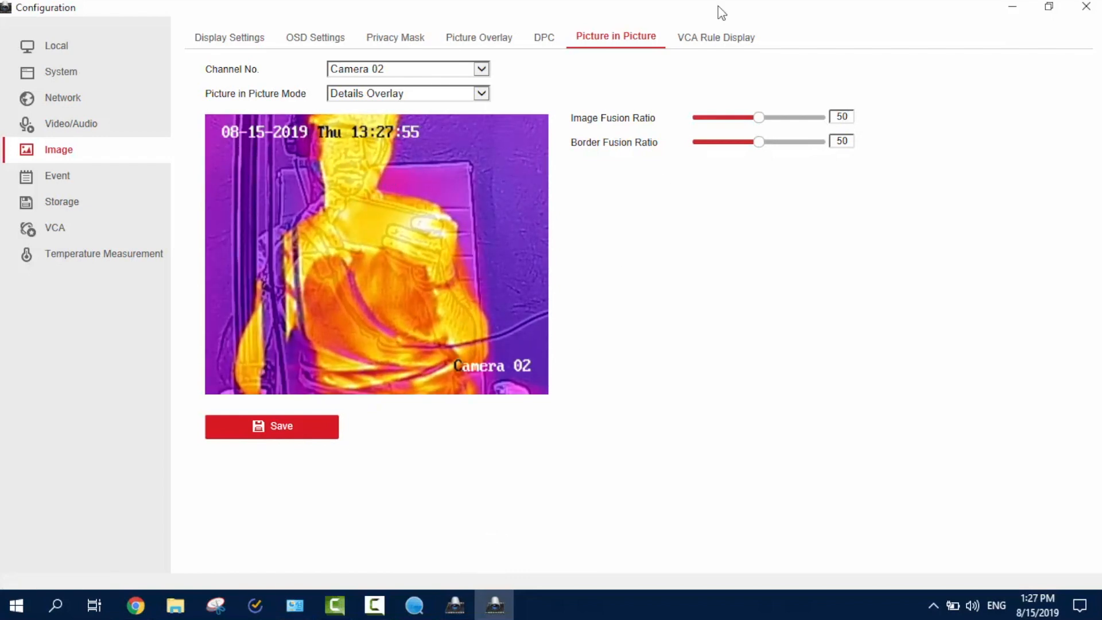
# Review the VCA Rule Display page, then move to Event > Basic Event.
pyautogui.click(716, 37)
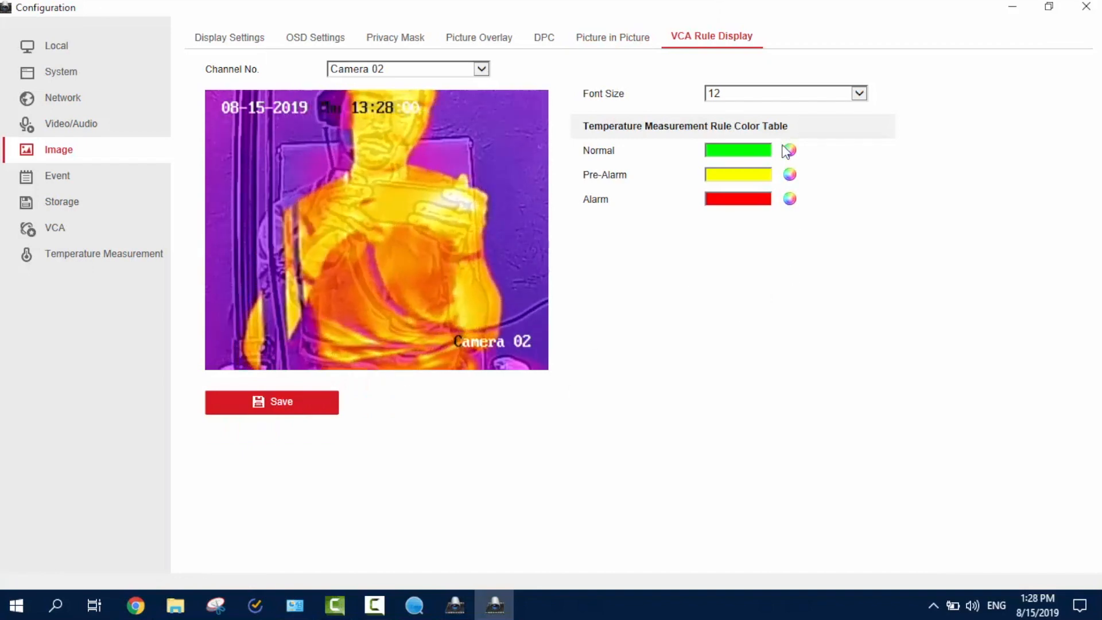
pyautogui.click(57, 176)
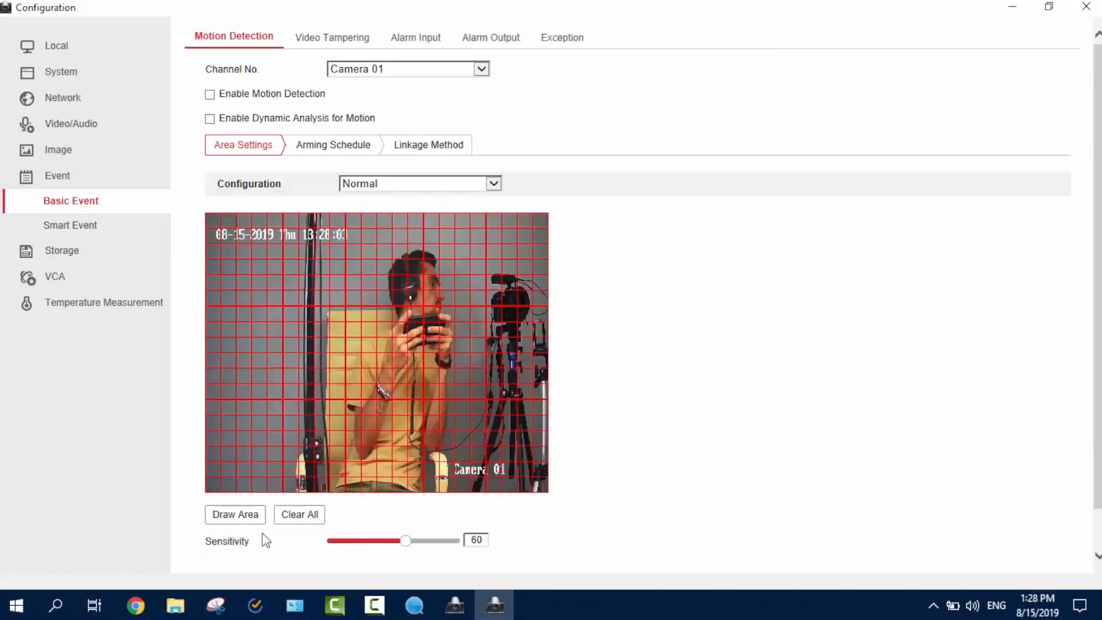
# Draw a motion detection area over the seated person's upper body for Camera 01.
pyautogui.click(234, 514)
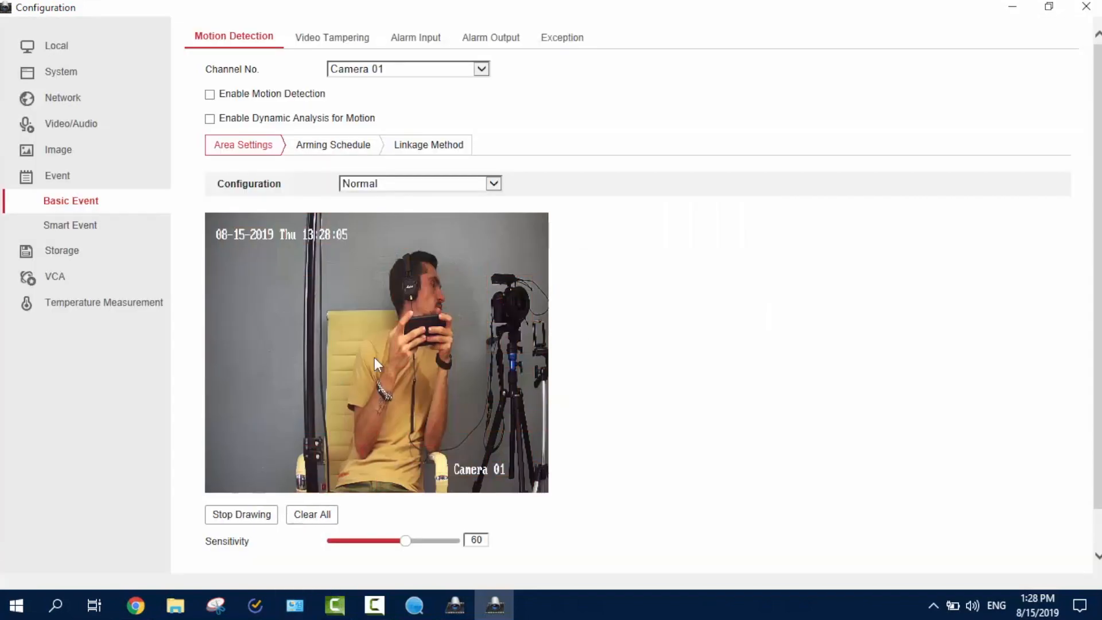
pyautogui.moveTo(347, 281); pyautogui.dragTo(481, 380)
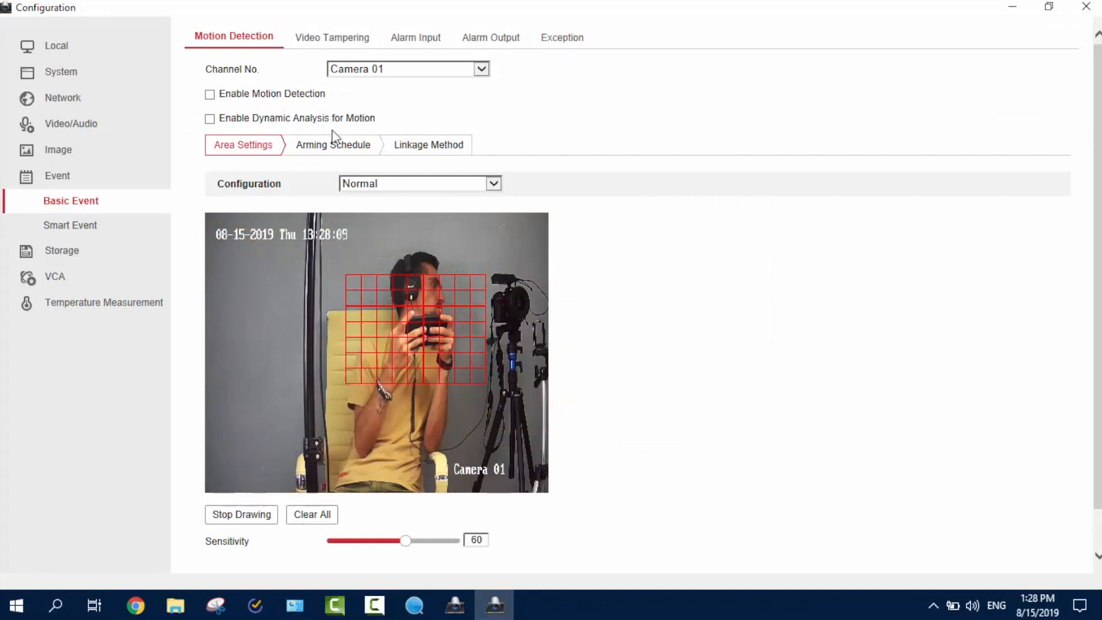
# Arm Monday about 2:00–19:00, copy it to all days, then show the linkage actions.
pyautogui.click(332, 145)
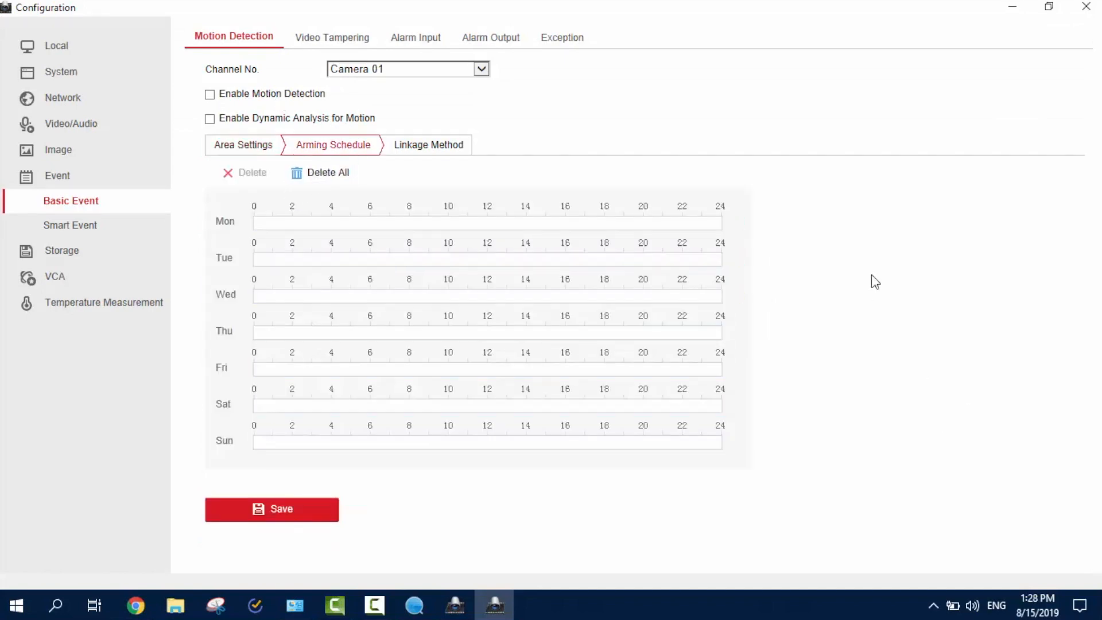
pyautogui.moveTo(306, 258); pyautogui.dragTo(347, 258)
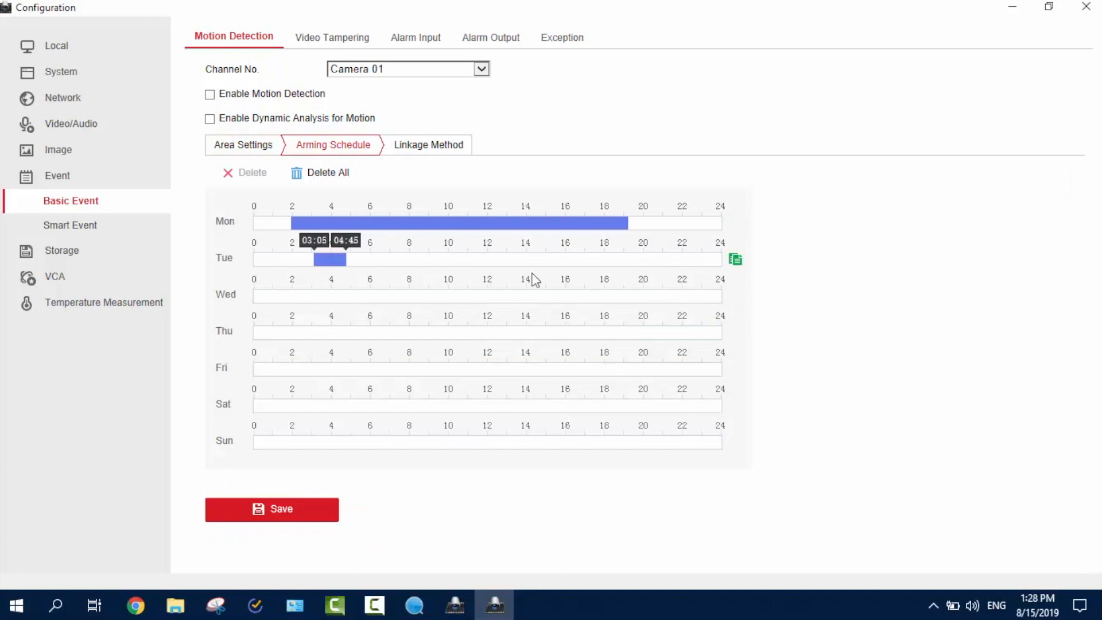
pyautogui.click(732, 259)
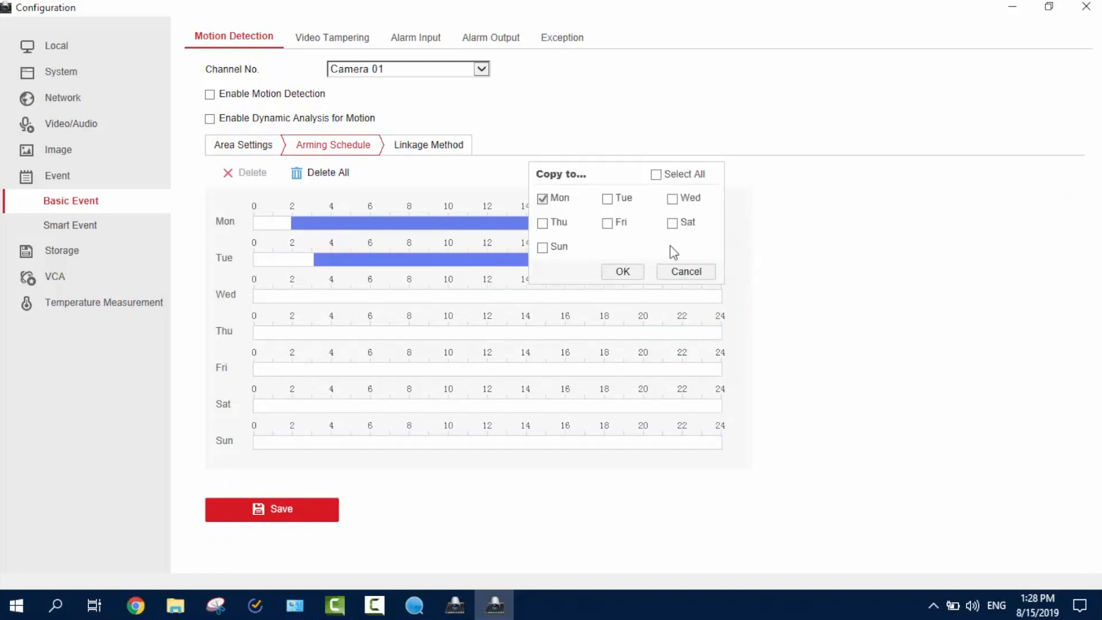
pyautogui.click(622, 270)
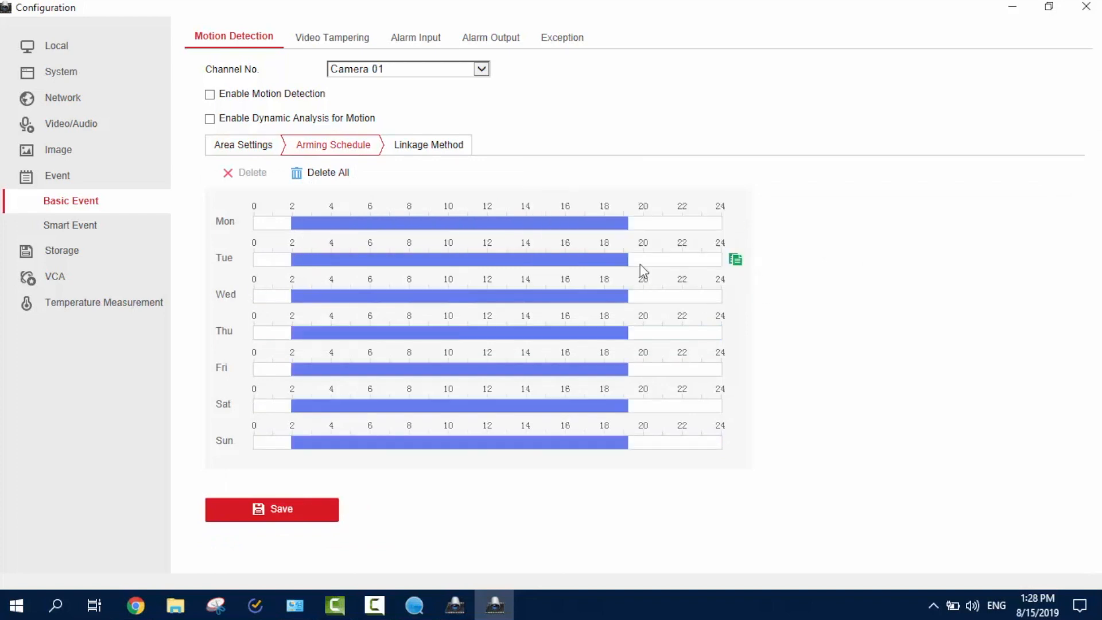
pyautogui.click(428, 145)
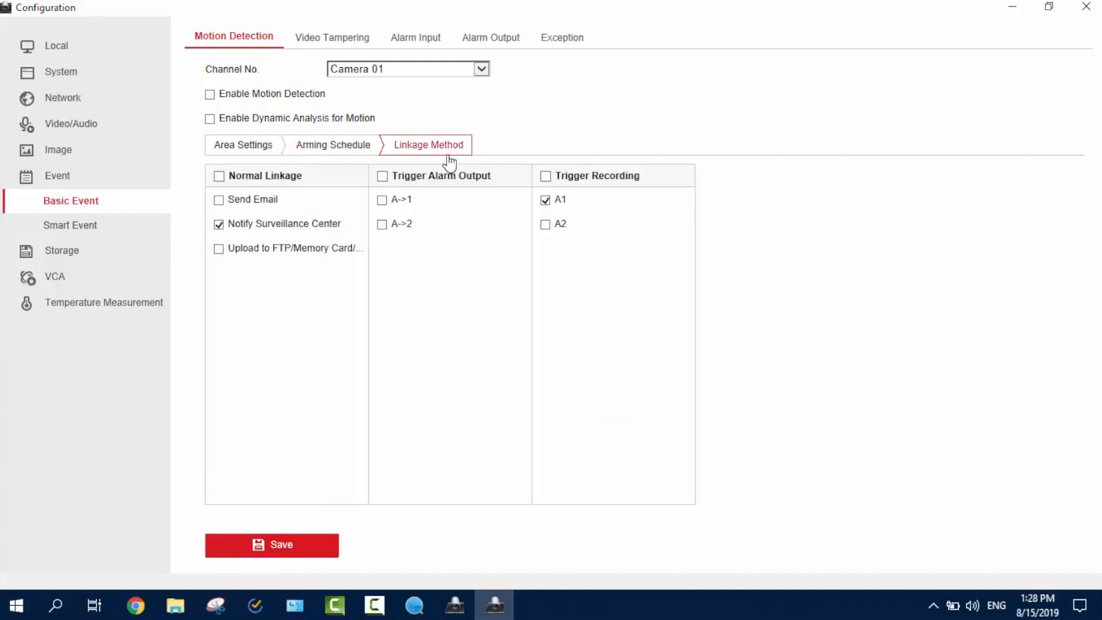
pyautogui.moveTo(348, 36)
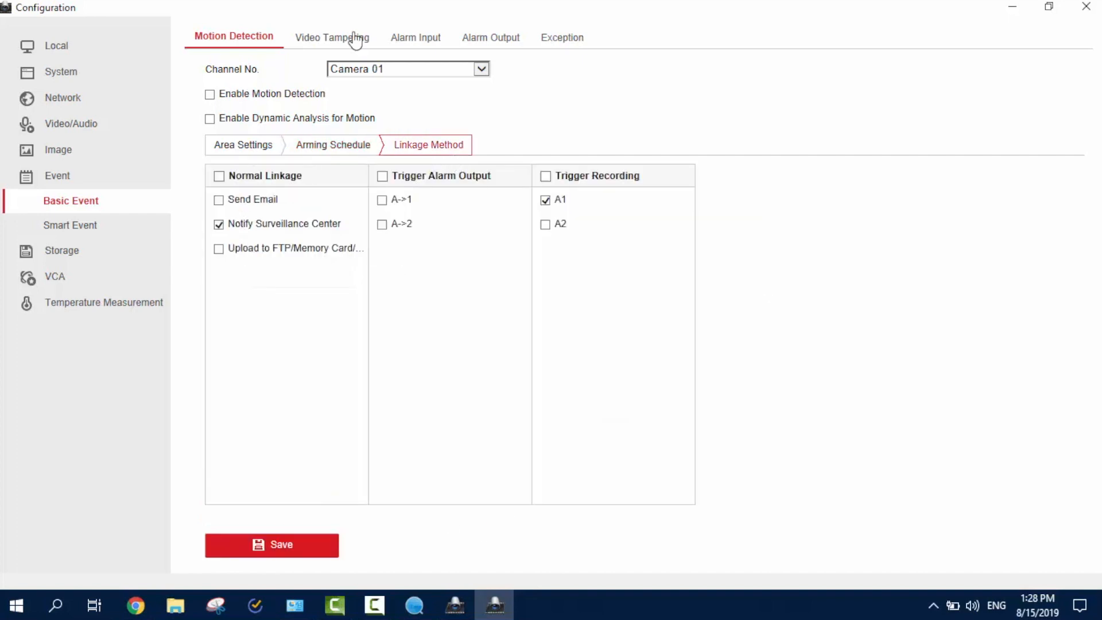
# Review Video Tampering and Alarm Input arming schedules, copy to all days, check Alarm Output, then Exception.
pyautogui.click(328, 36)
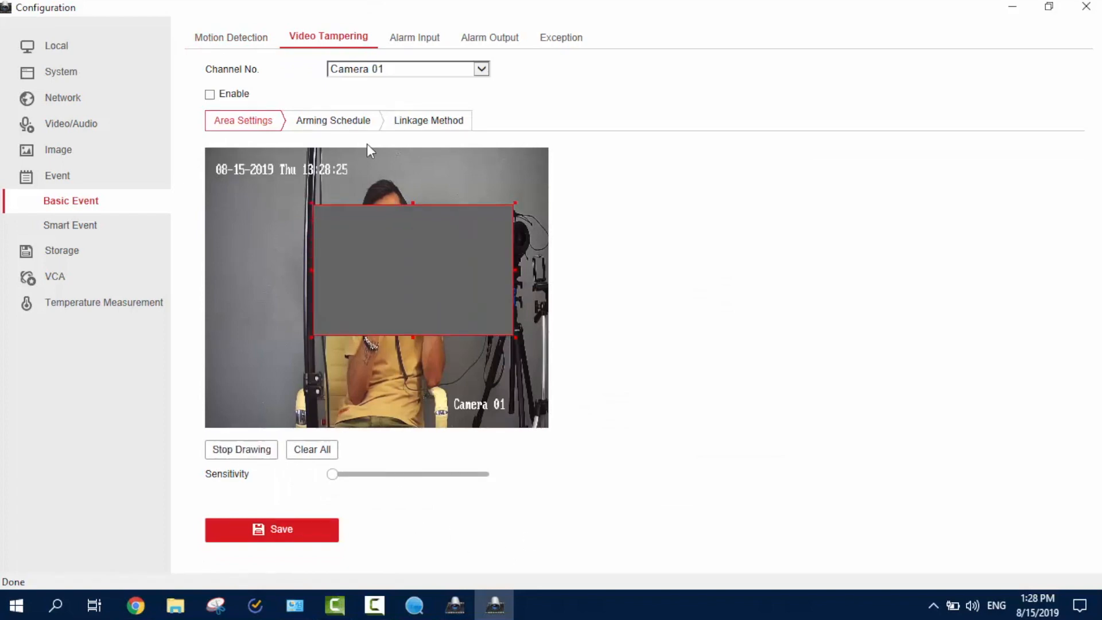
pyautogui.click(332, 120)
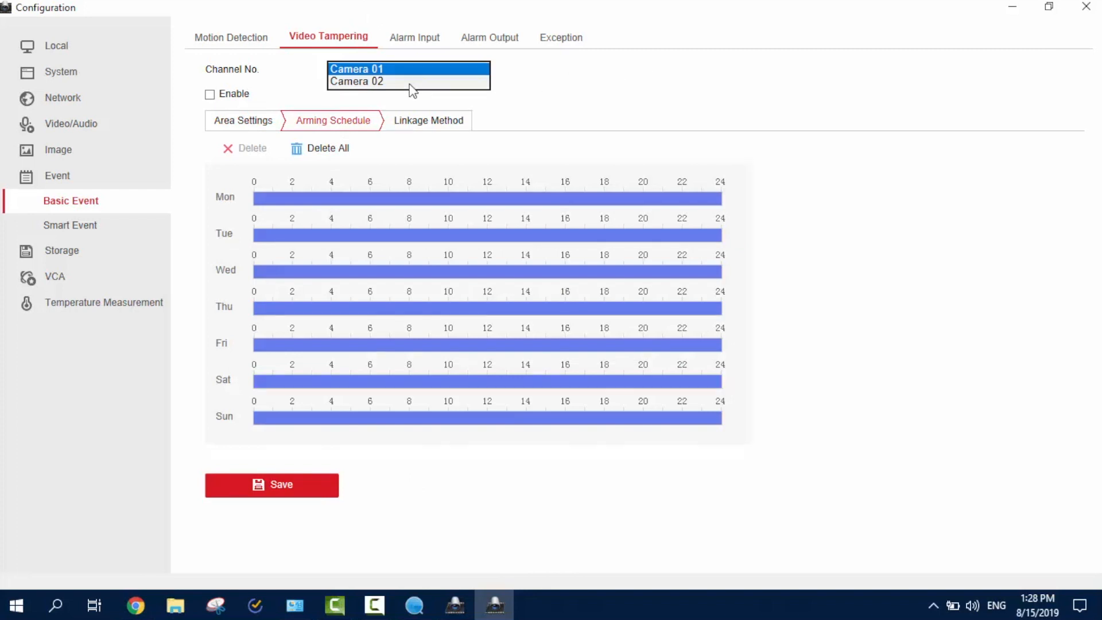
pyautogui.click(412, 37)
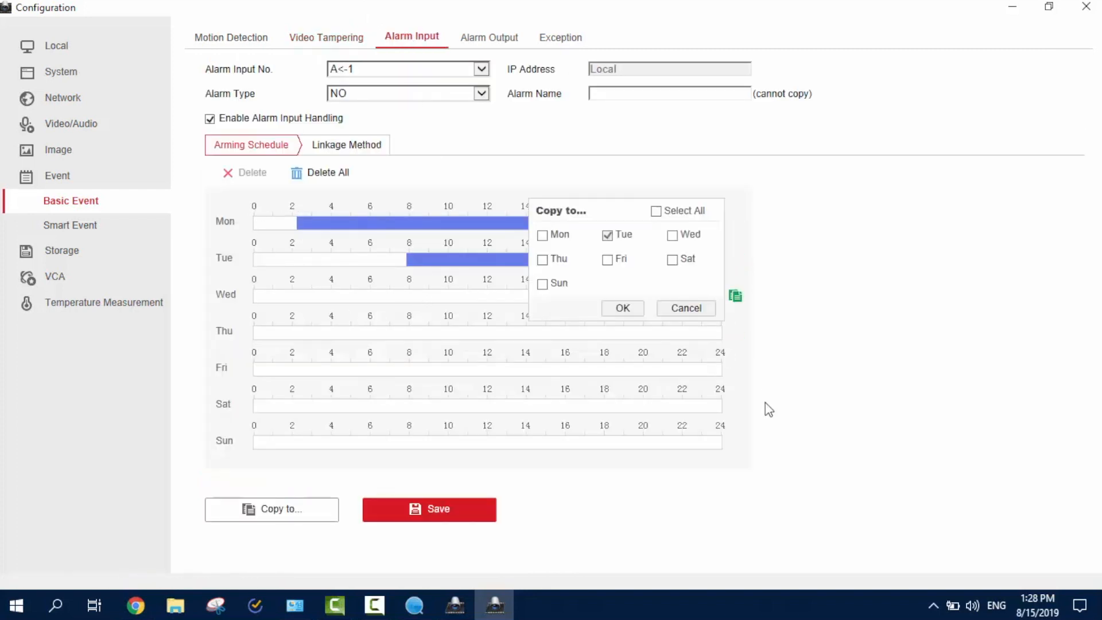
pyautogui.click(655, 211)
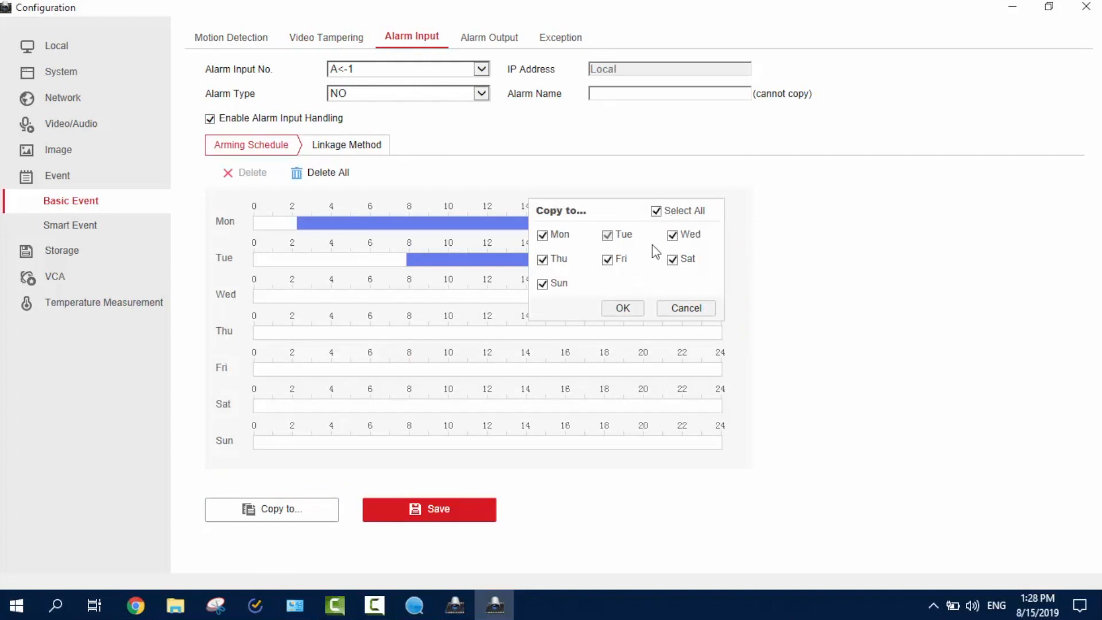
pyautogui.click(487, 37)
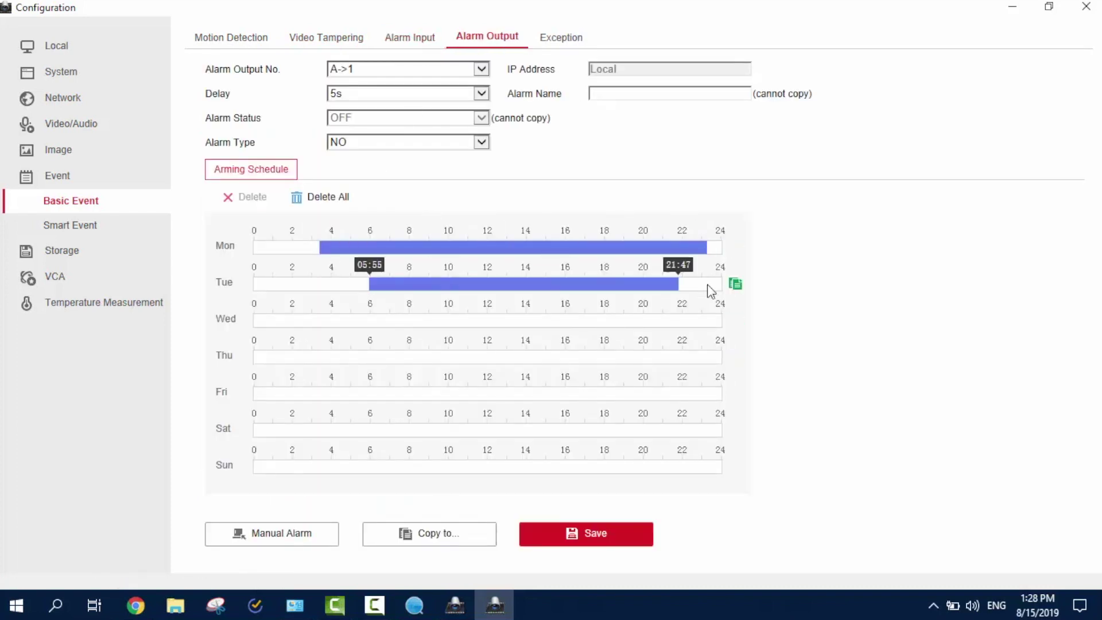
pyautogui.click(557, 37)
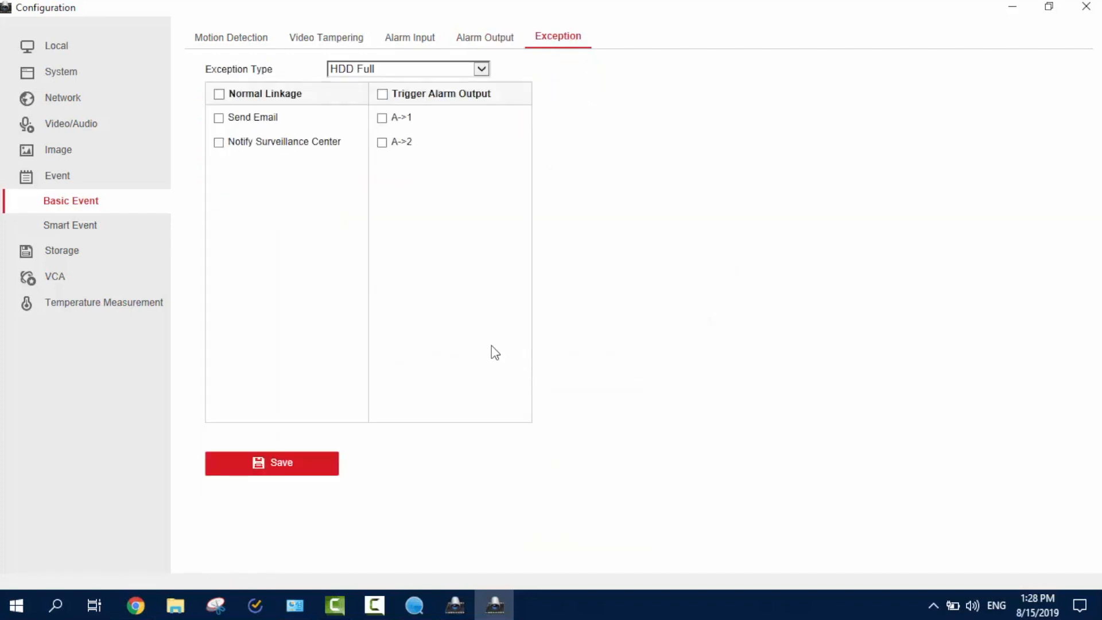
# Under Smart Event, view Audio Exception Detection's arming schedule and linkage actions for Camera 01.
pyautogui.click(72, 225)
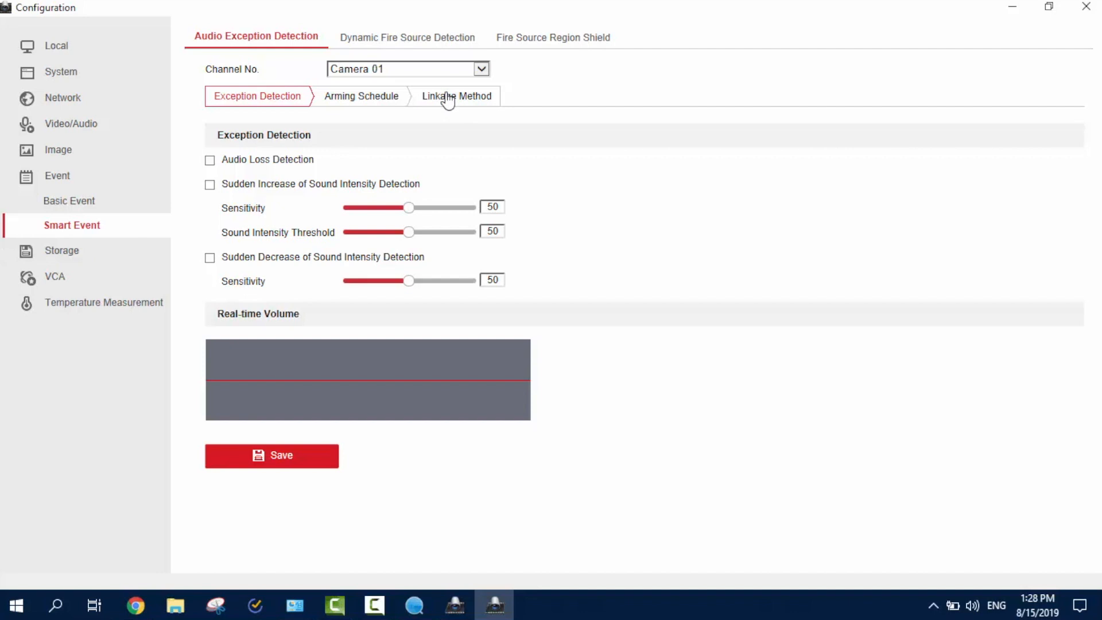
pyautogui.moveTo(262, 208)
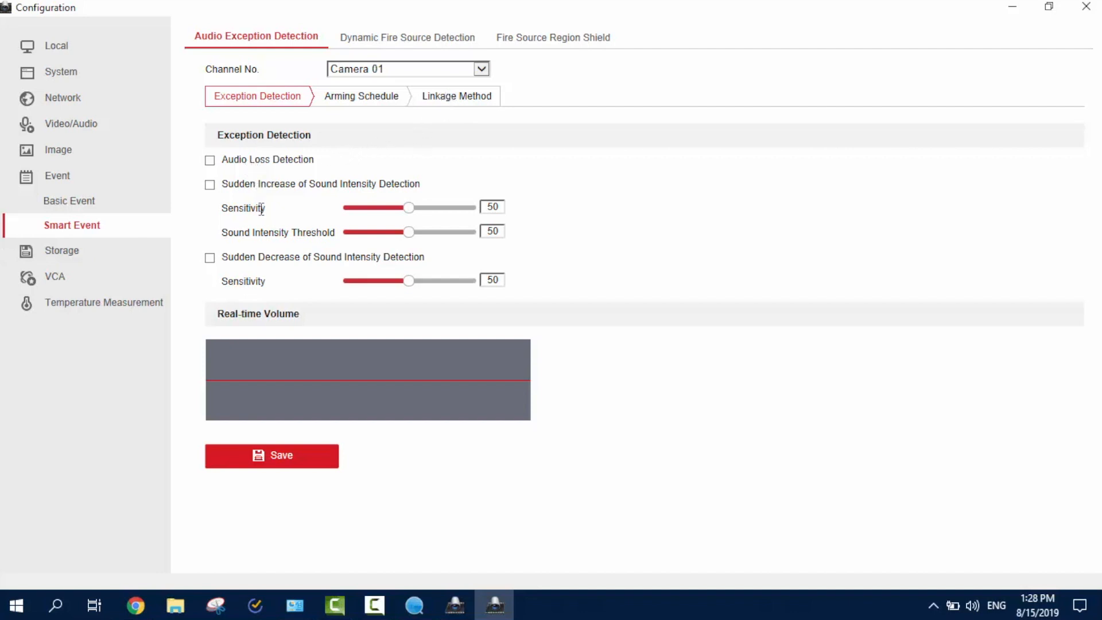
pyautogui.moveTo(271, 269)
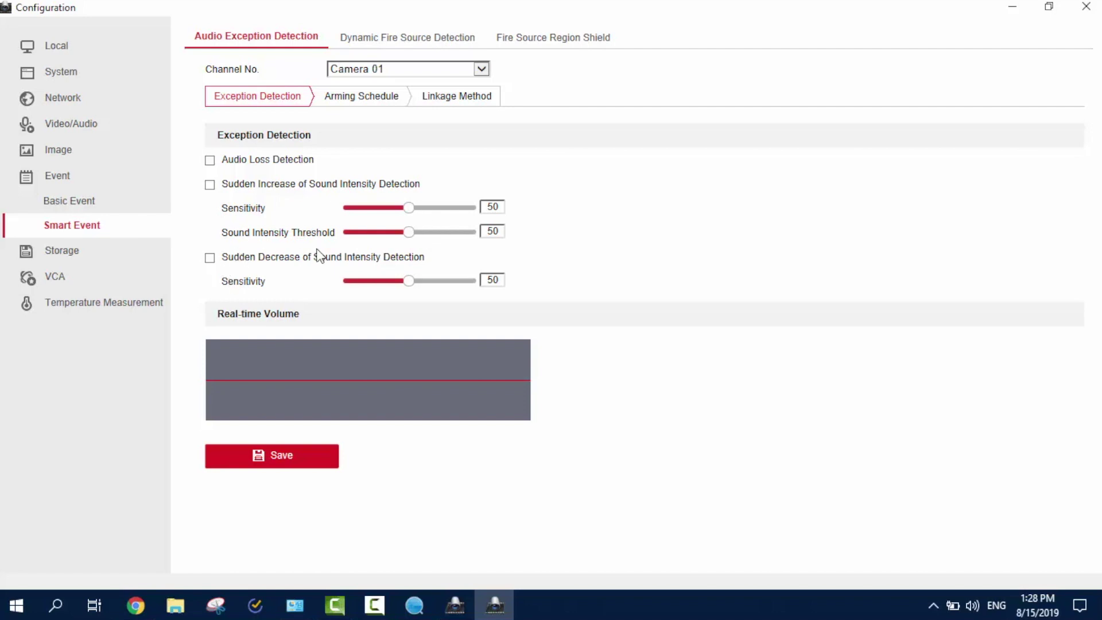
pyautogui.moveTo(304, 375)
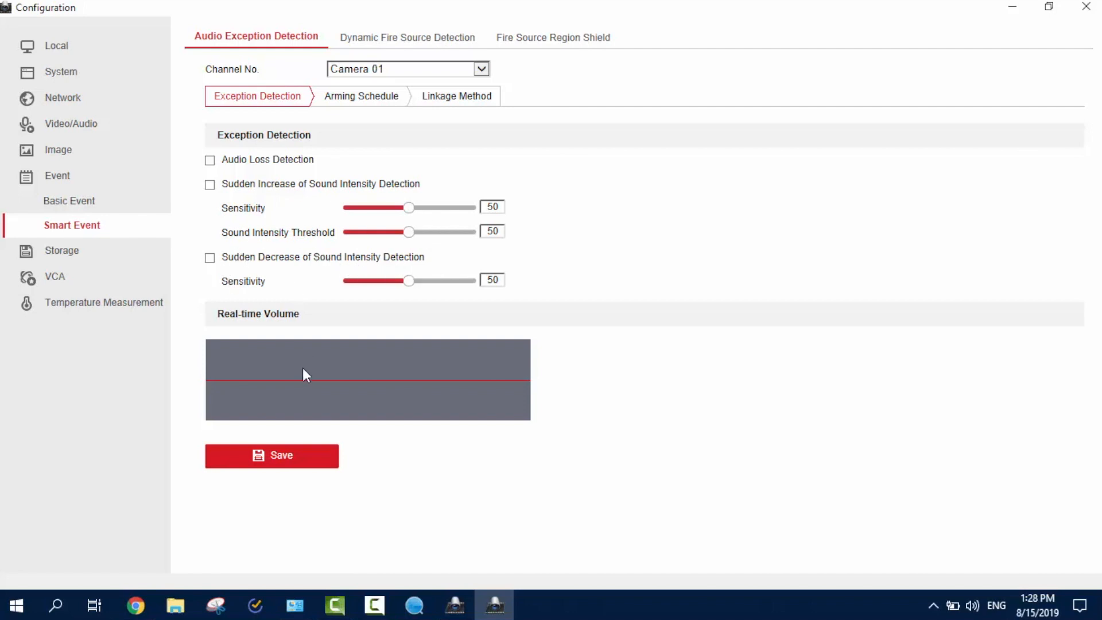
pyautogui.moveTo(253, 280)
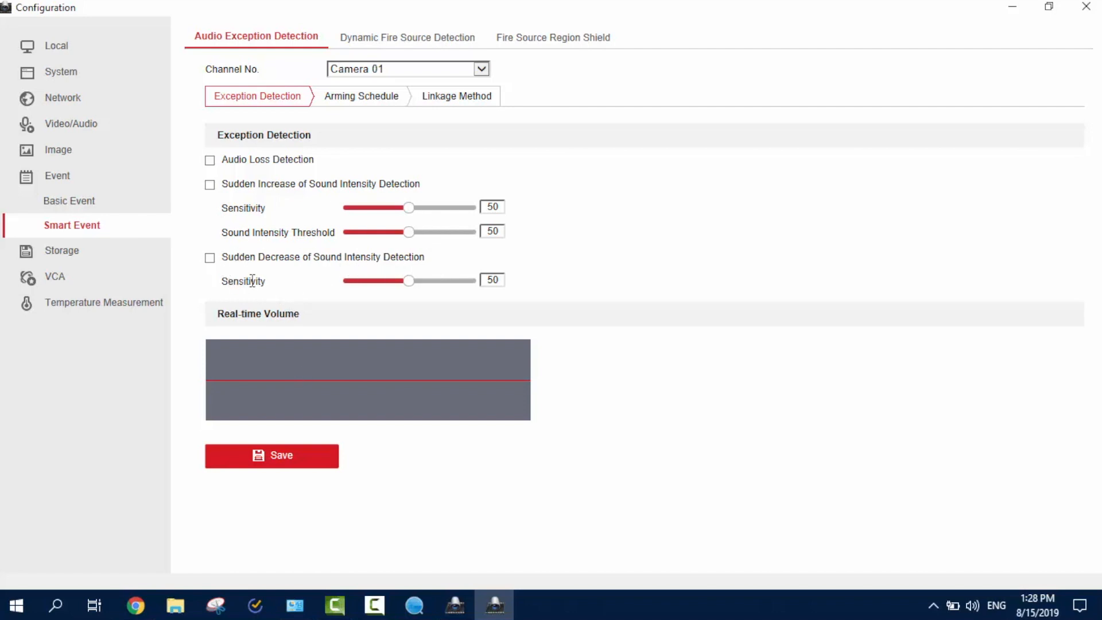
pyautogui.click(360, 96)
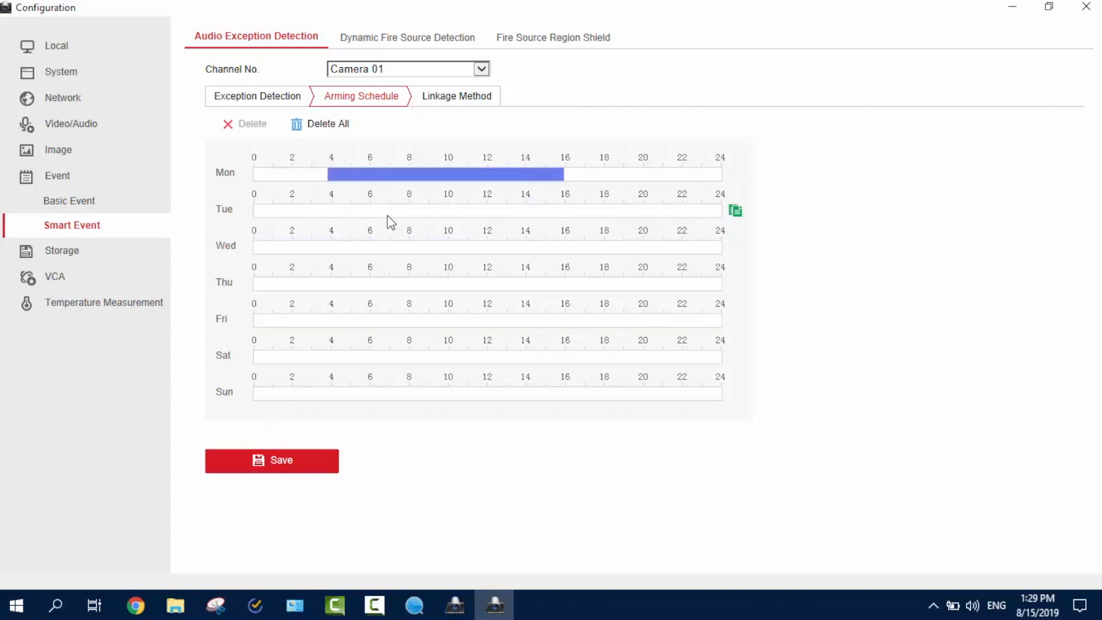
pyautogui.click(456, 96)
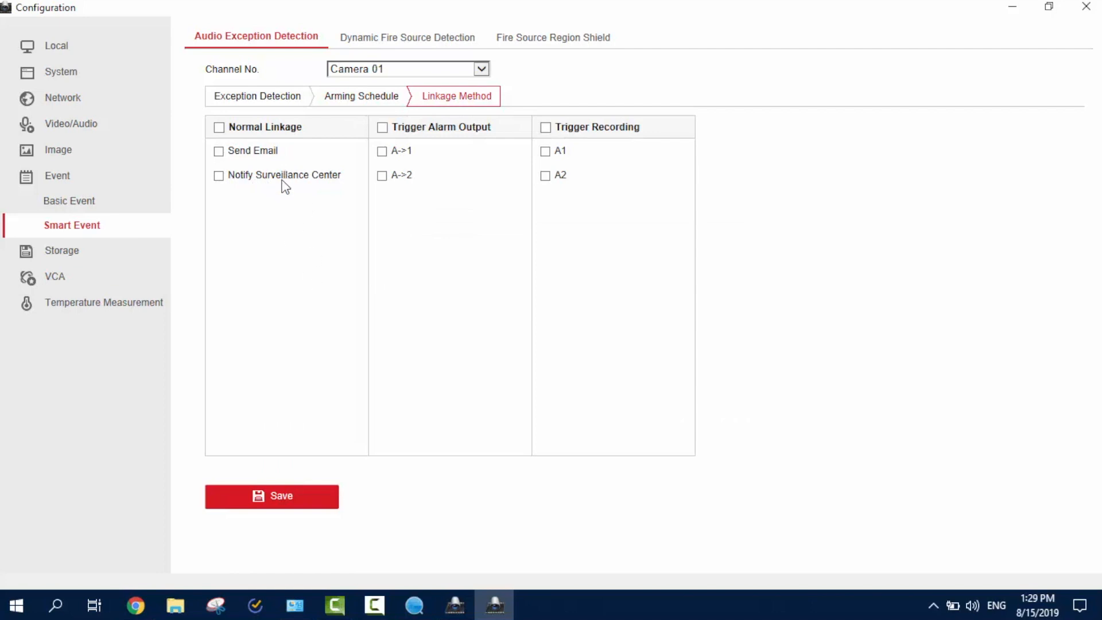
# Review Dynamic Fire Source Detection pages and draw a shield area over the lower-right thermal view.
pyautogui.click(402, 37)
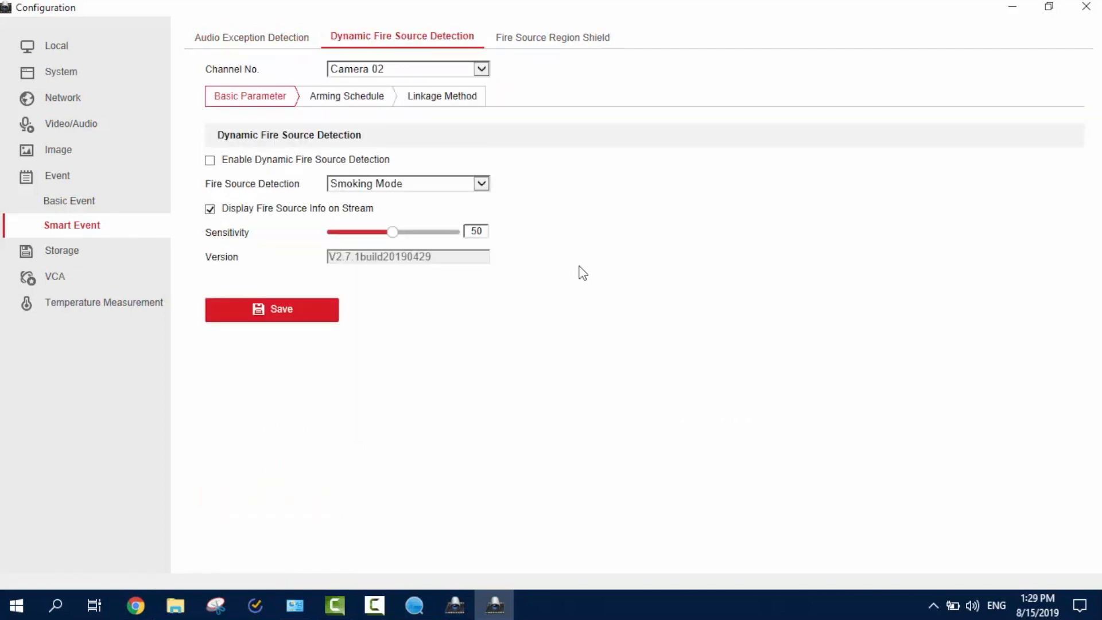
pyautogui.click(445, 96)
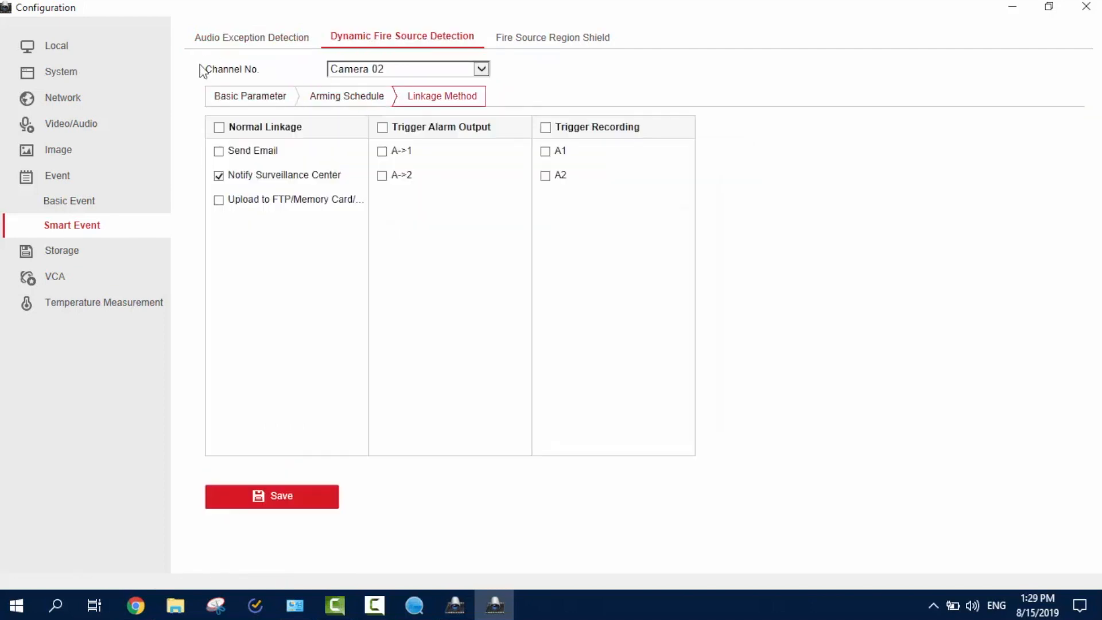
pyautogui.click(552, 36)
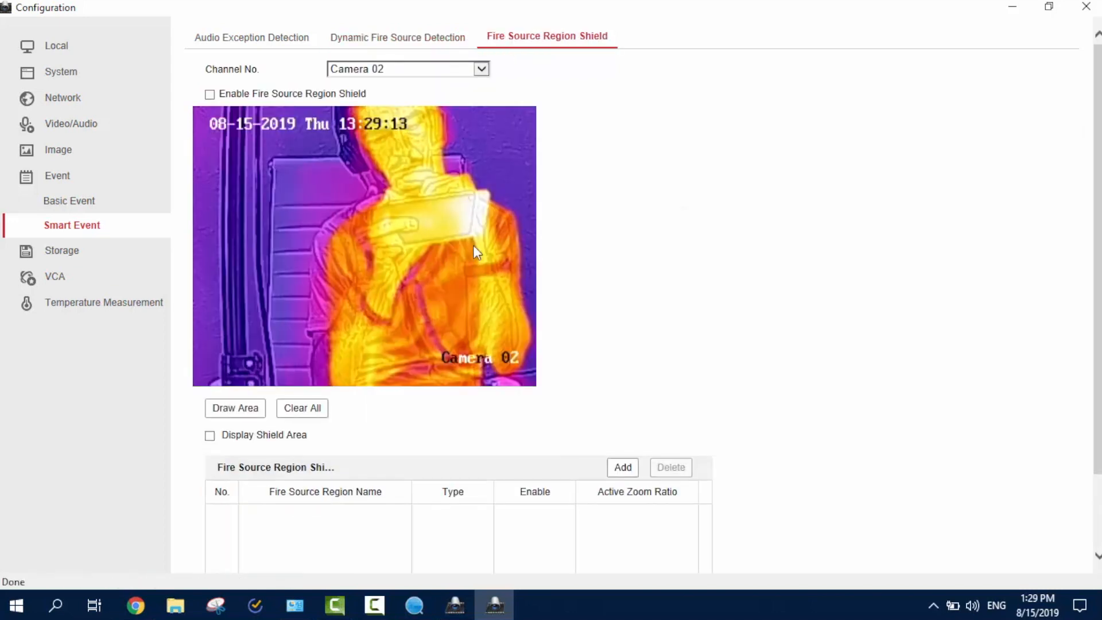
pyautogui.moveTo(379, 263)
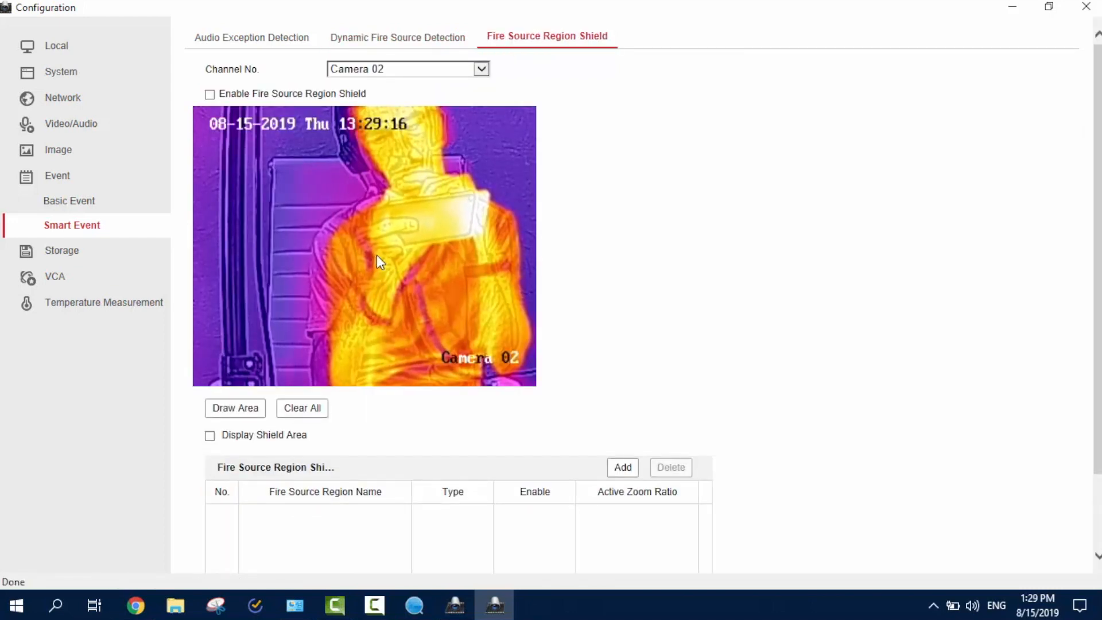
pyautogui.click(235, 409)
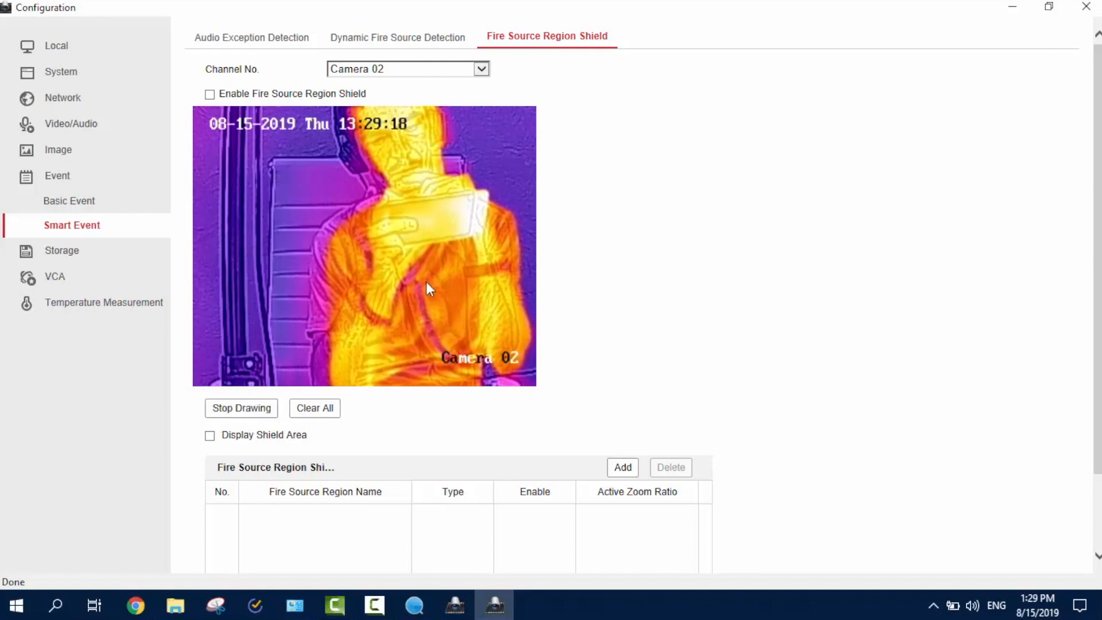
pyautogui.moveTo(406, 245); pyautogui.dragTo(533, 385)
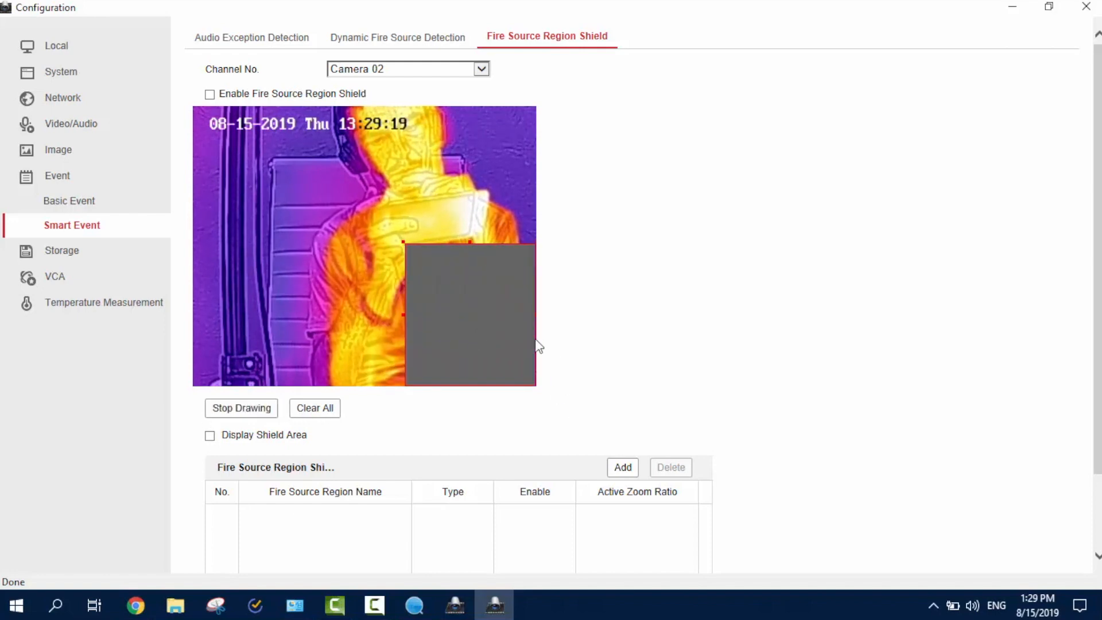
pyautogui.moveTo(293, 223)
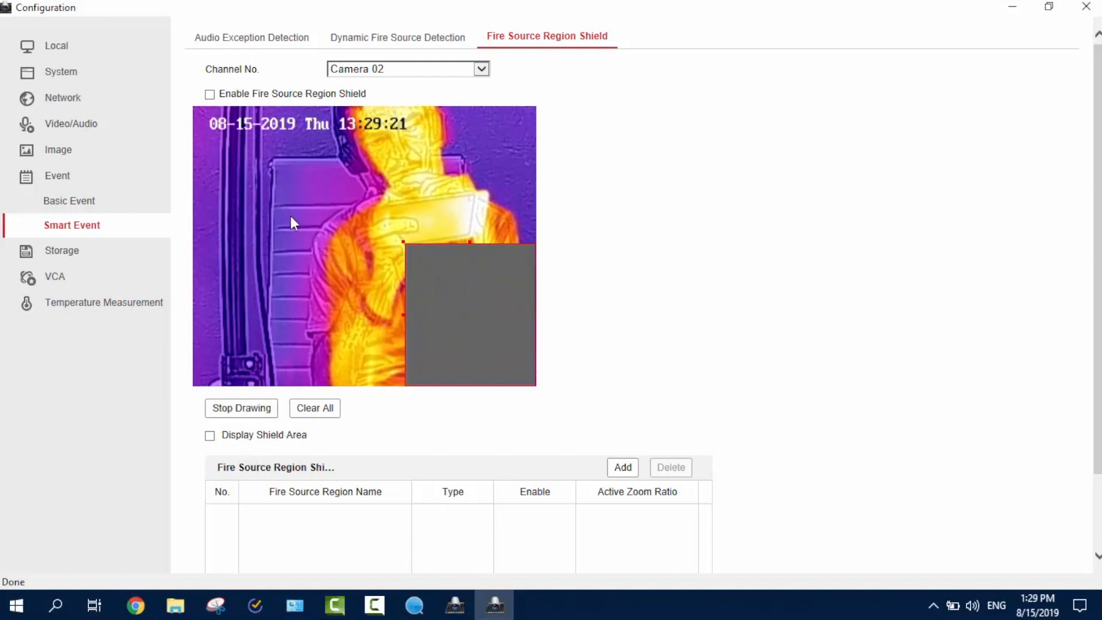
pyautogui.moveTo(720, 326)
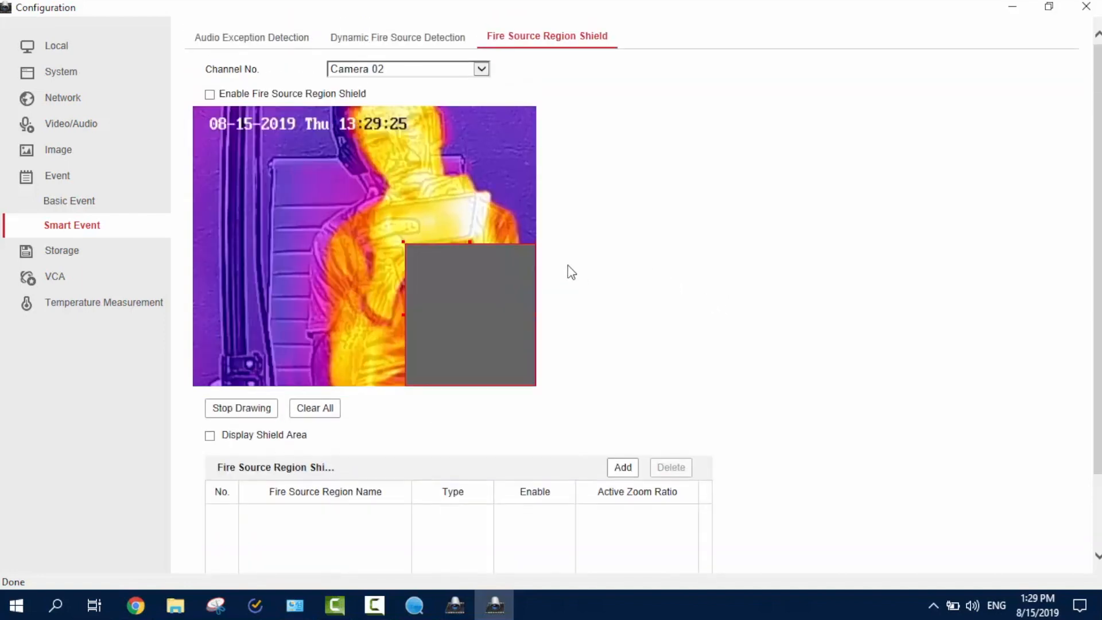
pyautogui.moveTo(477, 186)
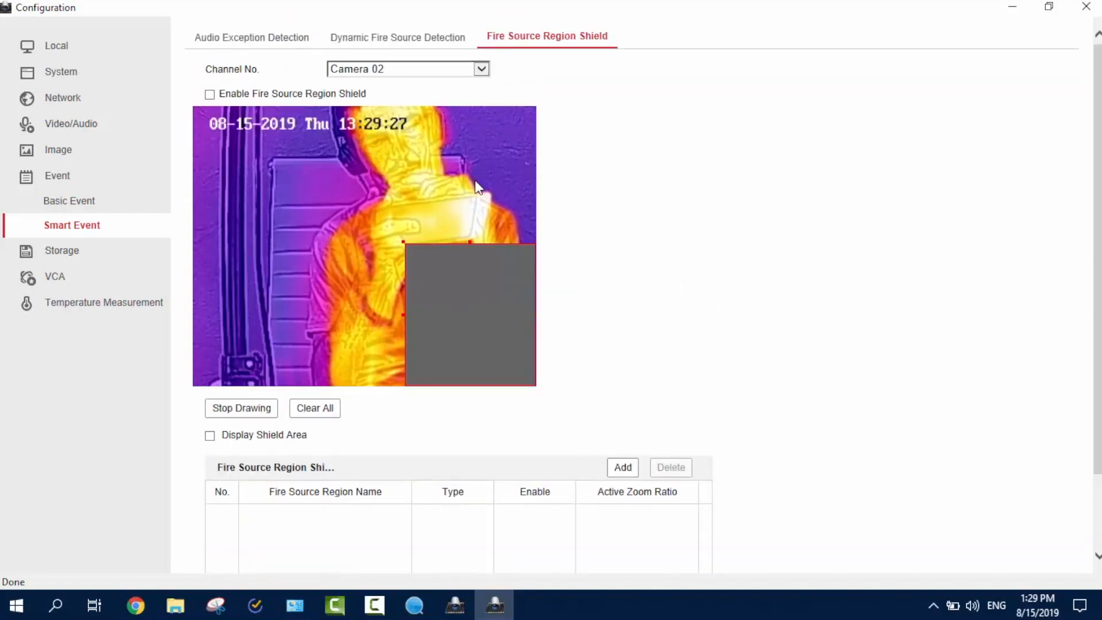
pyautogui.moveTo(271, 316)
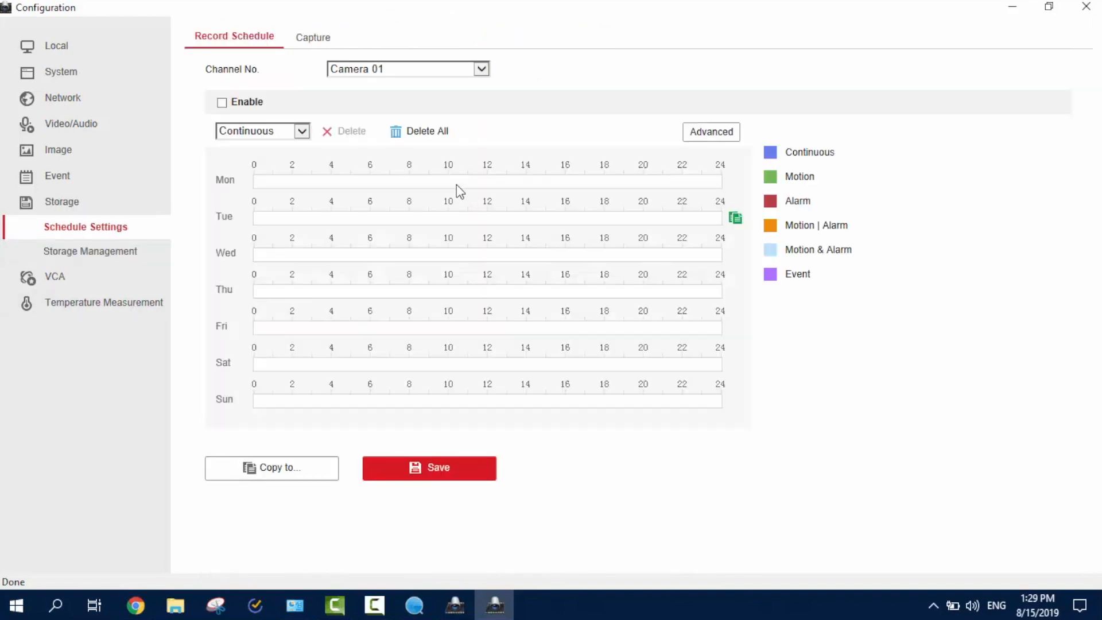
# Schedule continuous Monday and Wednesday-morning event recording, save it, then go to Storage Management.
pyautogui.click(309, 37)
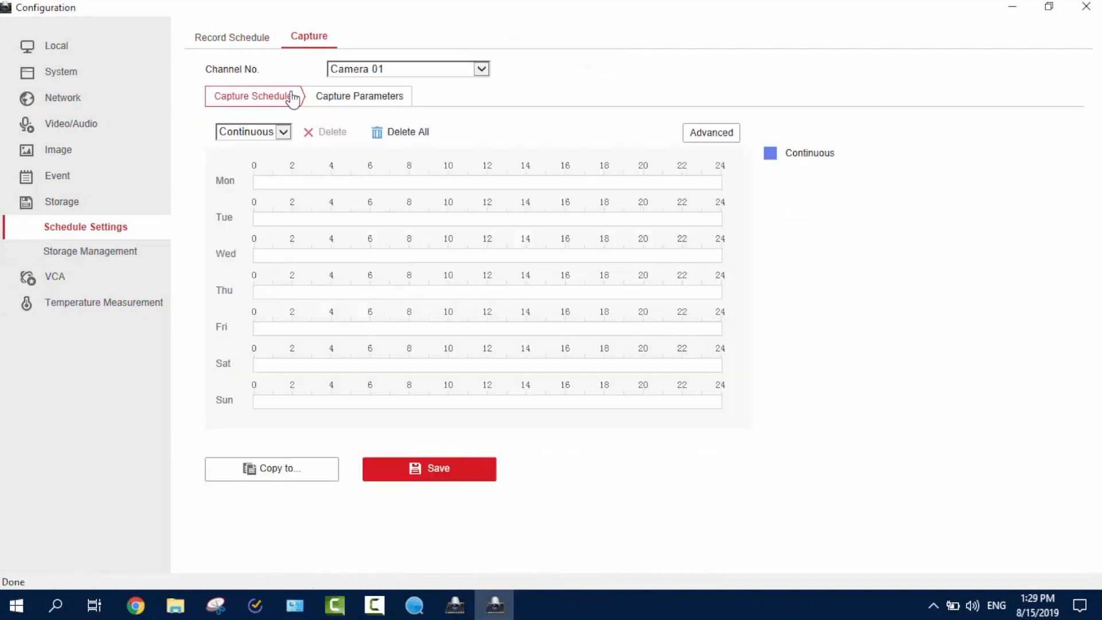
pyautogui.click(233, 36)
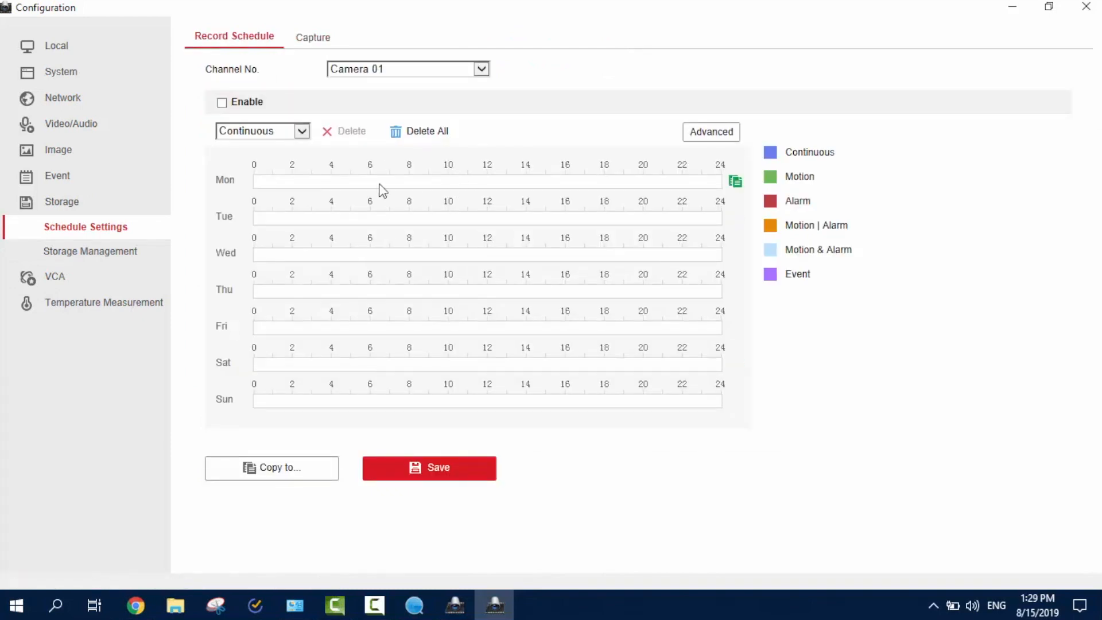
pyautogui.moveTo(358, 181); pyautogui.dragTo(721, 180)
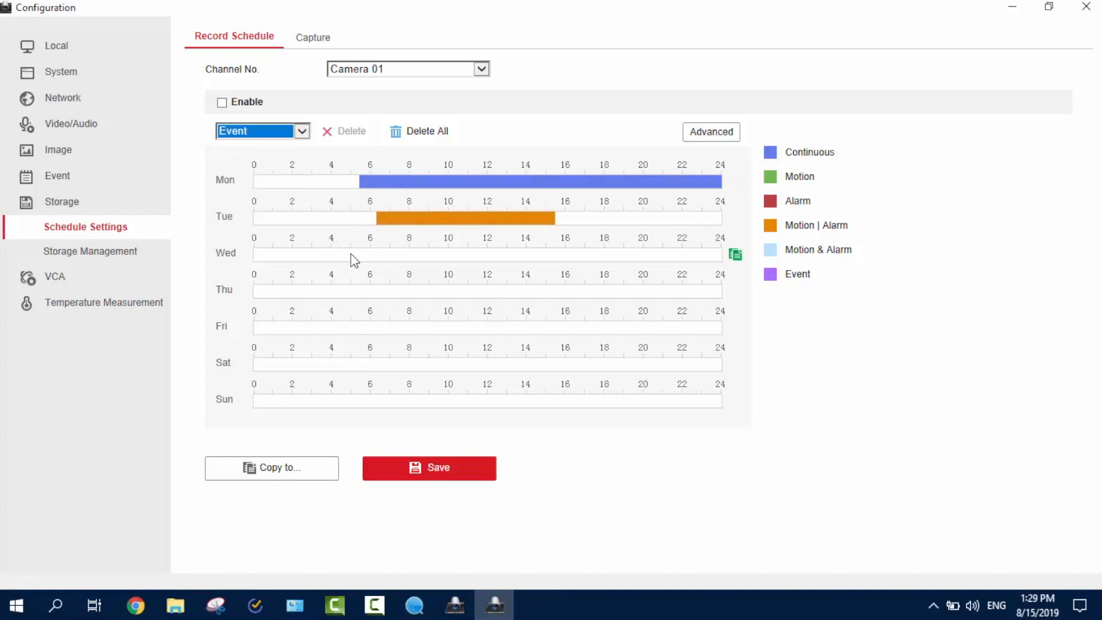
pyautogui.moveTo(346, 255); pyautogui.dragTo(464, 255)
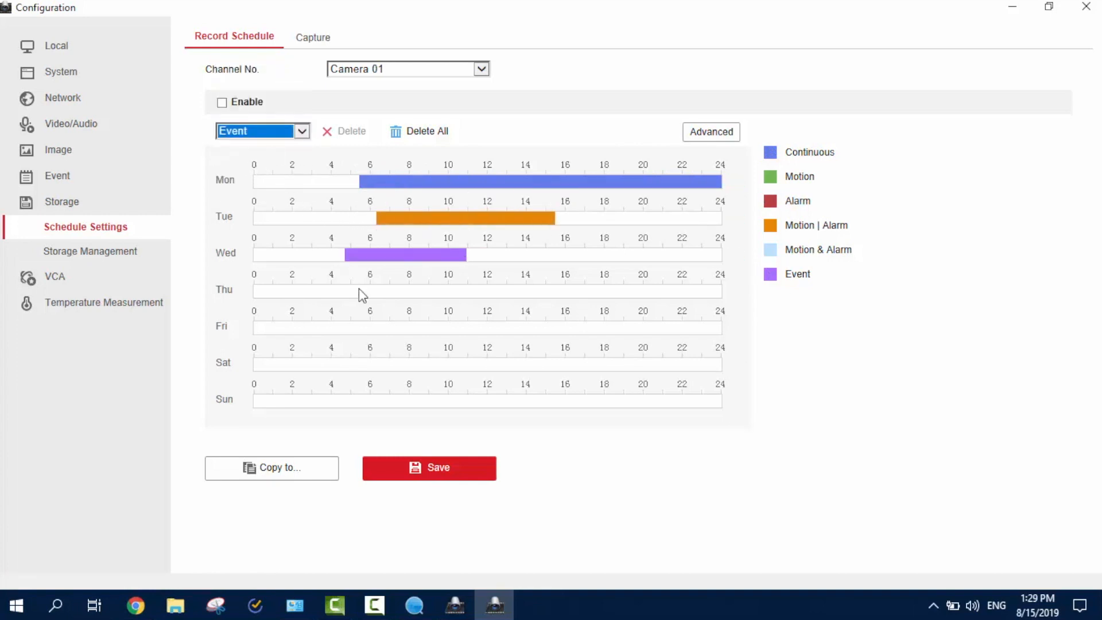
pyautogui.click(429, 469)
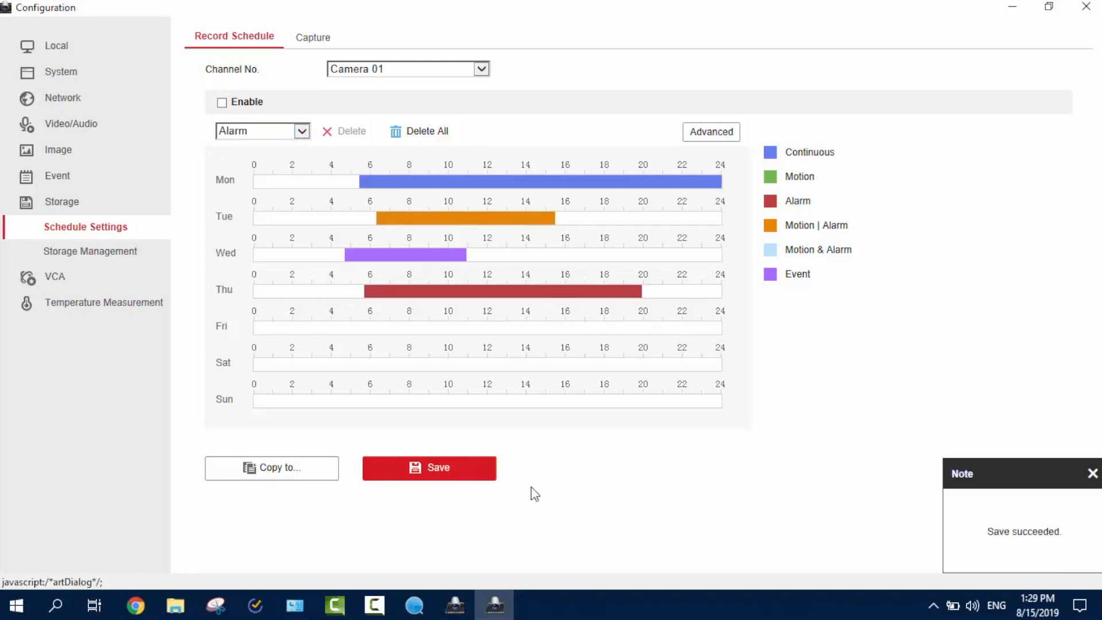
pyautogui.click(89, 250)
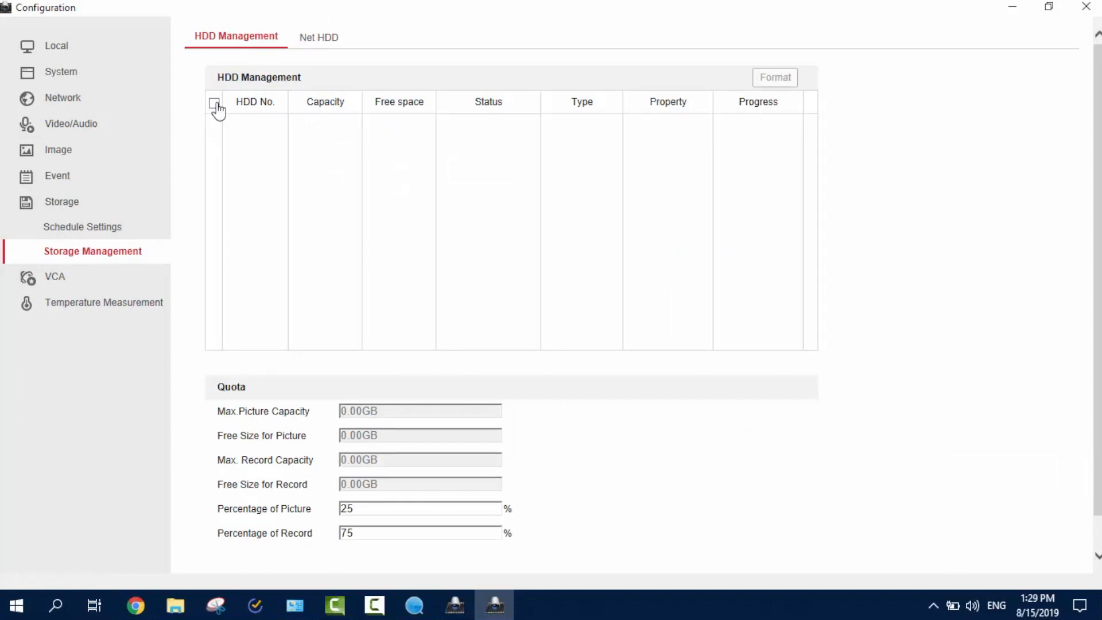
pyautogui.moveTo(306, 116)
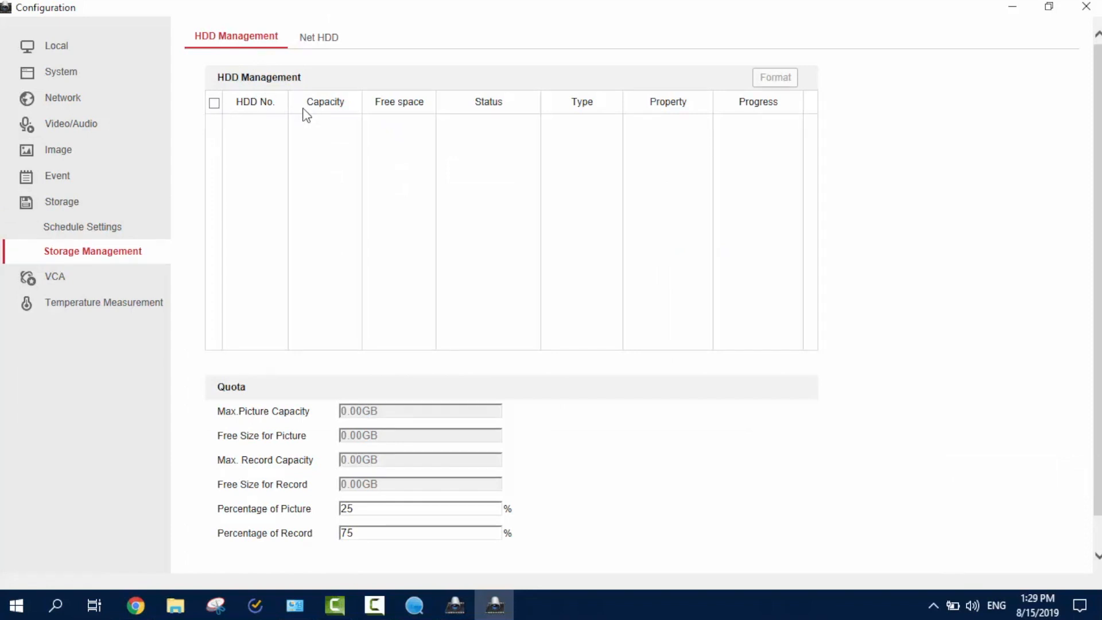
# Review Net HDD storage, then the VCA basic, calibration, shield region and advanced pages.
pyautogui.click(316, 35)
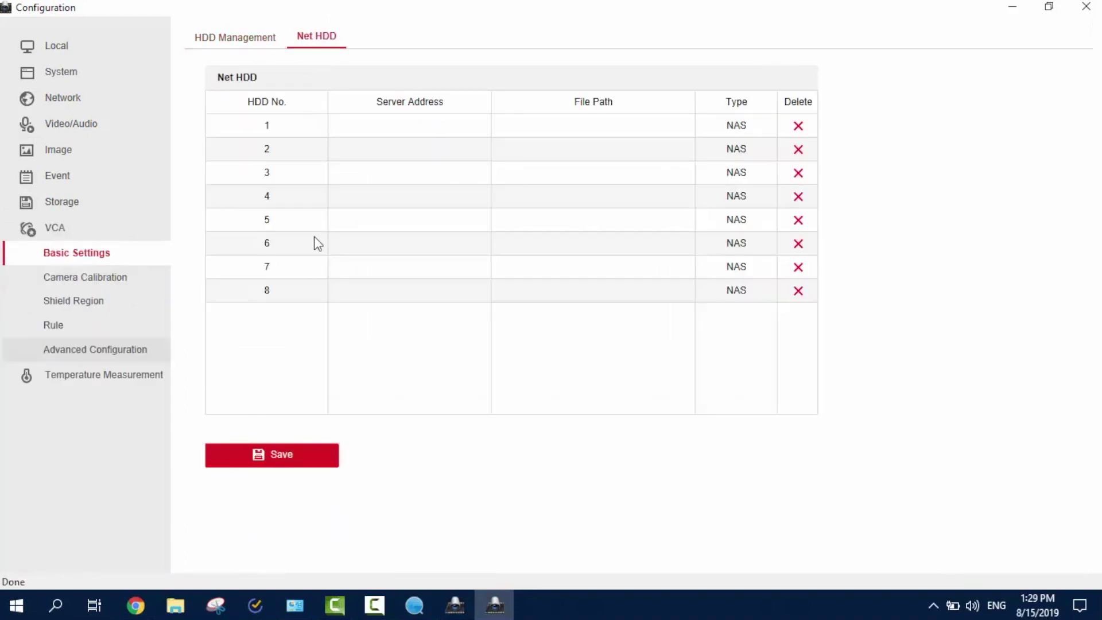
pyautogui.click(76, 253)
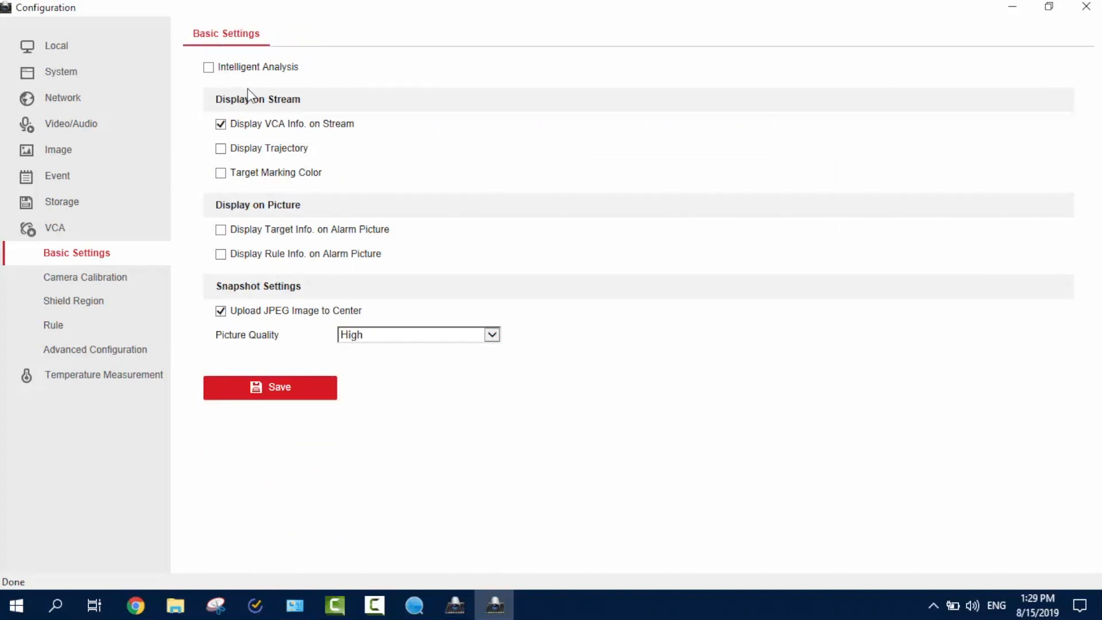
pyautogui.moveTo(83, 292)
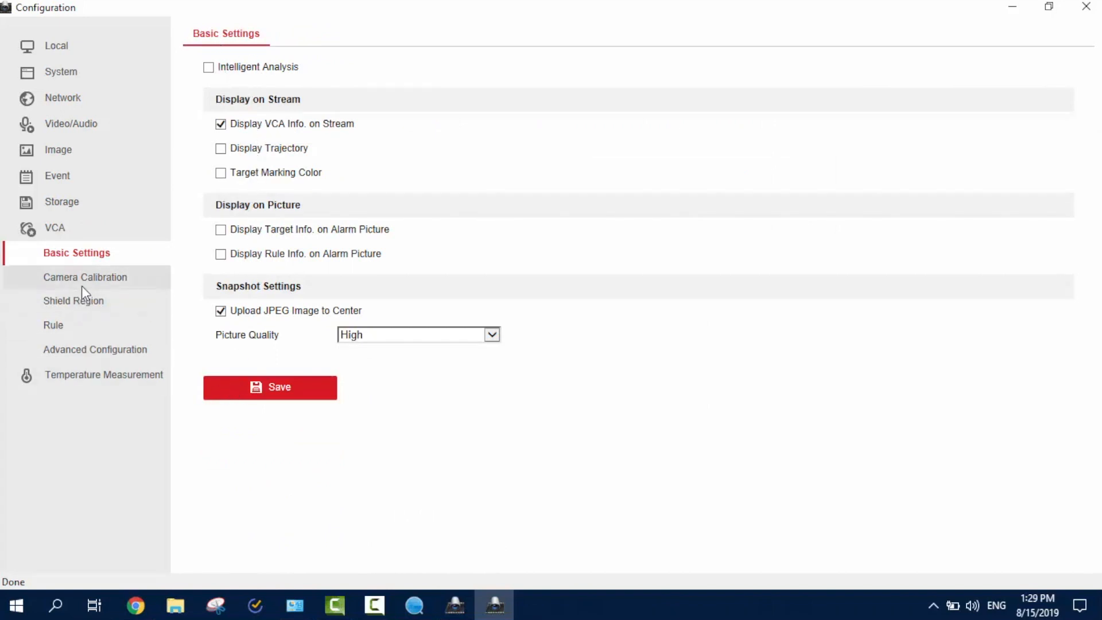
pyautogui.click(86, 277)
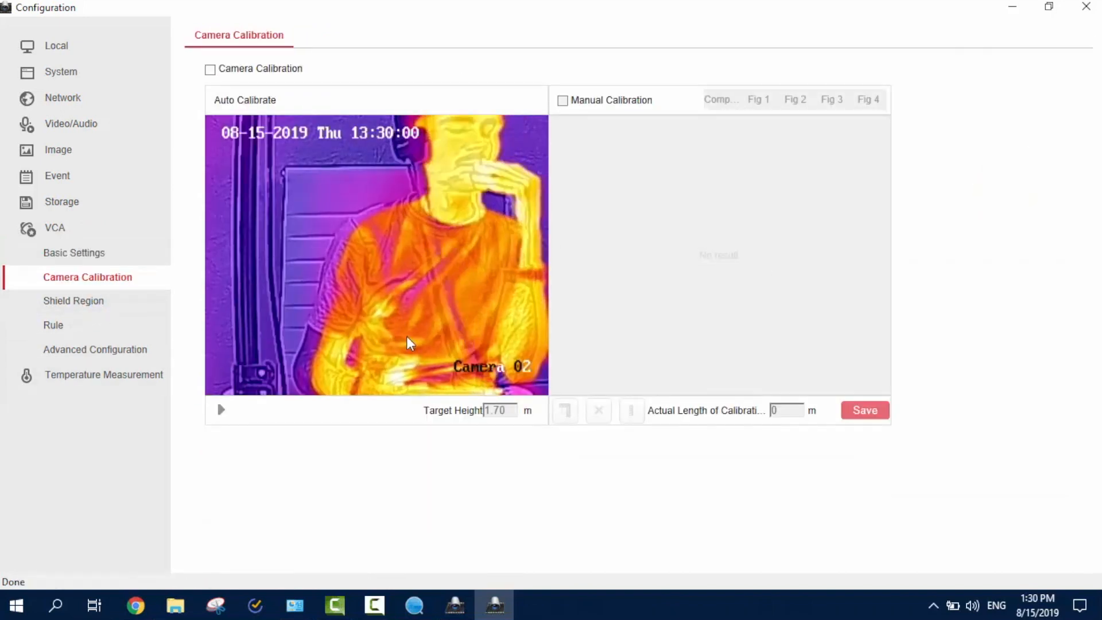
pyautogui.click(75, 301)
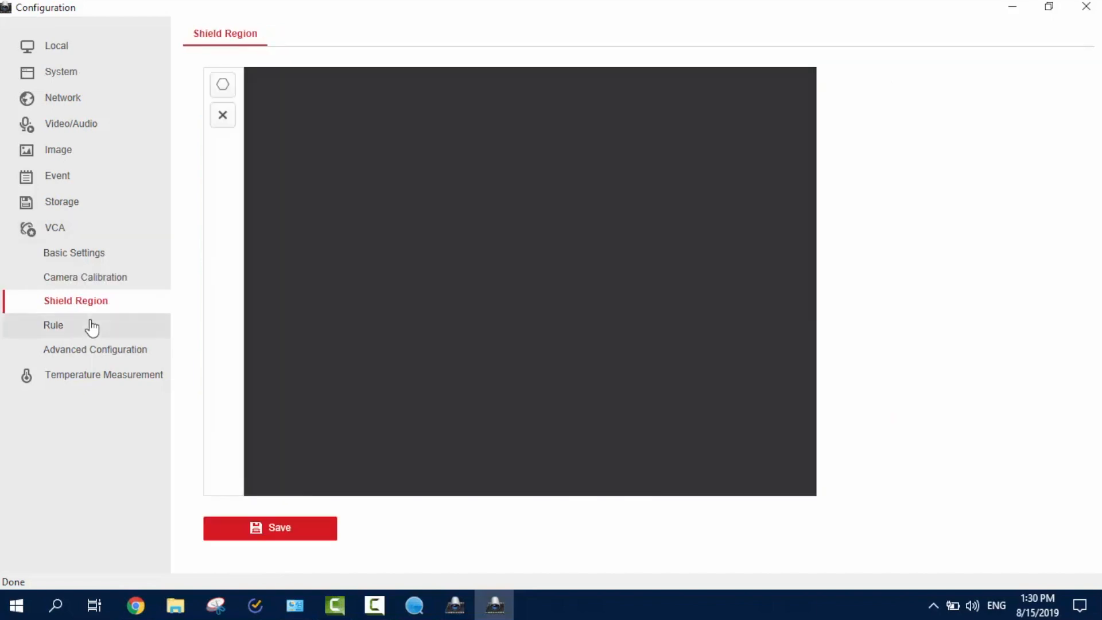
pyautogui.click(94, 349)
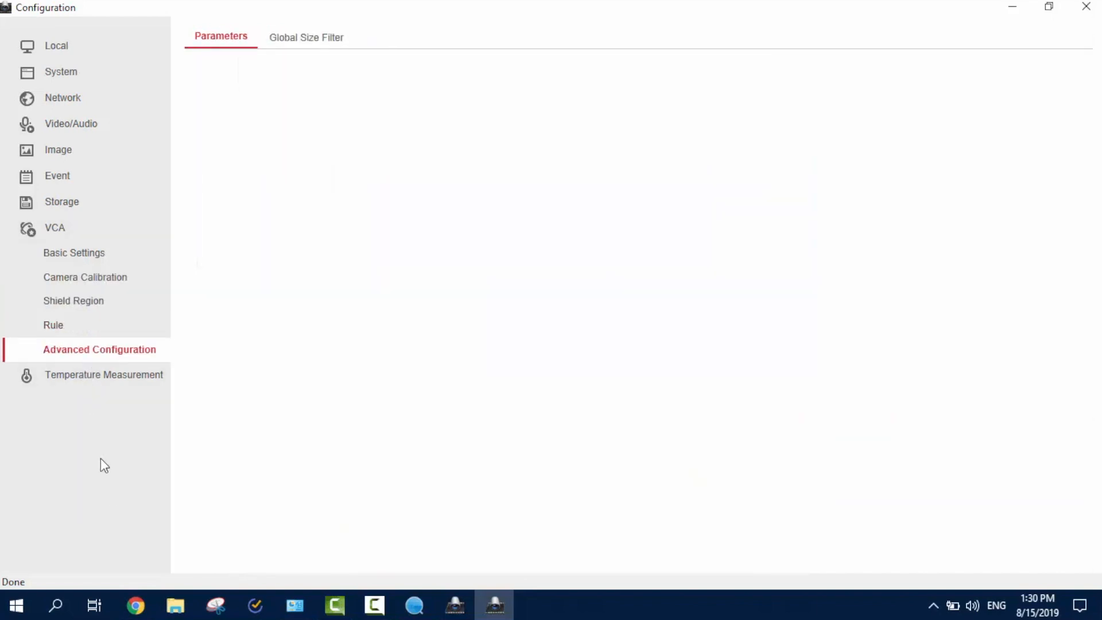
# Review temperature measurement basic, advanced and linkage settings, ending on local live view parameters.
pyautogui.click(105, 374)
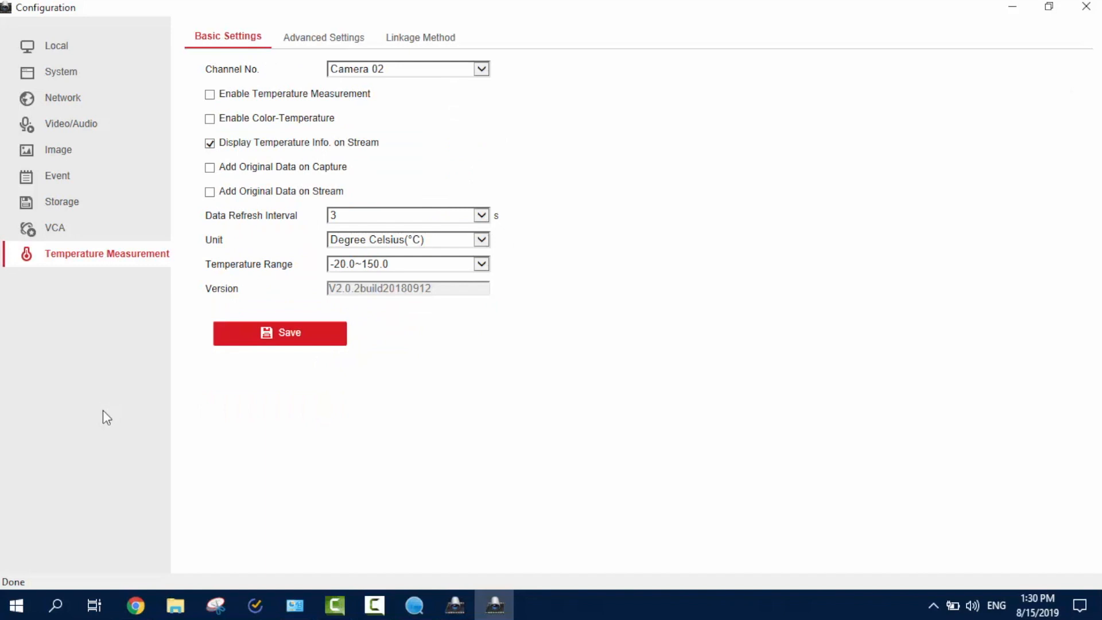
pyautogui.click(323, 37)
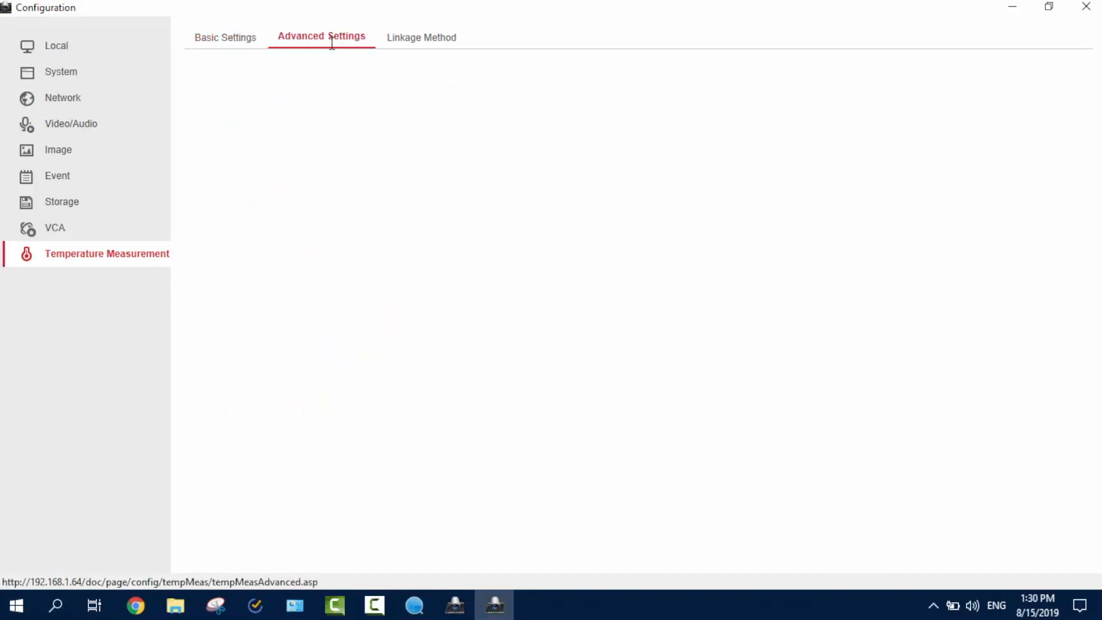
pyautogui.click(223, 37)
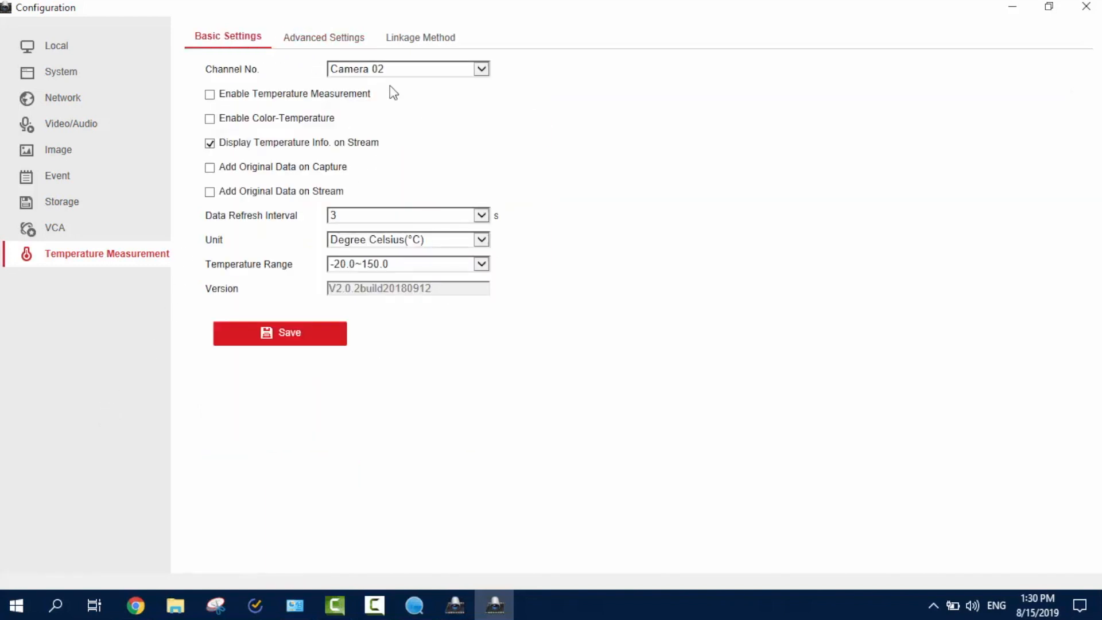
pyautogui.click(420, 37)
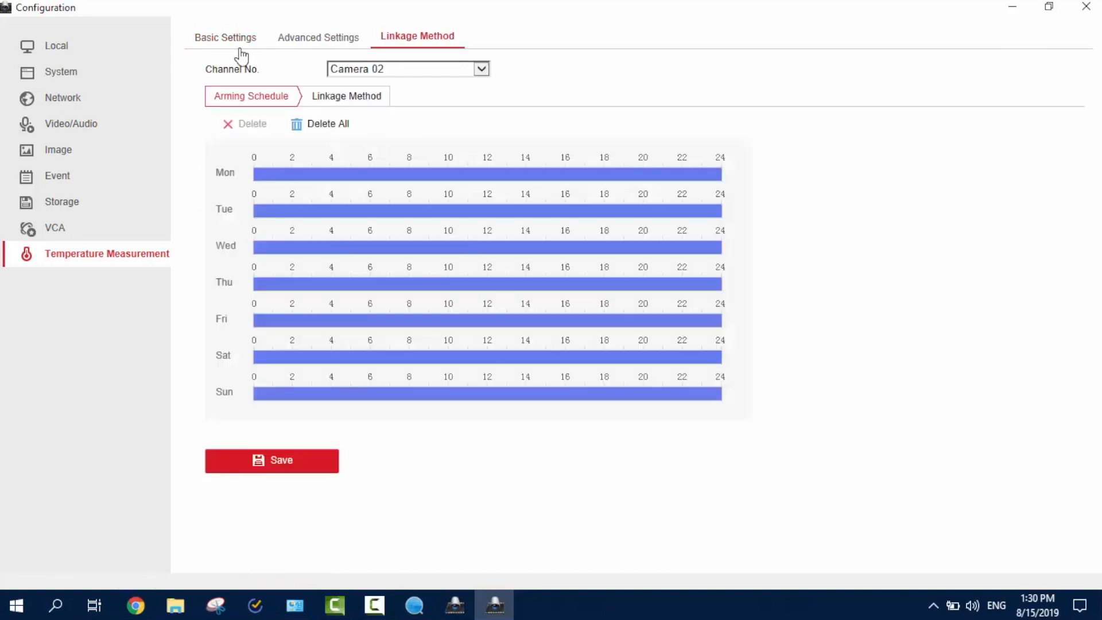
pyautogui.click(55, 46)
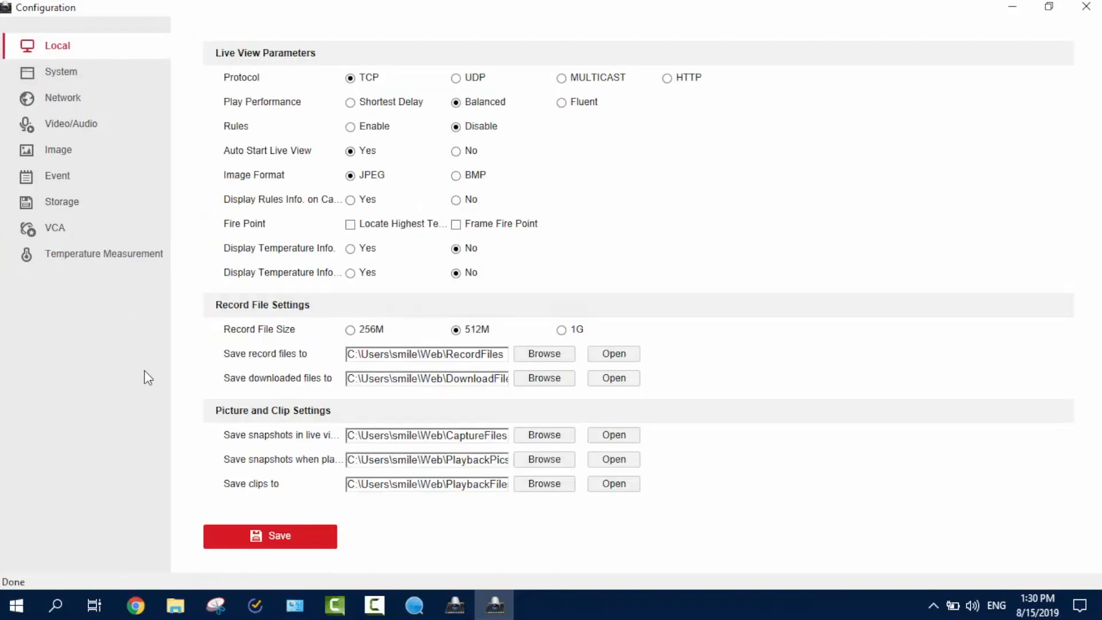
pyautogui.moveTo(185, 366)
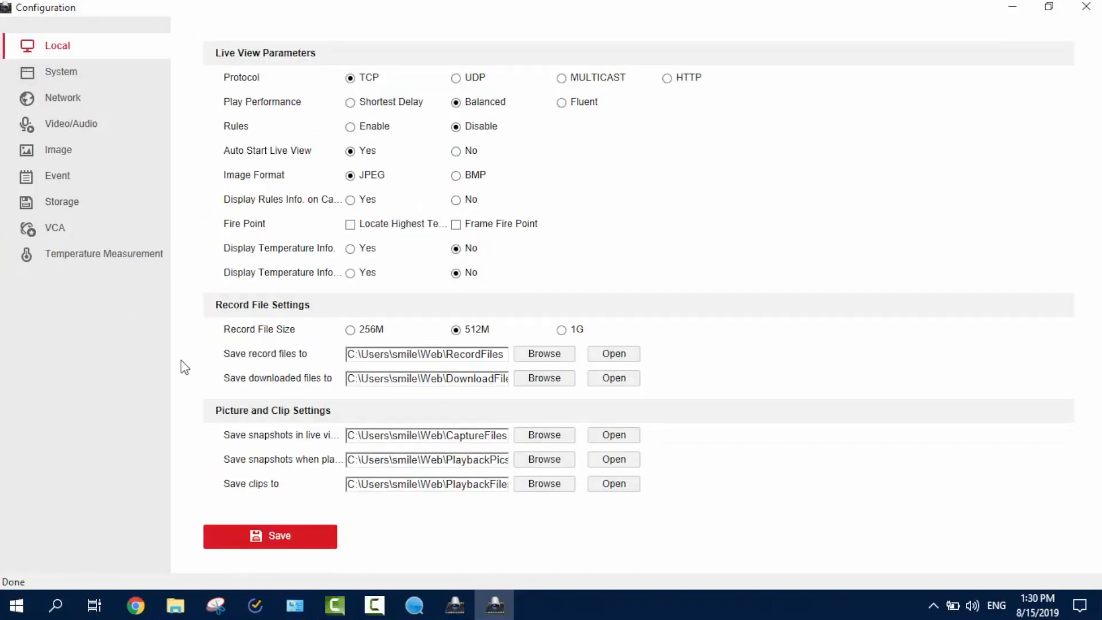